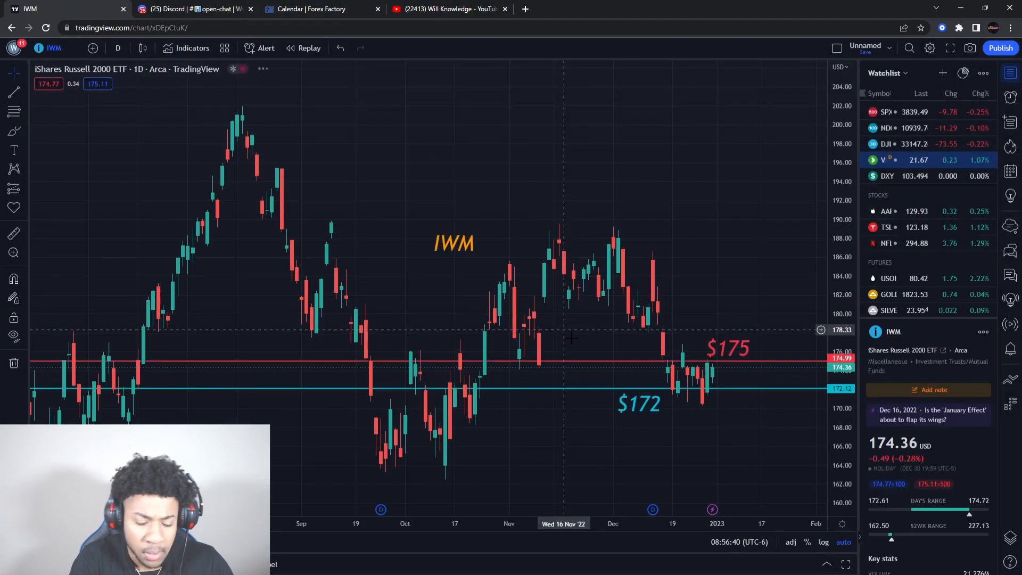
# Step: Switch the chart from IWM to QQQ, then go to the Forex Factory calendar
pyautogui.click(54, 48)
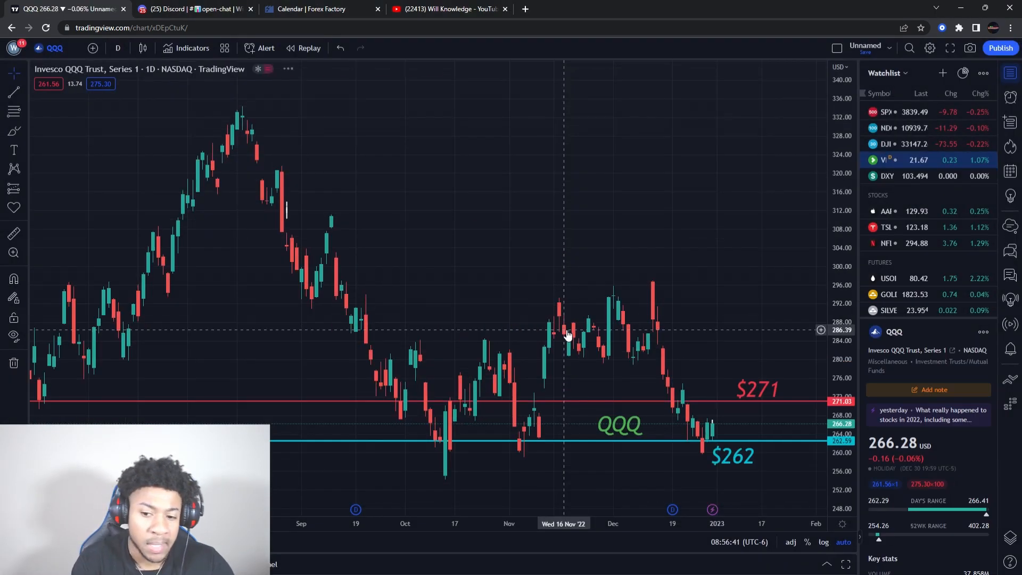
pyautogui.click(318, 8)
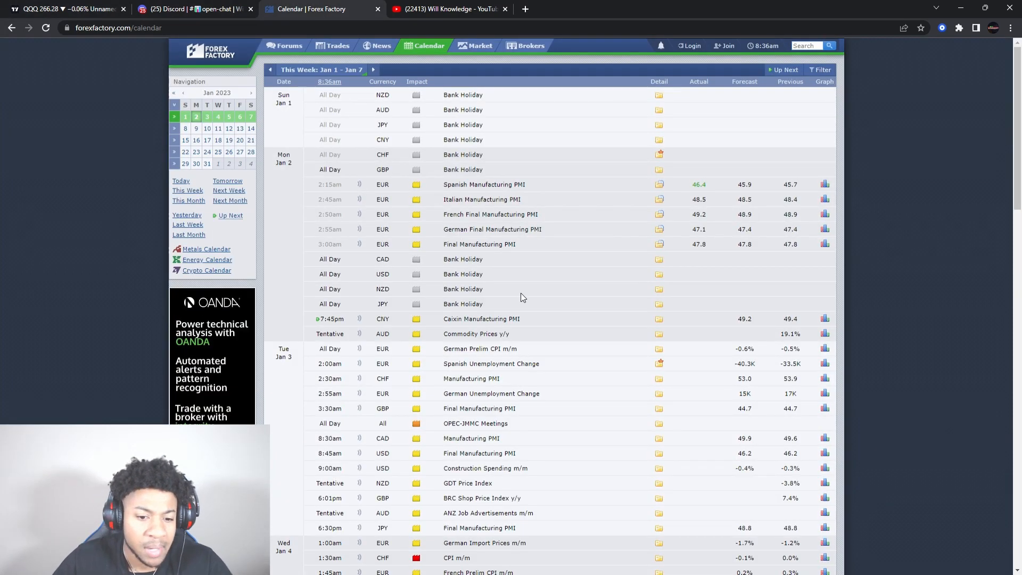
pyautogui.moveTo(528, 337)
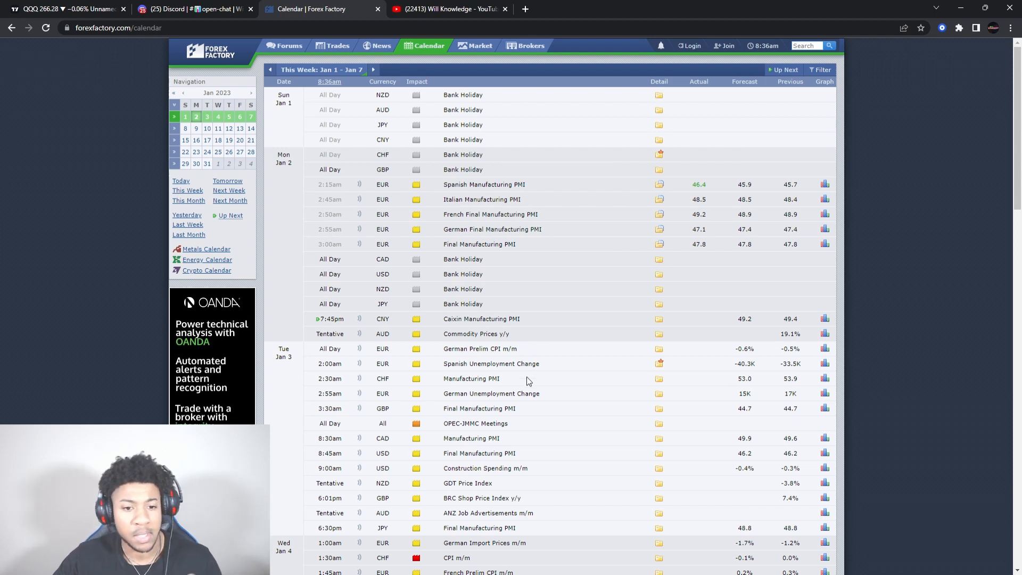
pyautogui.moveTo(562, 248)
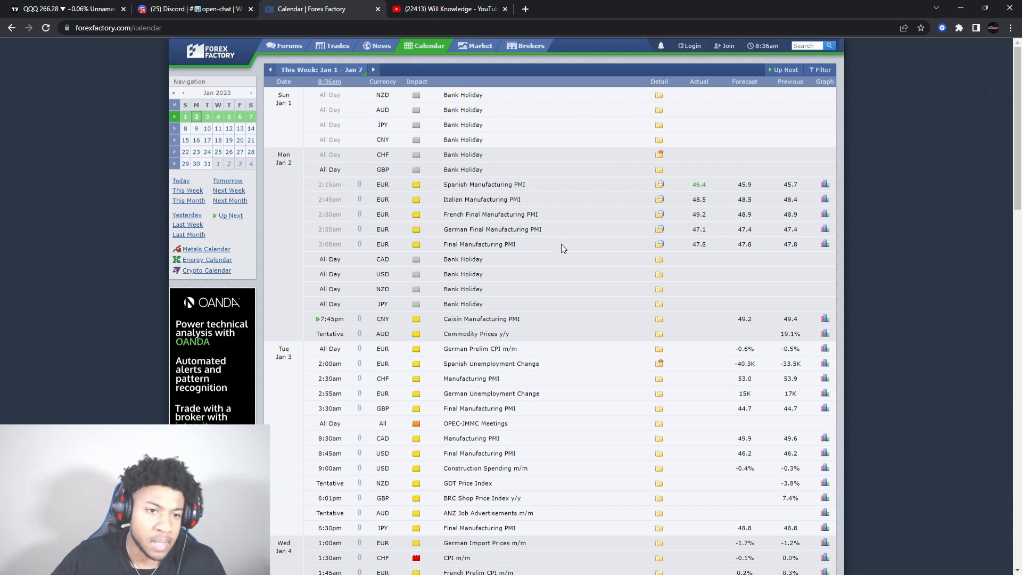
pyautogui.moveTo(582, 229)
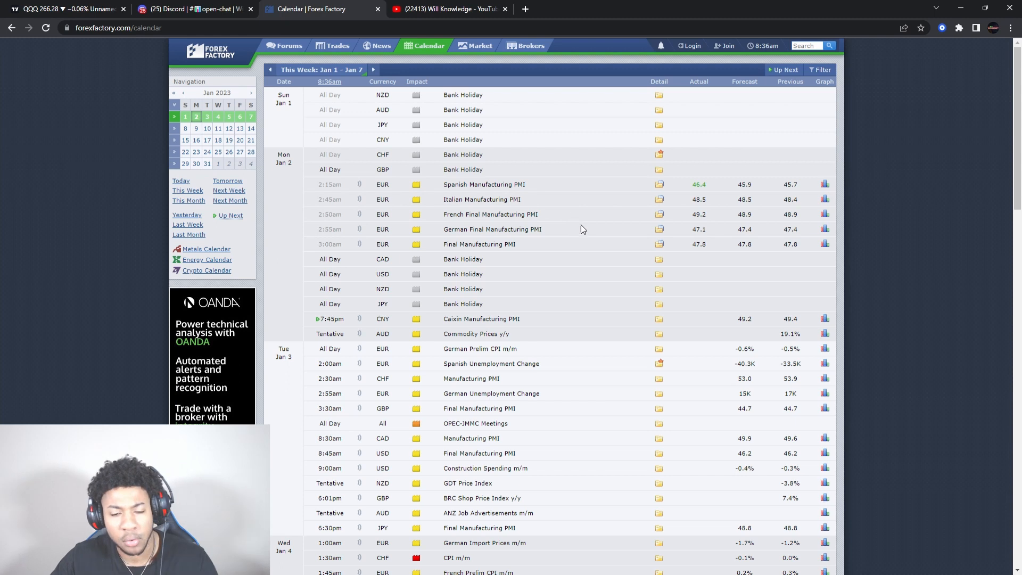
pyautogui.moveTo(498, 289)
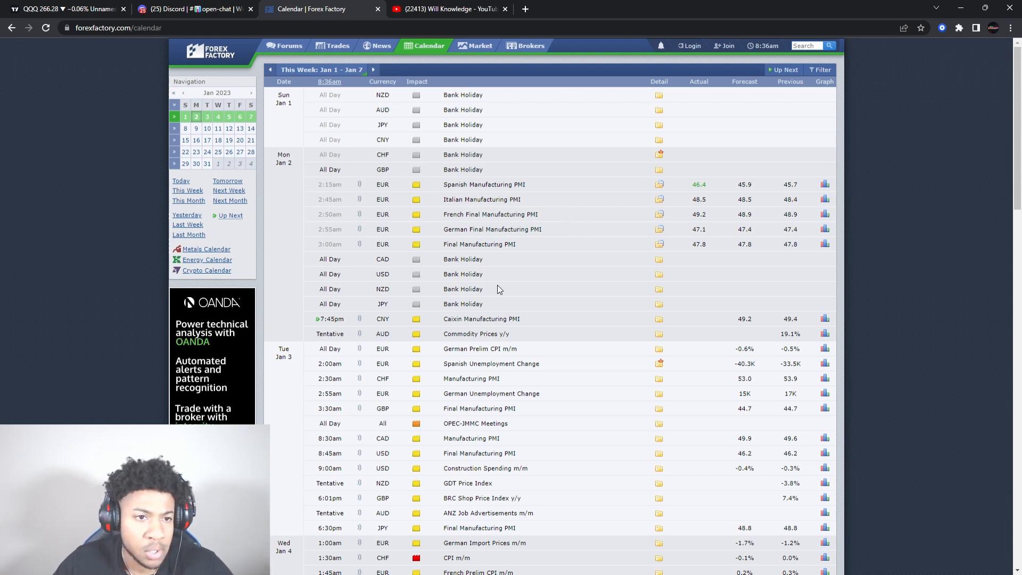
pyautogui.moveTo(376, 208)
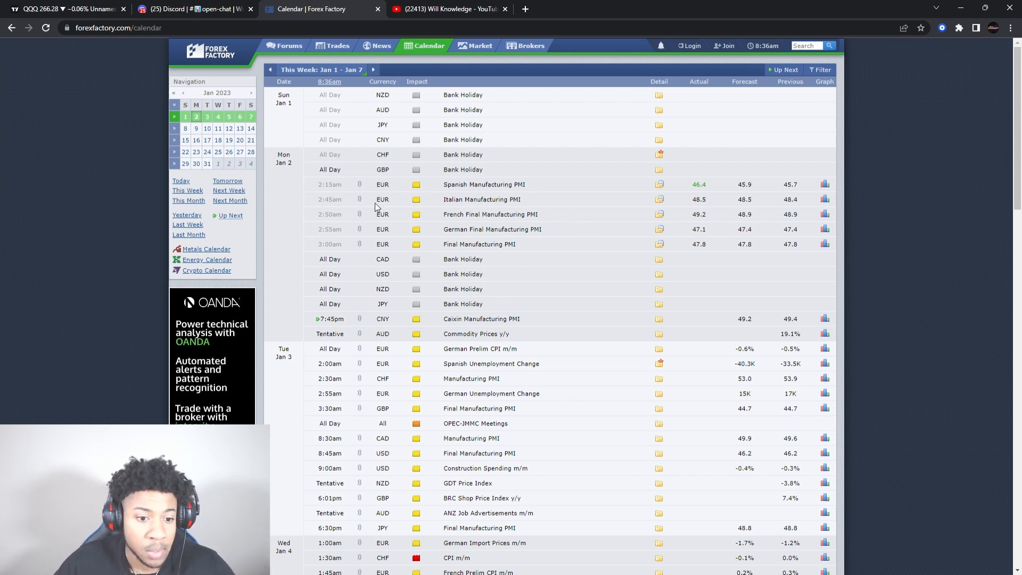
# Step: Return to the SPY daily chart in TradingView after the calendar check
pyautogui.click(65, 8)
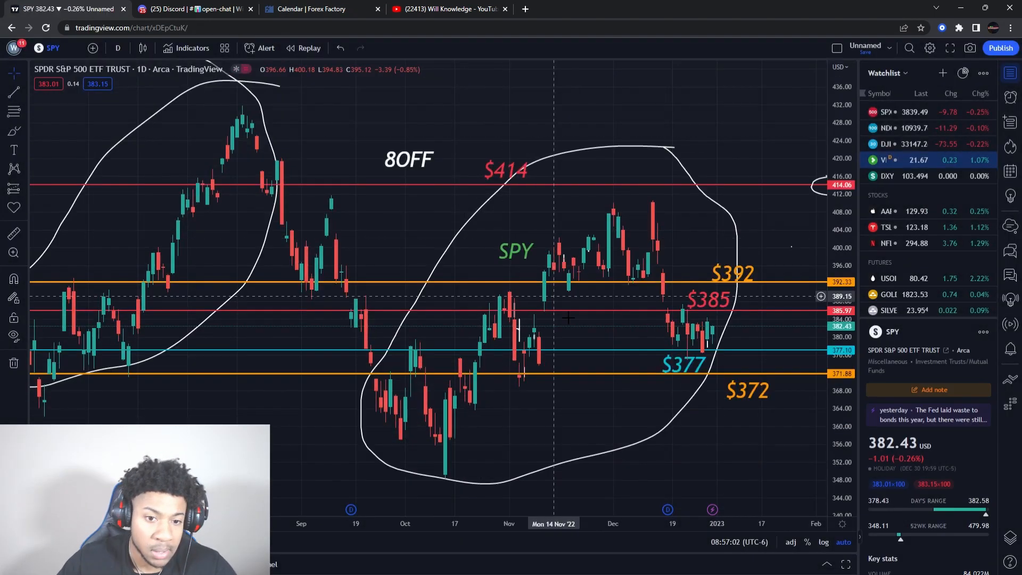
pyautogui.moveTo(405, 272)
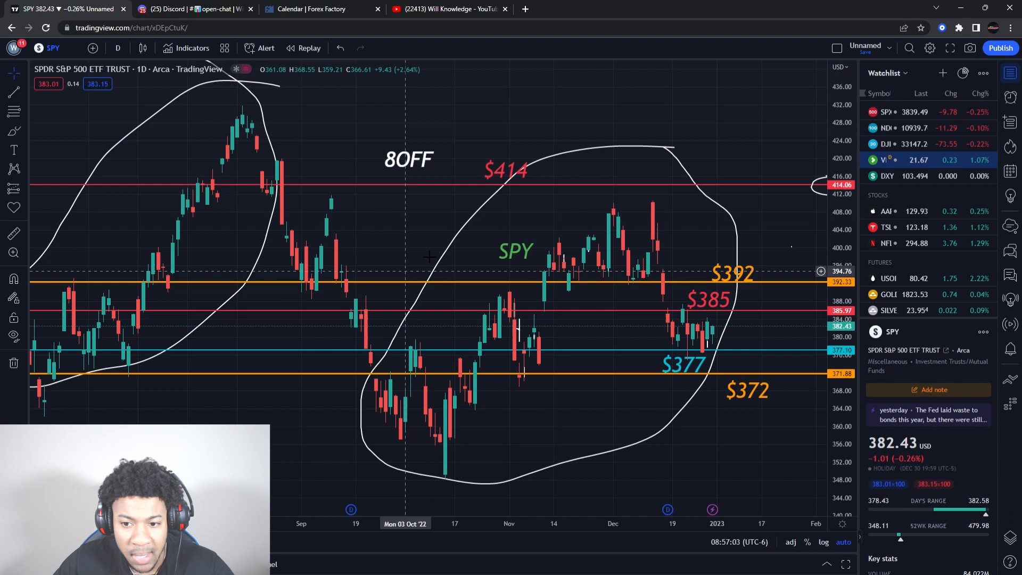
pyautogui.moveTo(515, 266)
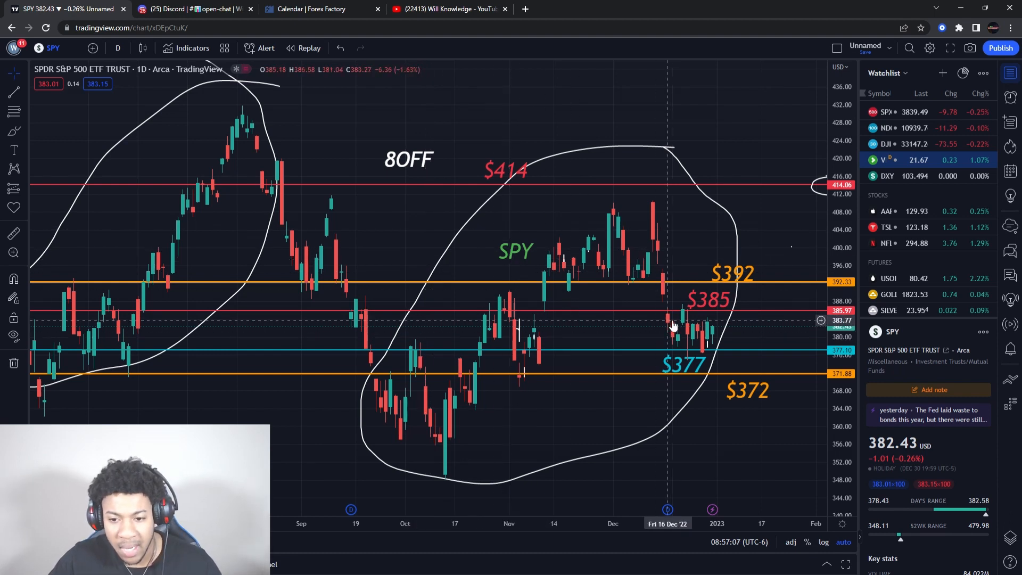
pyautogui.moveTo(683, 333)
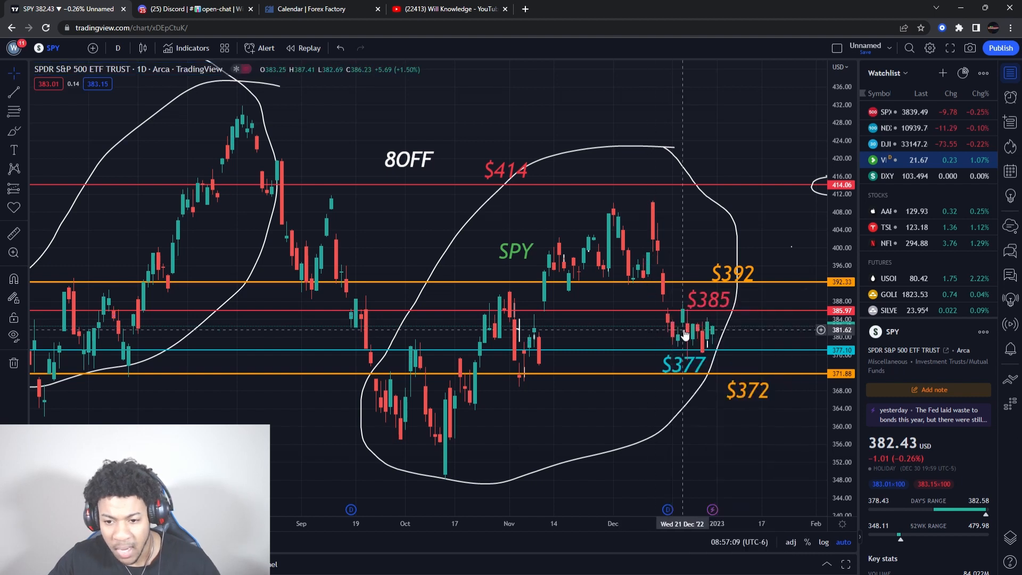
pyautogui.moveTo(673, 326)
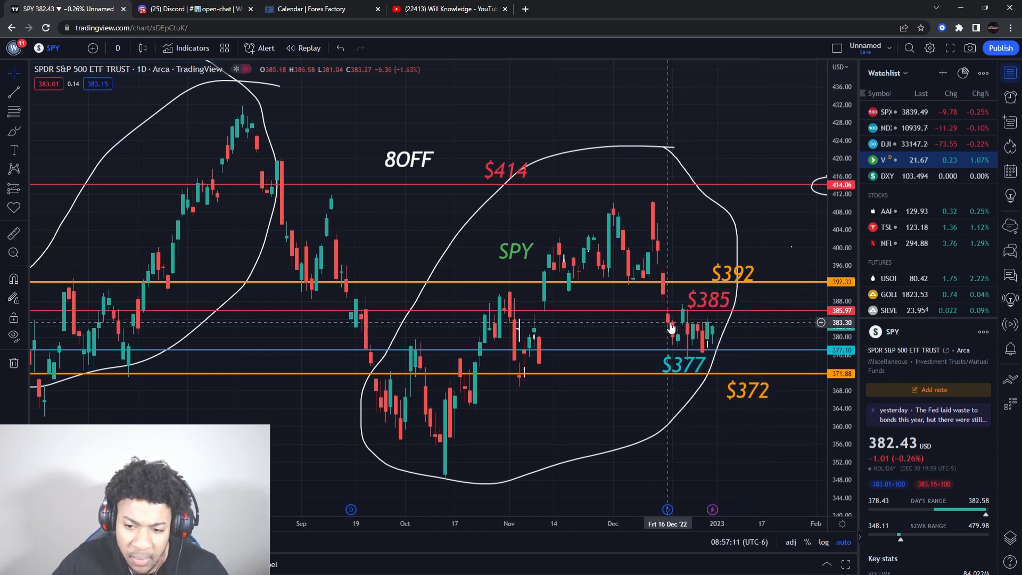
pyautogui.rightClick(672, 326)
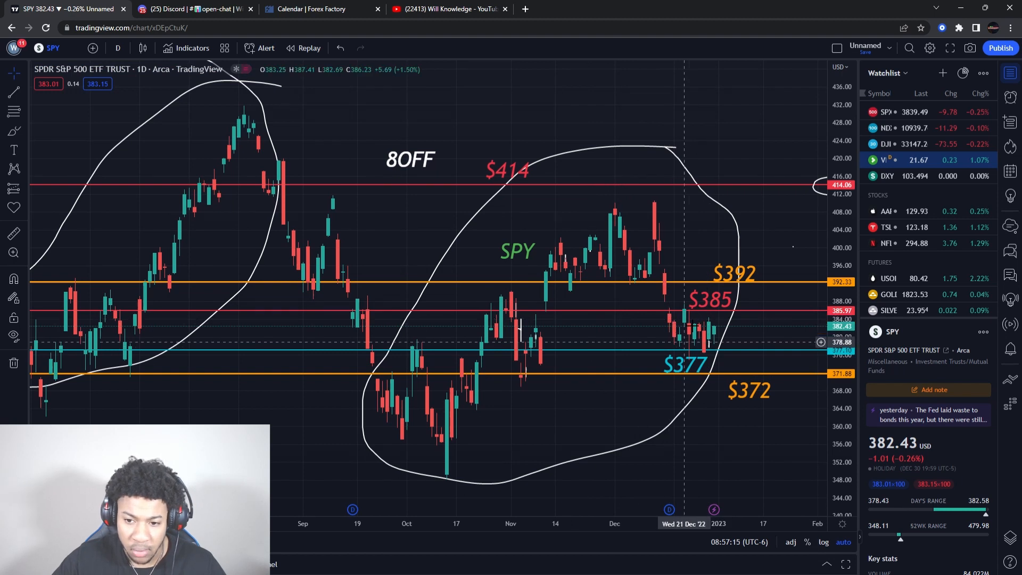
pyautogui.moveTo(730, 356)
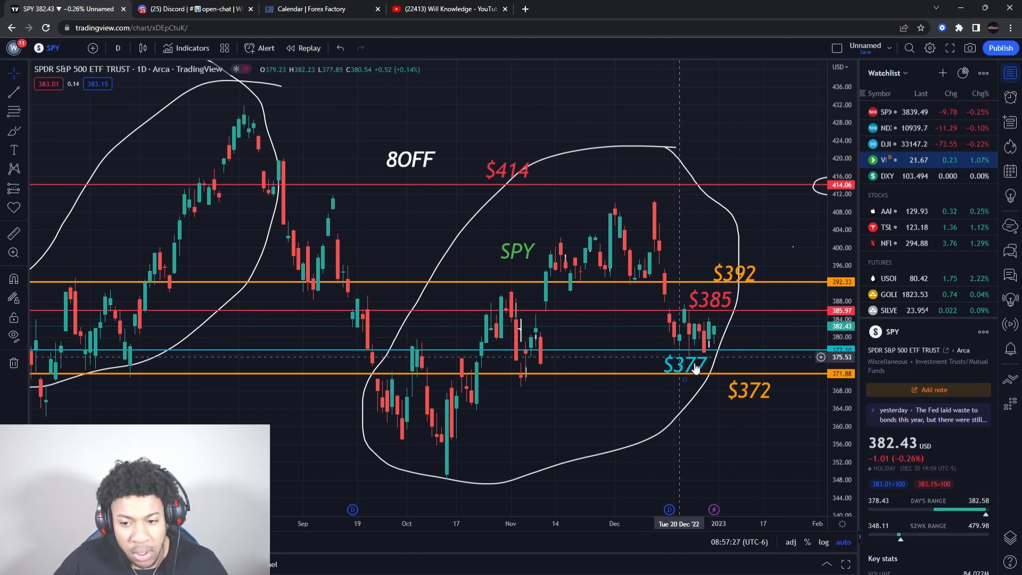
pyautogui.moveTo(704, 341)
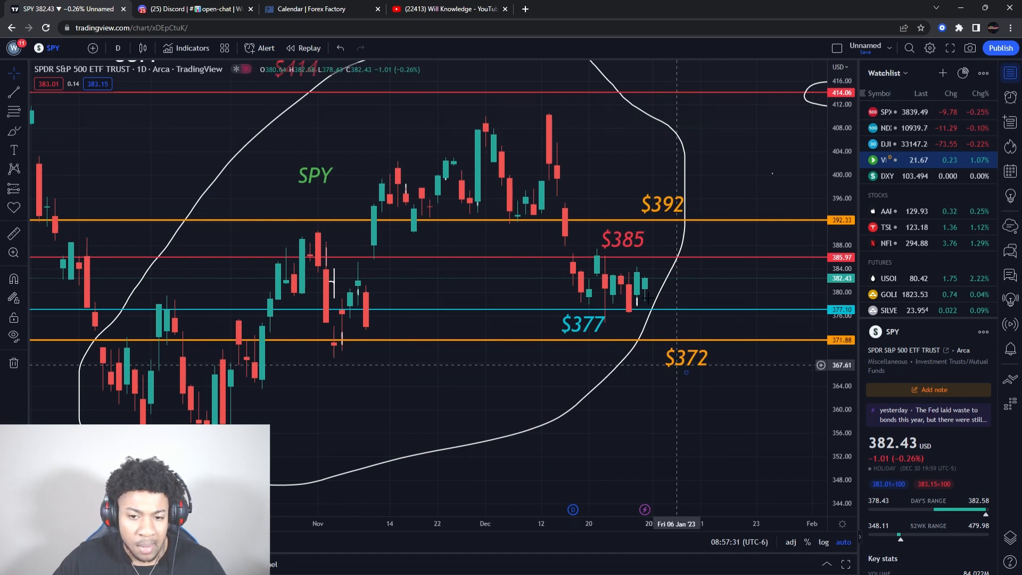
pyautogui.moveTo(574, 270)
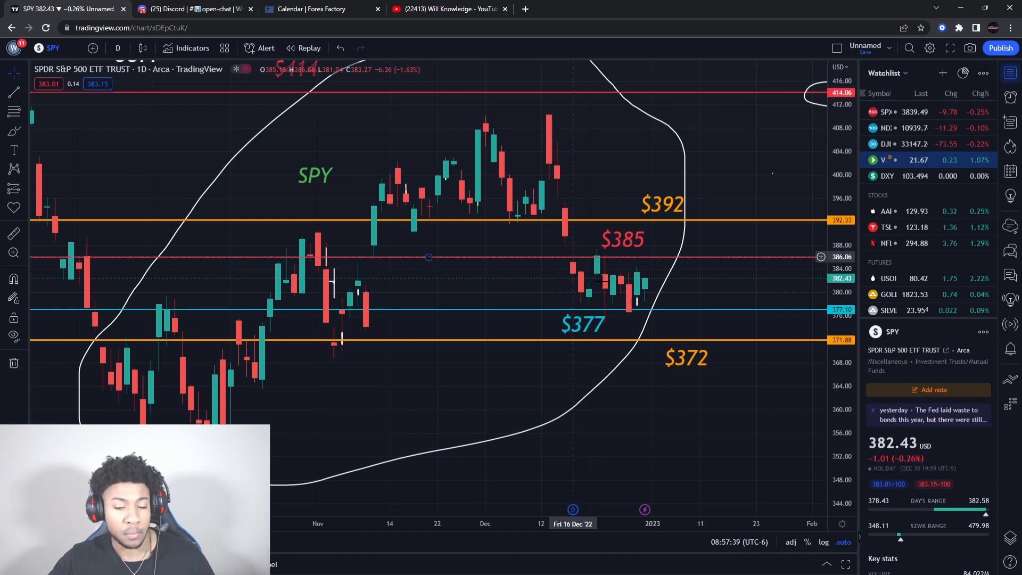
pyautogui.moveTo(687, 313)
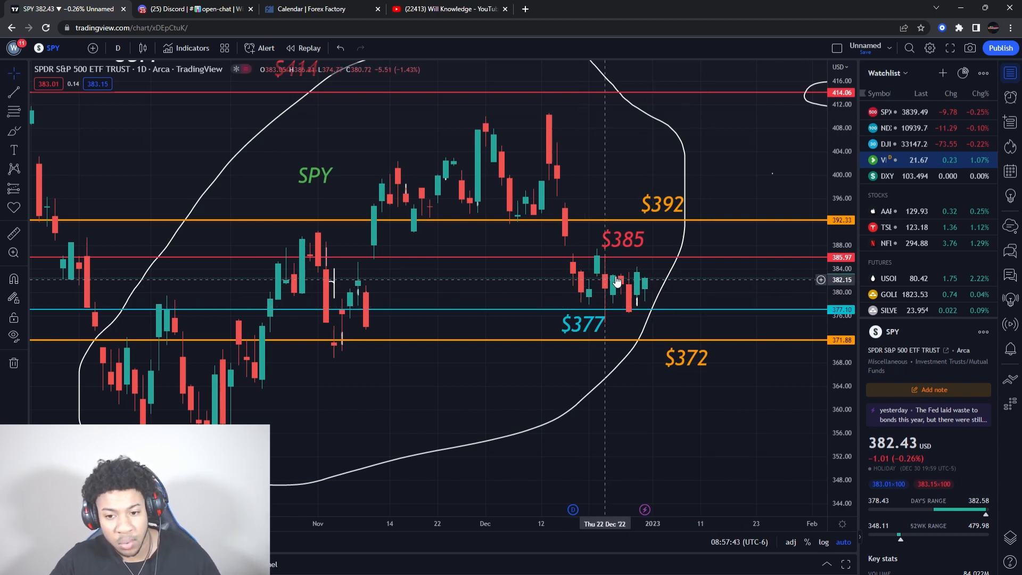
pyautogui.moveTo(710, 311)
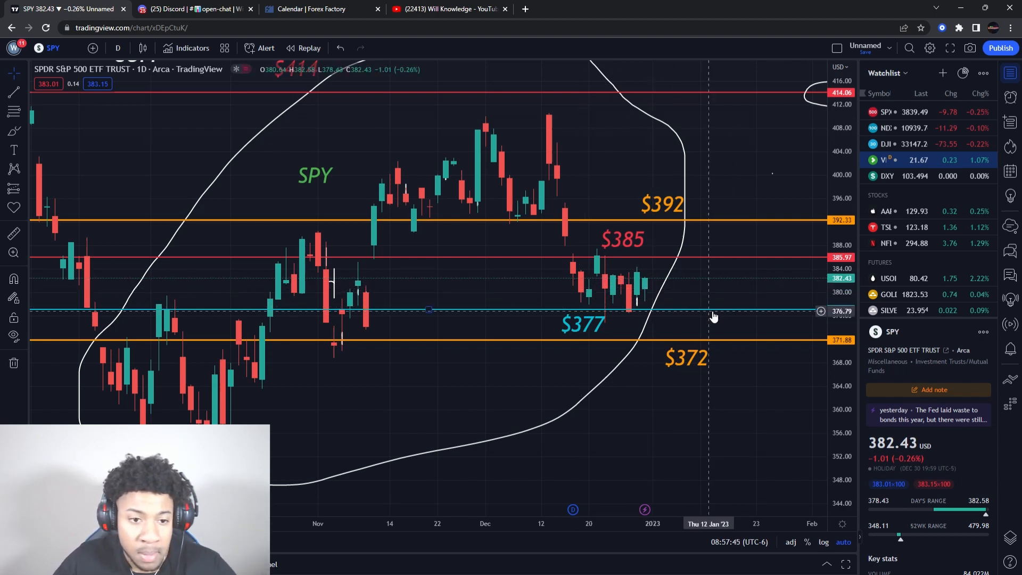
pyautogui.moveTo(617, 295)
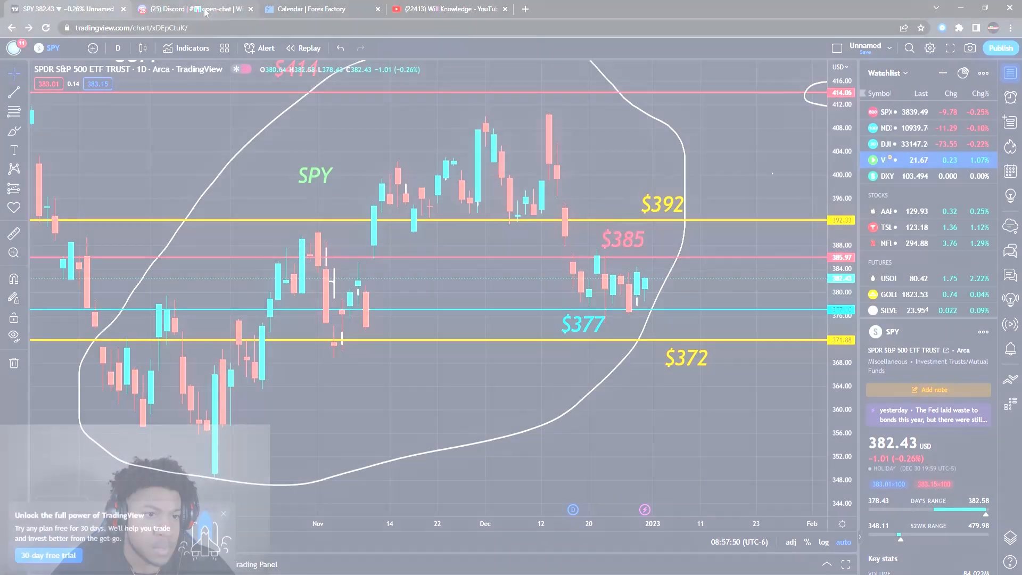
# Step: Switch to the Discord trading server showing its stocks channel sections
pyautogui.click(215, 9)
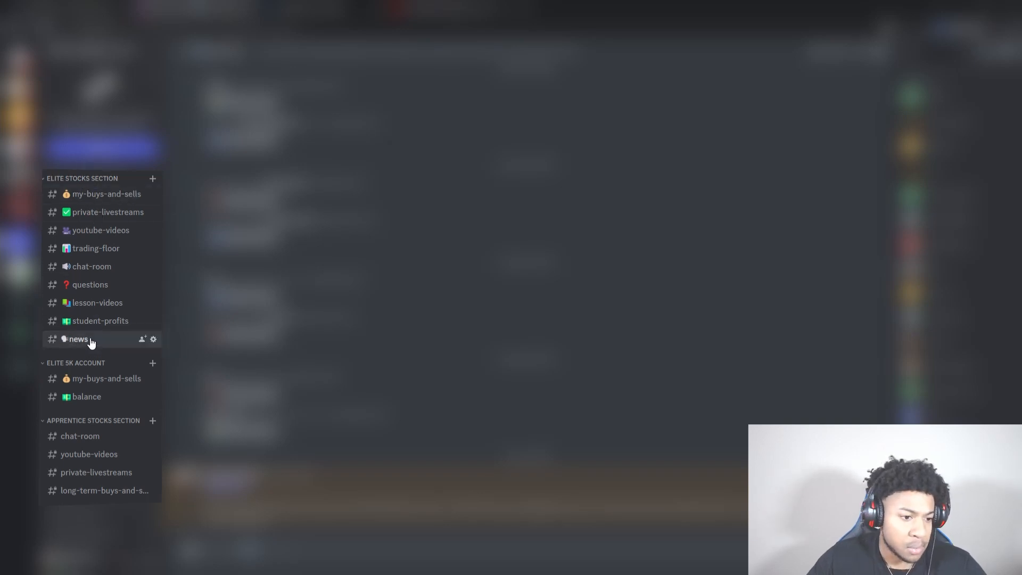
pyautogui.moveTo(109, 404)
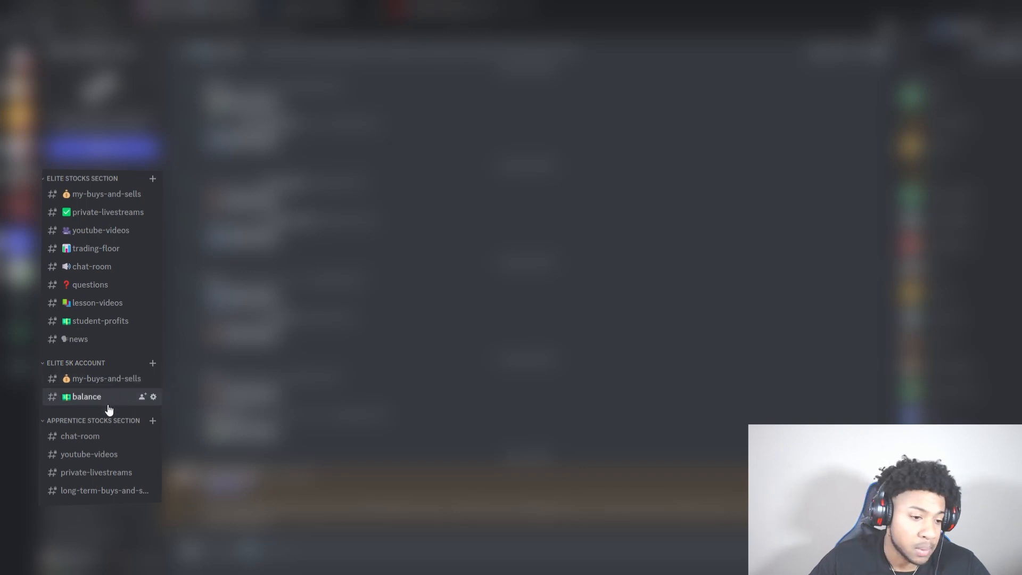
pyautogui.moveTo(107, 414)
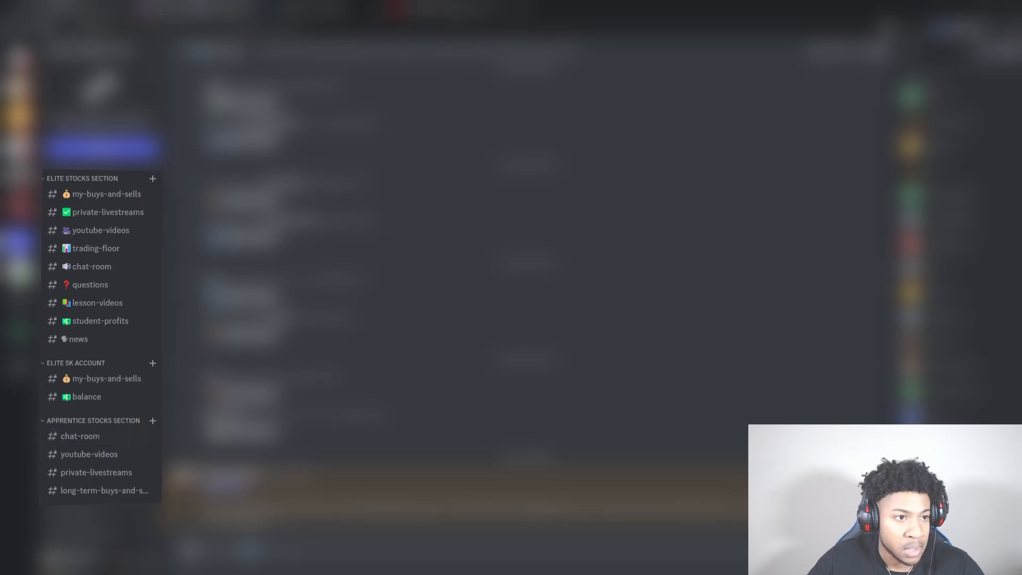
# Step: Return to the Forex Factory Jan 1–7 economic calendar
pyautogui.click(320, 8)
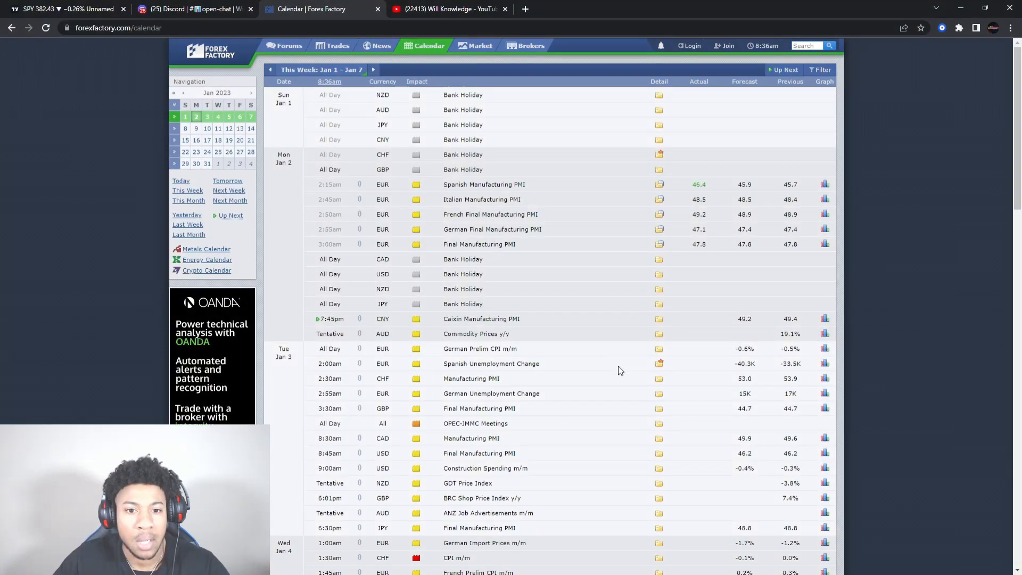
pyautogui.moveTo(638, 345)
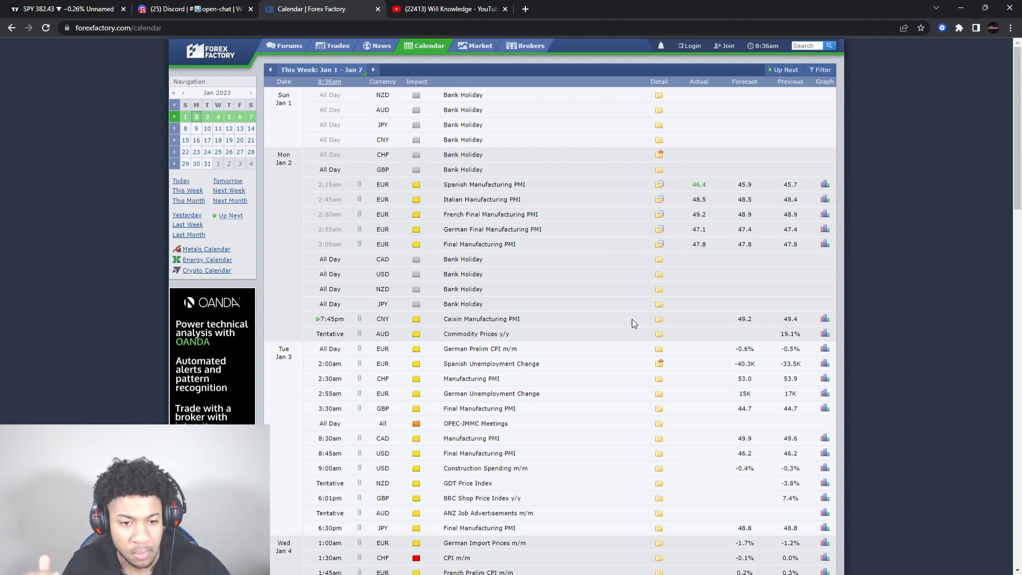
pyautogui.moveTo(728, 344)
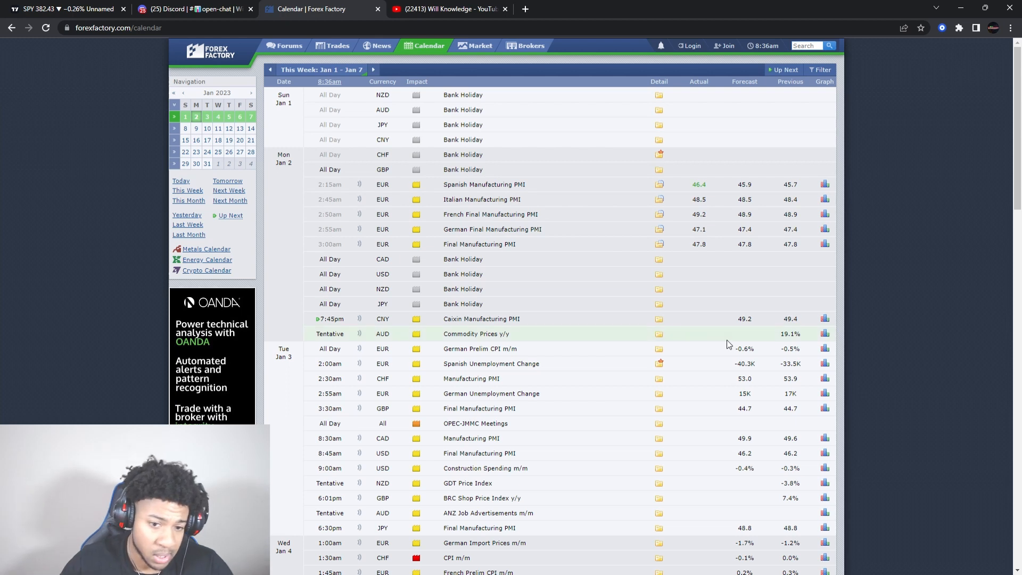
pyautogui.moveTo(909, 311)
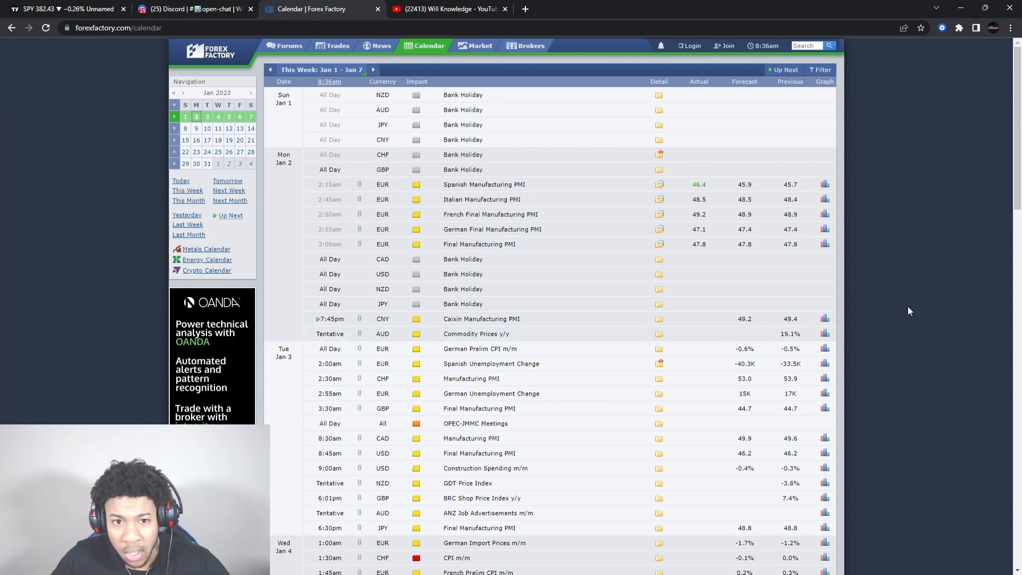
pyautogui.moveTo(905, 375)
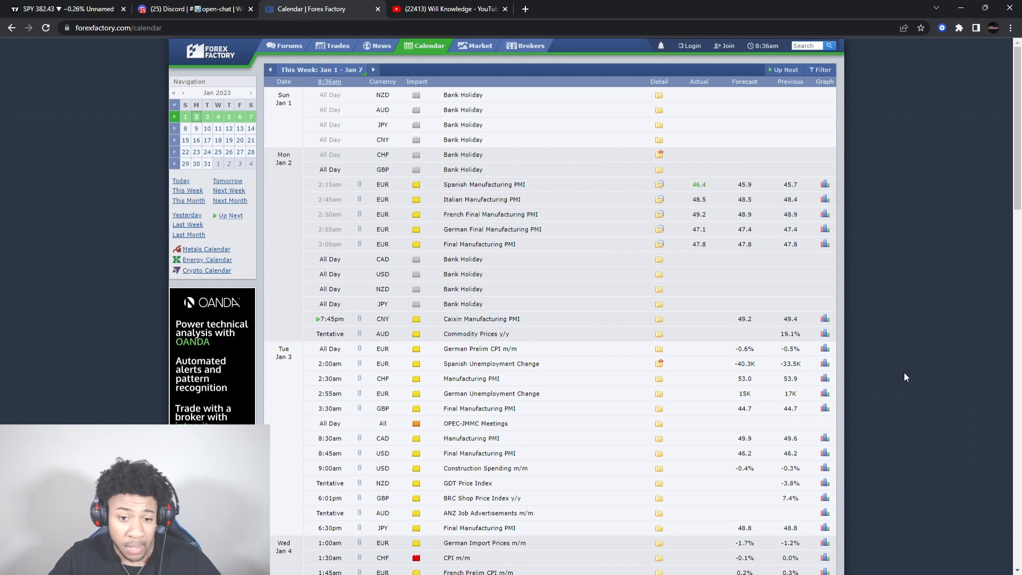
# Step: Scroll the calendar to the Tuesday Jan 3 and early Wednesday Jan 4 events
pyautogui.scroll(-3)
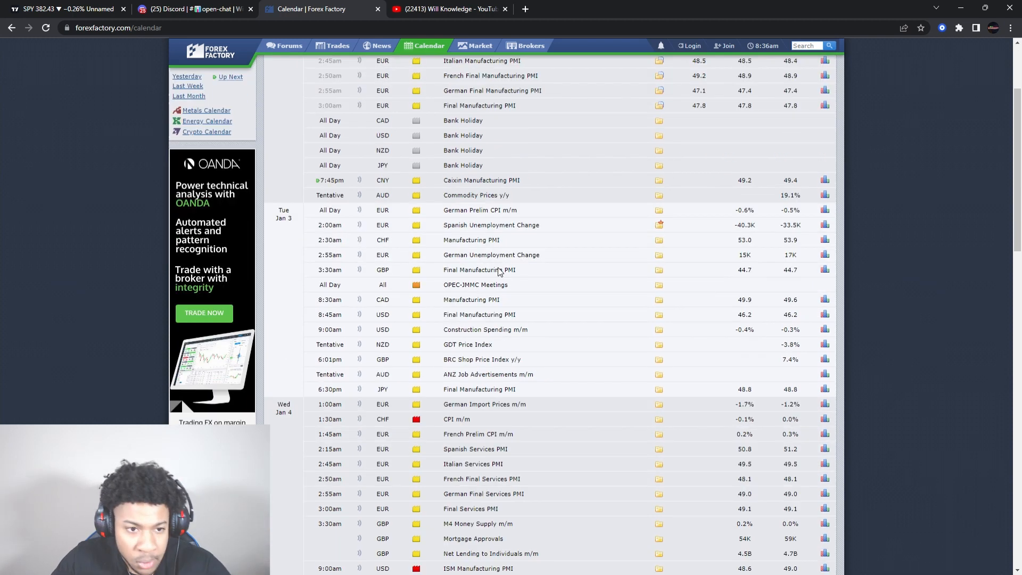
pyautogui.scroll(3)
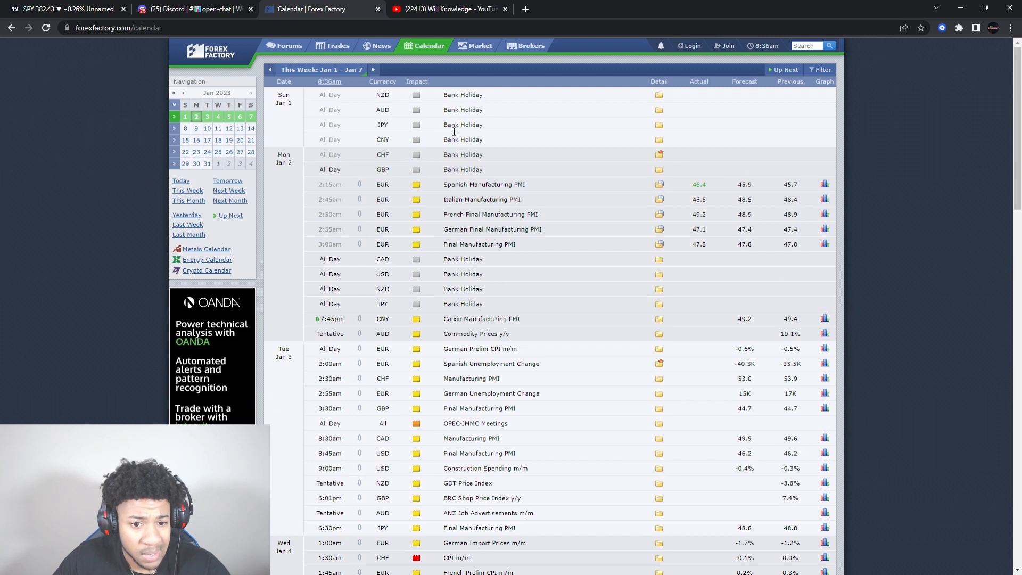
pyautogui.scroll(-3)
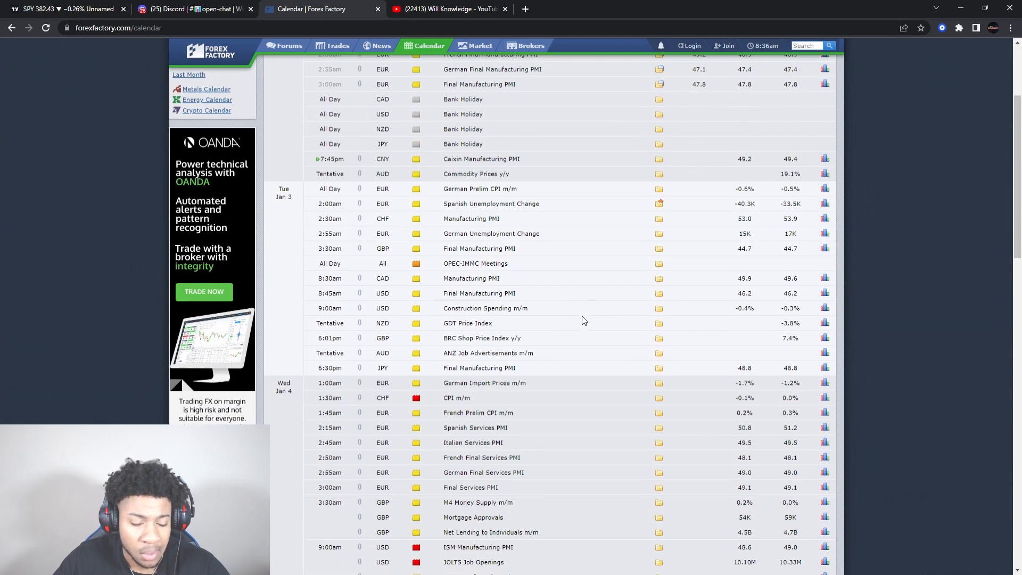
pyautogui.moveTo(569, 283)
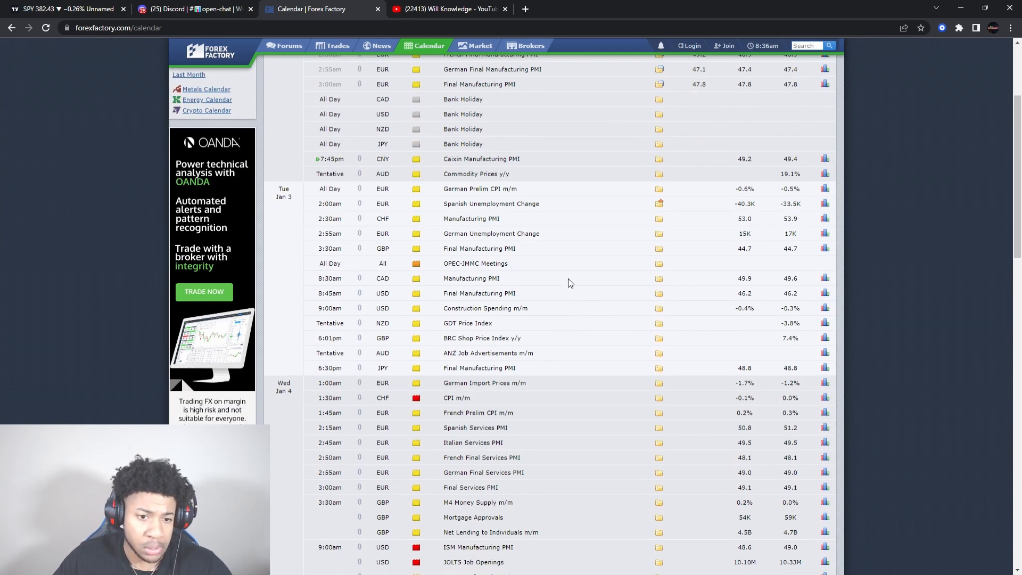
pyautogui.moveTo(510, 233)
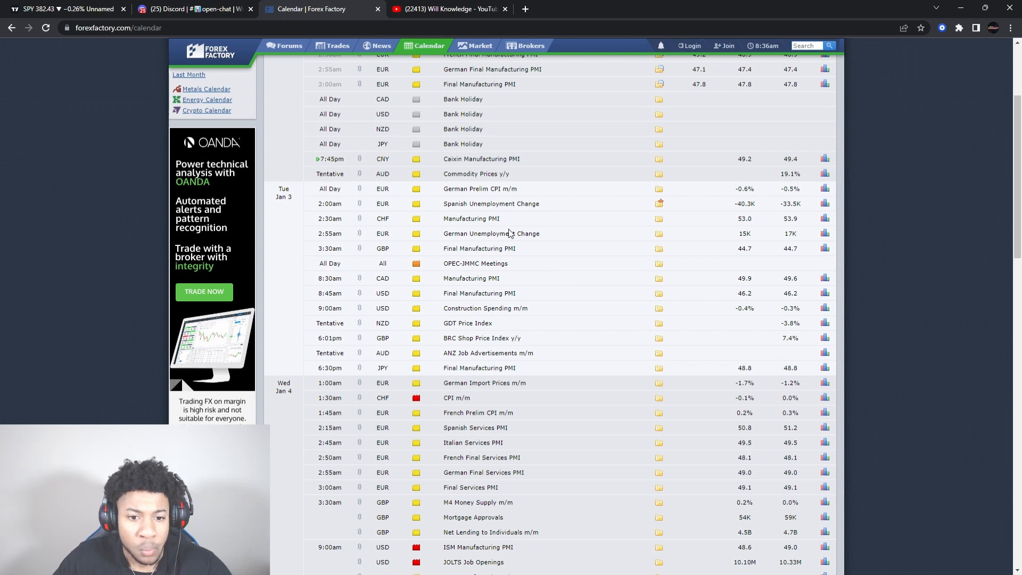
pyautogui.moveTo(522, 218)
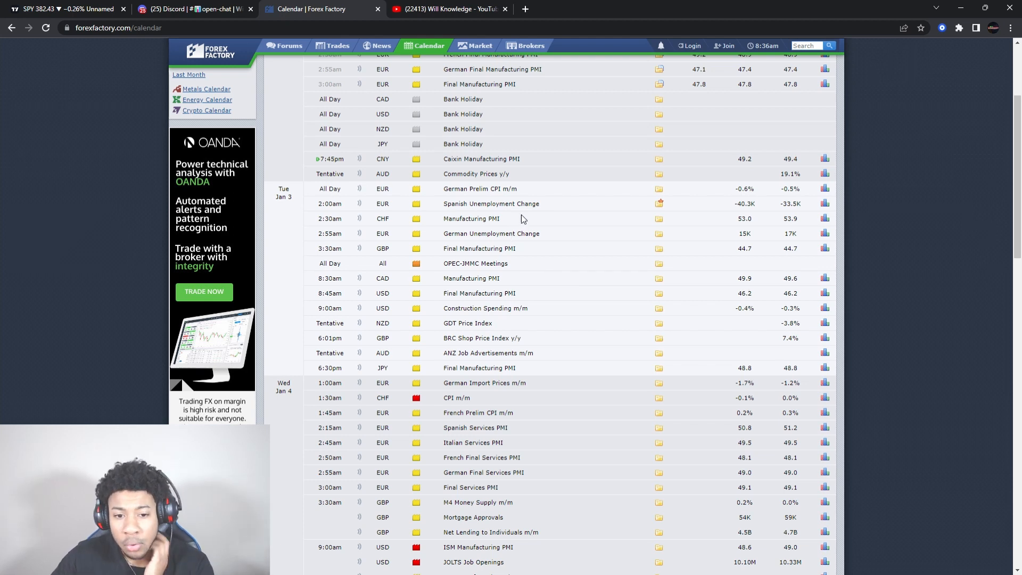
pyautogui.moveTo(487, 283)
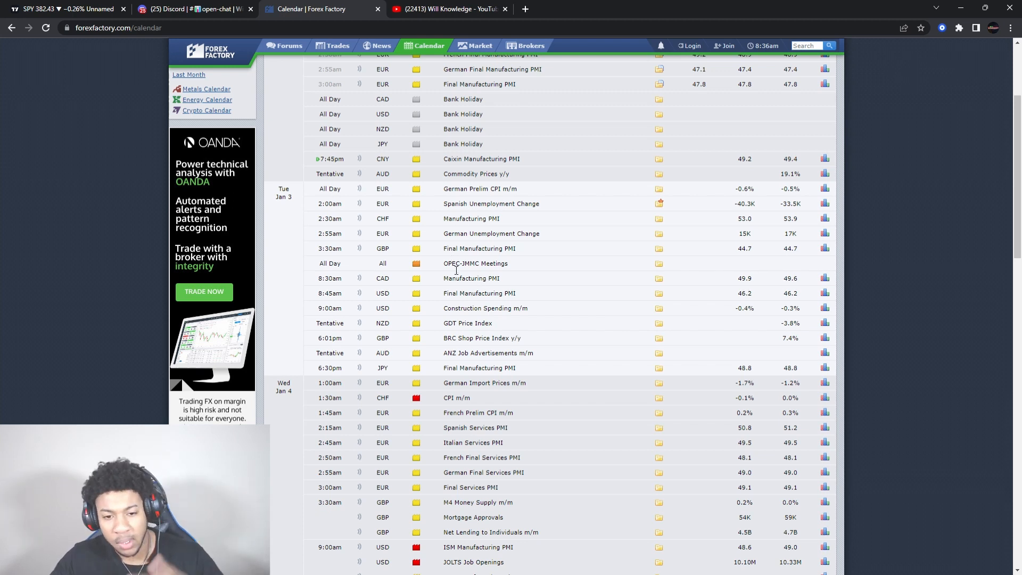
pyautogui.scroll(-3)
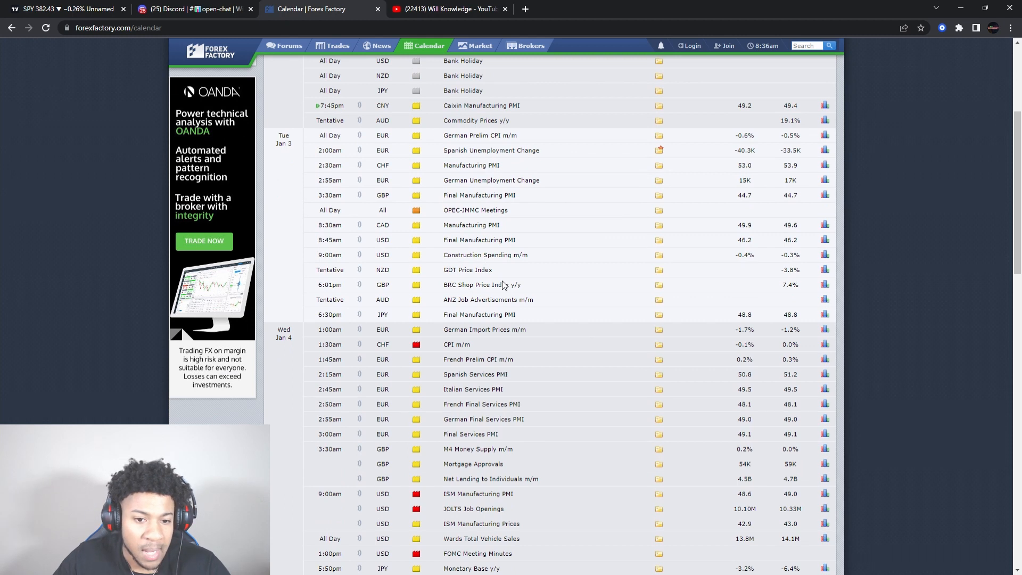
pyautogui.moveTo(511, 243)
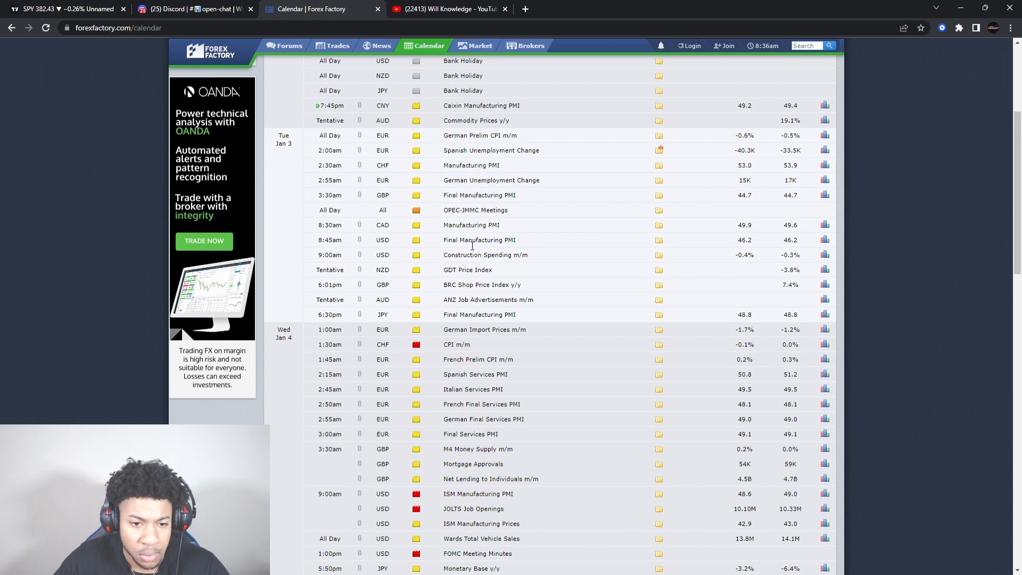
pyautogui.moveTo(508, 262)
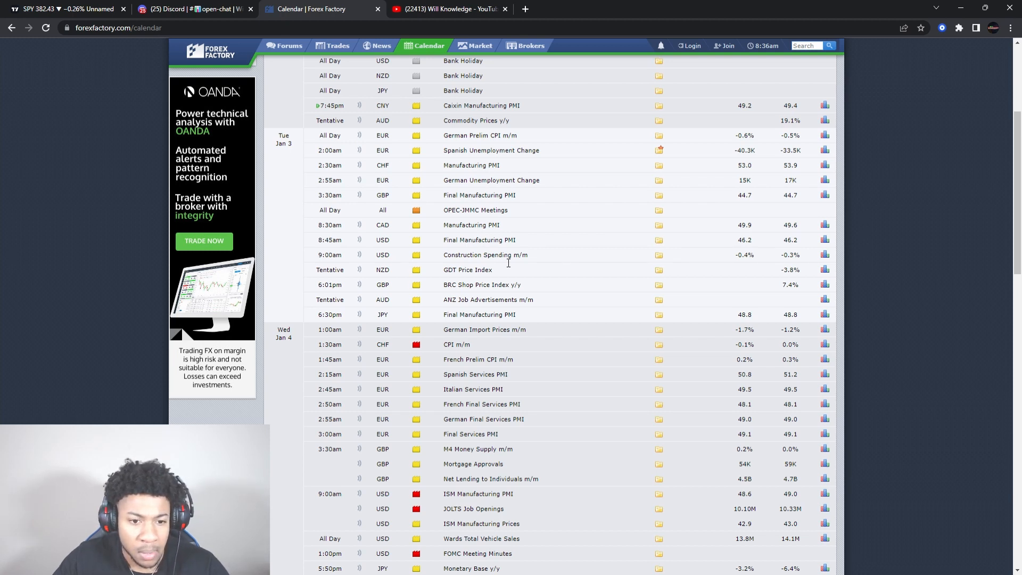
pyautogui.moveTo(522, 263)
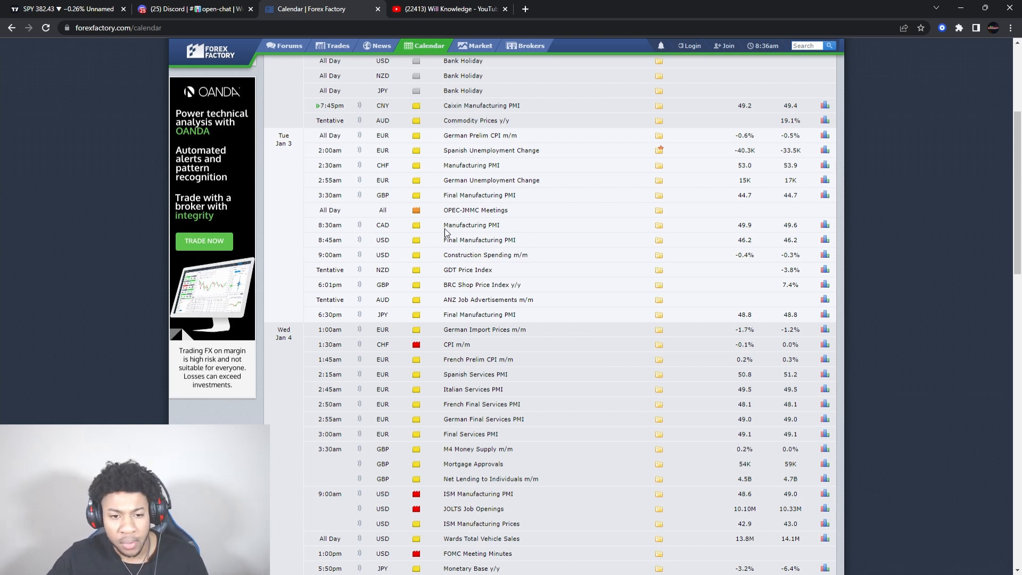
pyautogui.moveTo(414, 246)
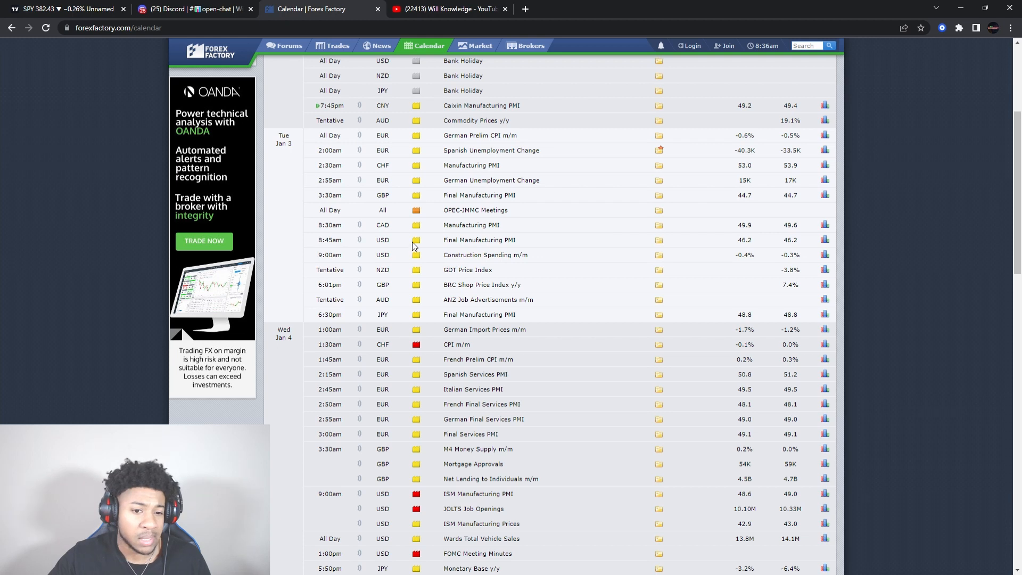
pyautogui.moveTo(463, 291)
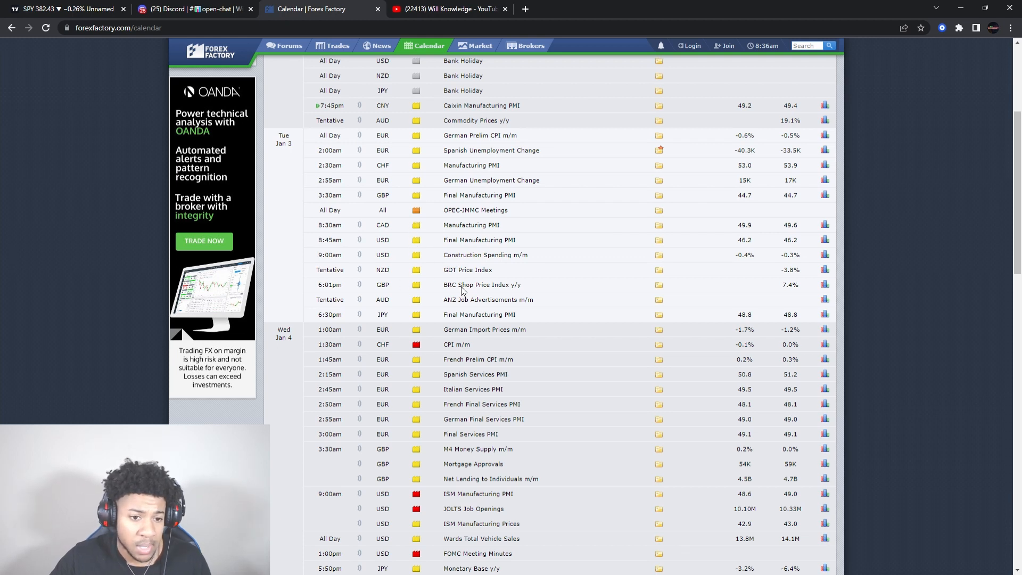
# Step: Scroll so Wednesday Jan 4's ISM, JOLTS and FOMC events sit at the top
pyautogui.scroll(-3)
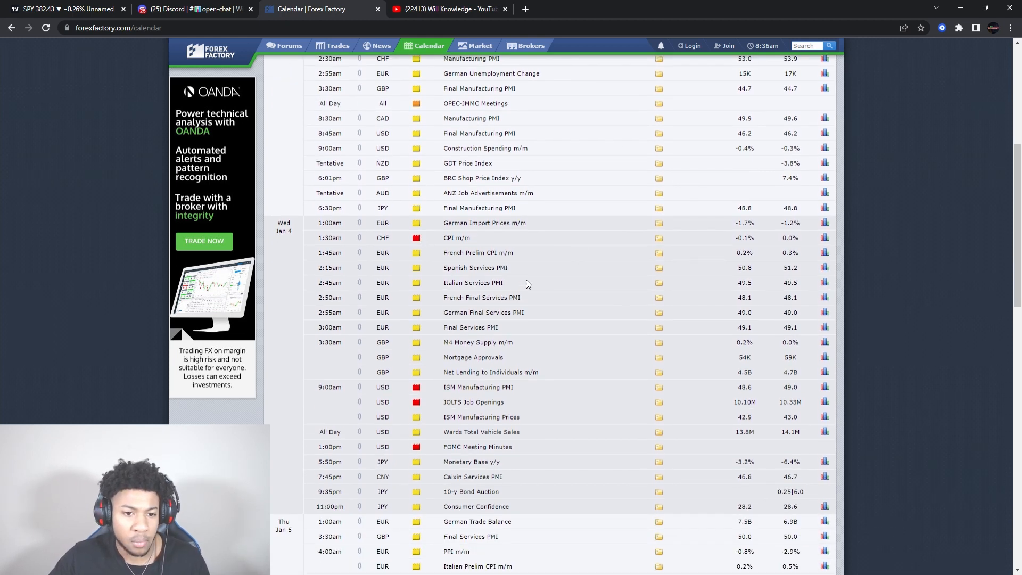
pyautogui.moveTo(539, 281)
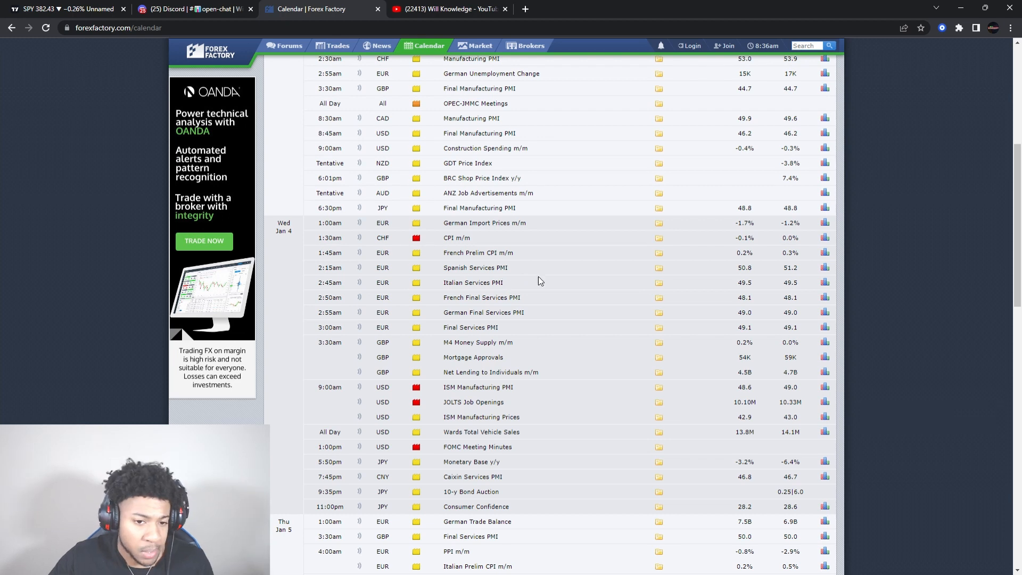
pyautogui.moveTo(509, 278)
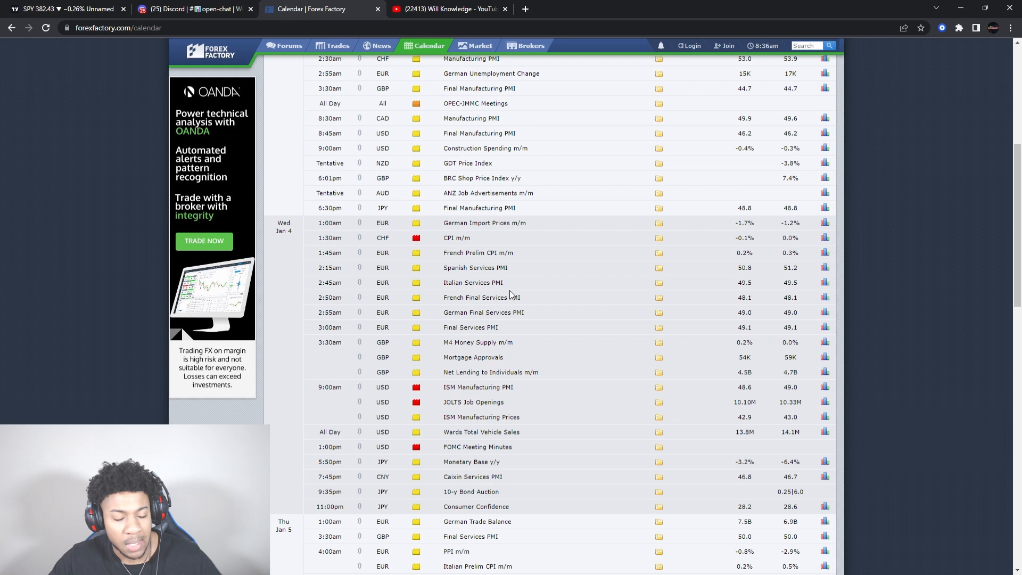
pyautogui.scroll(-3)
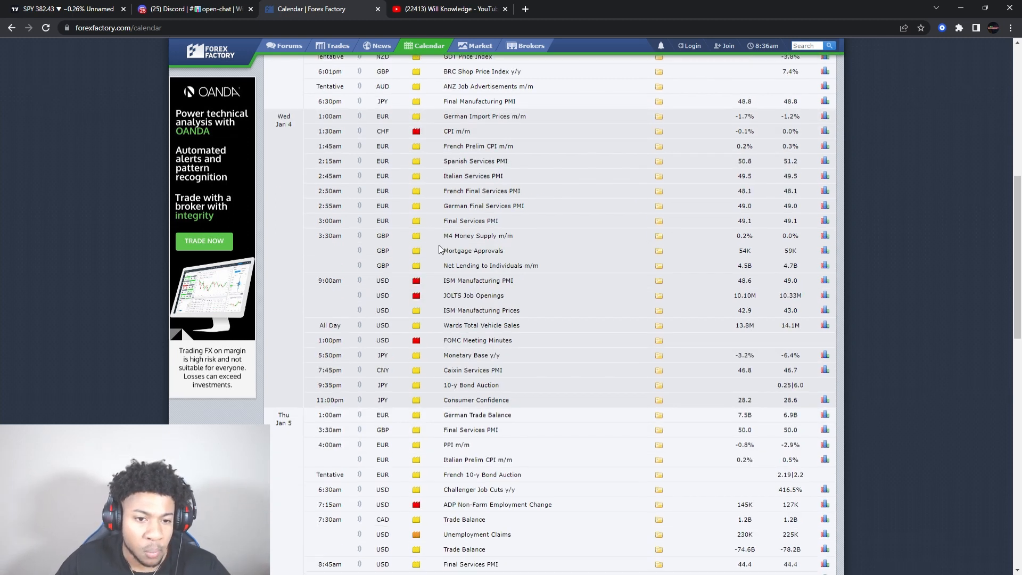
pyautogui.moveTo(375, 200)
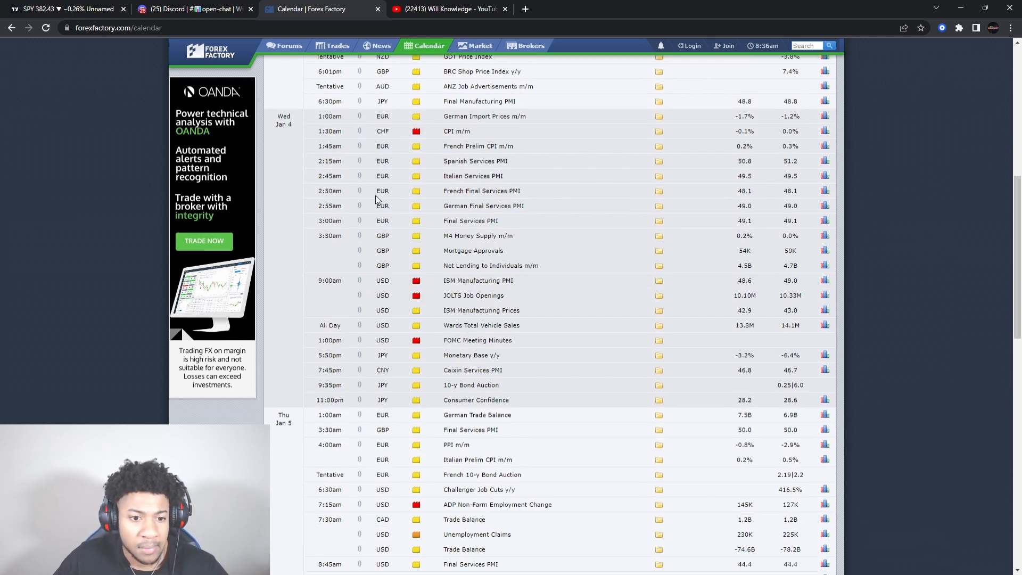
pyautogui.moveTo(385, 326)
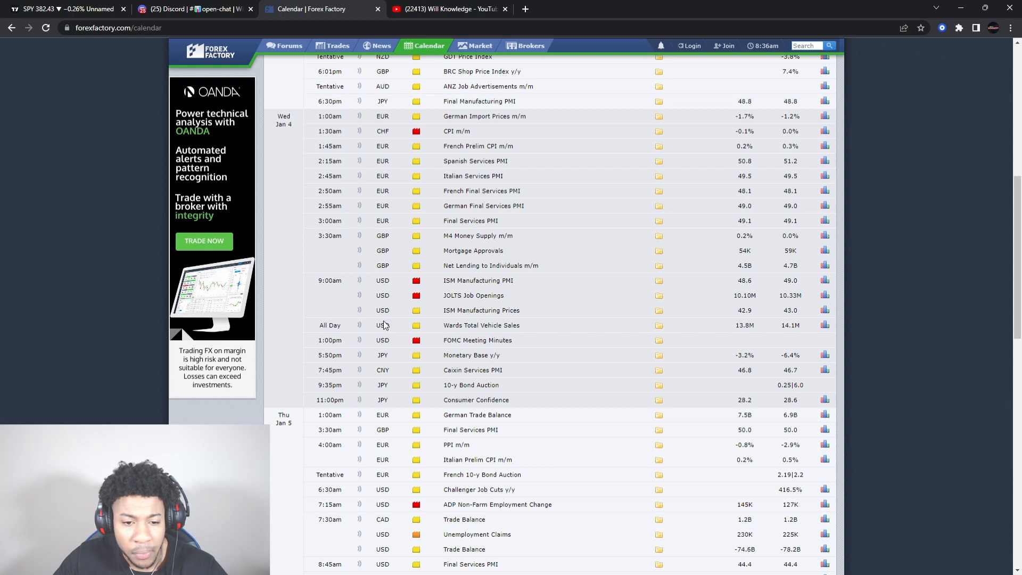
pyautogui.moveTo(463, 362)
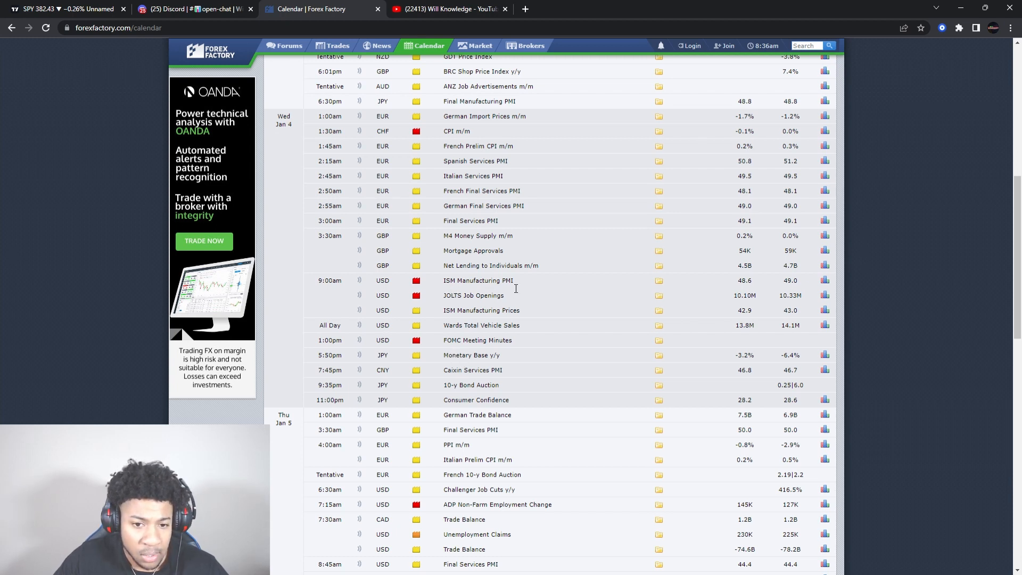
pyautogui.moveTo(483, 301)
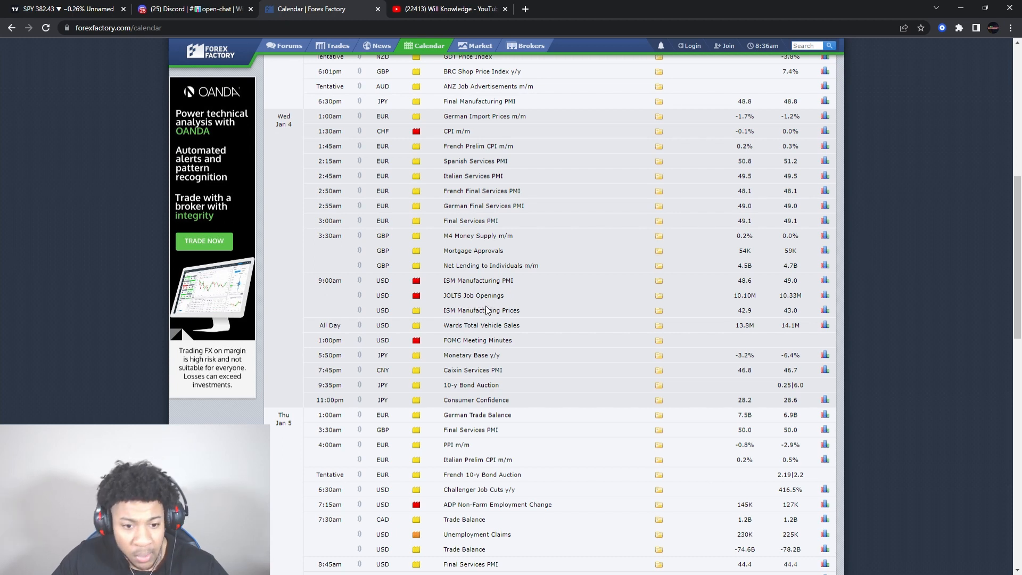
pyautogui.moveTo(475, 353)
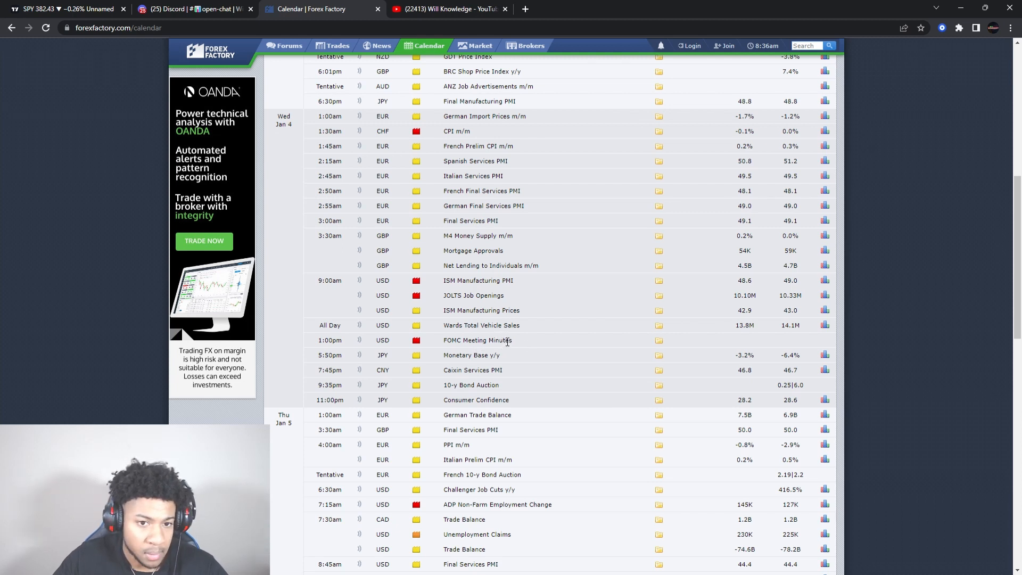
pyautogui.scroll(3)
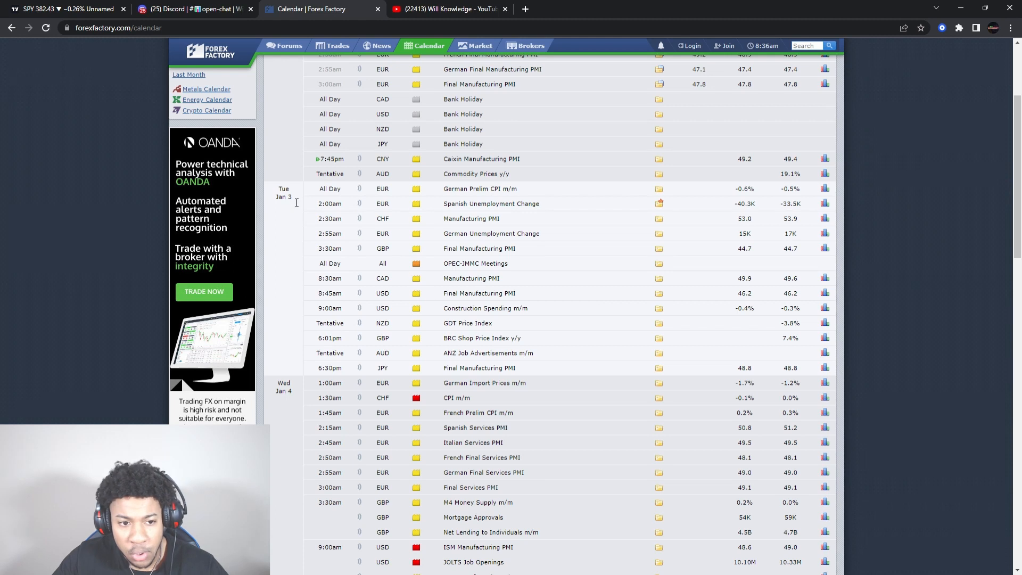
pyautogui.moveTo(501, 275)
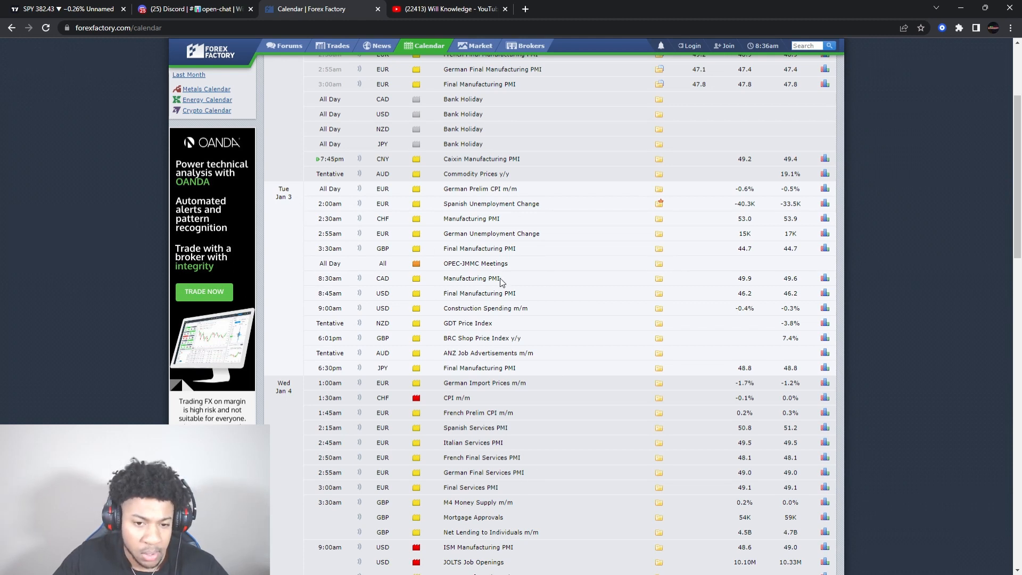
pyautogui.moveTo(505, 268)
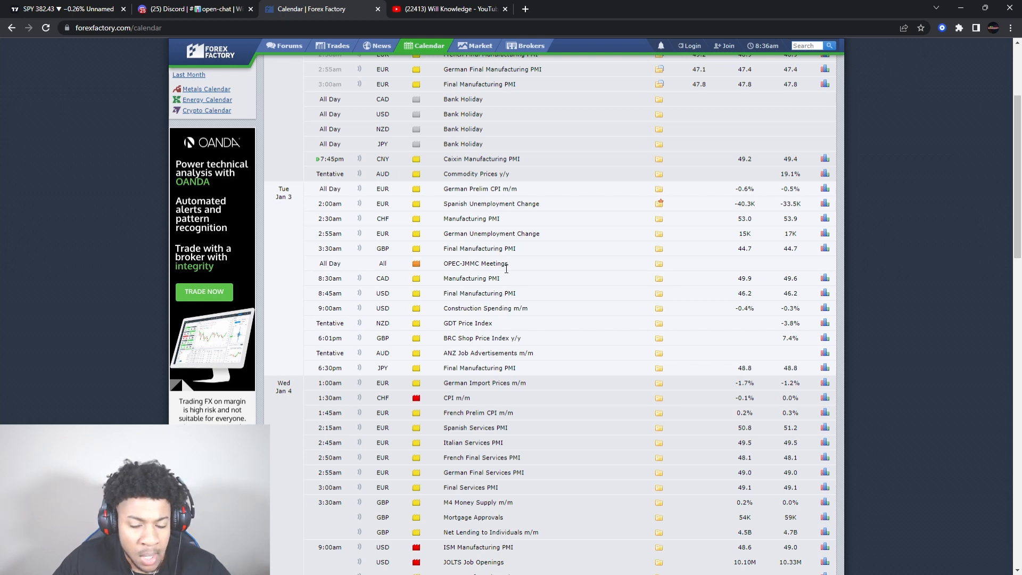
pyautogui.scroll(-3)
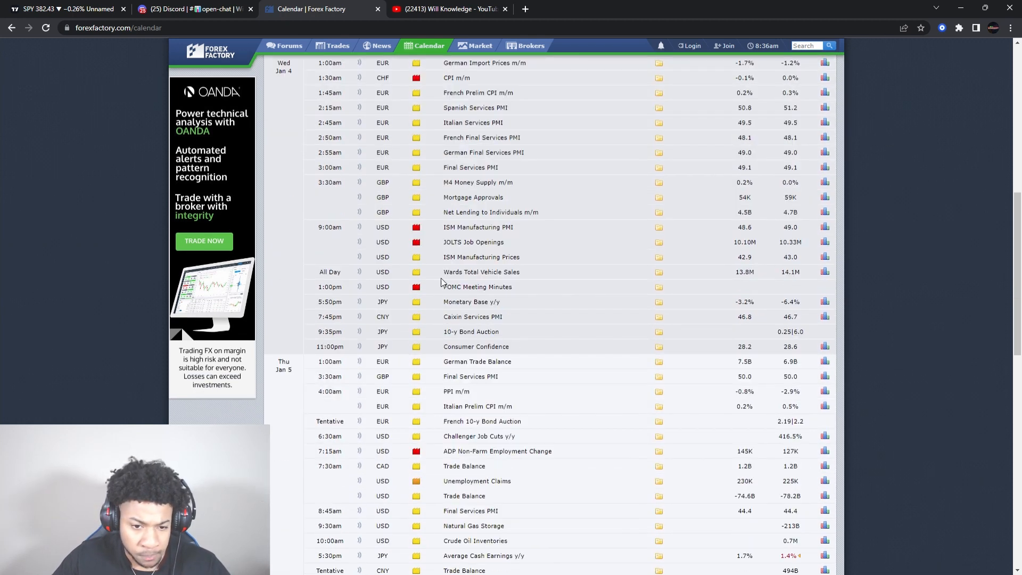
pyautogui.moveTo(436, 291)
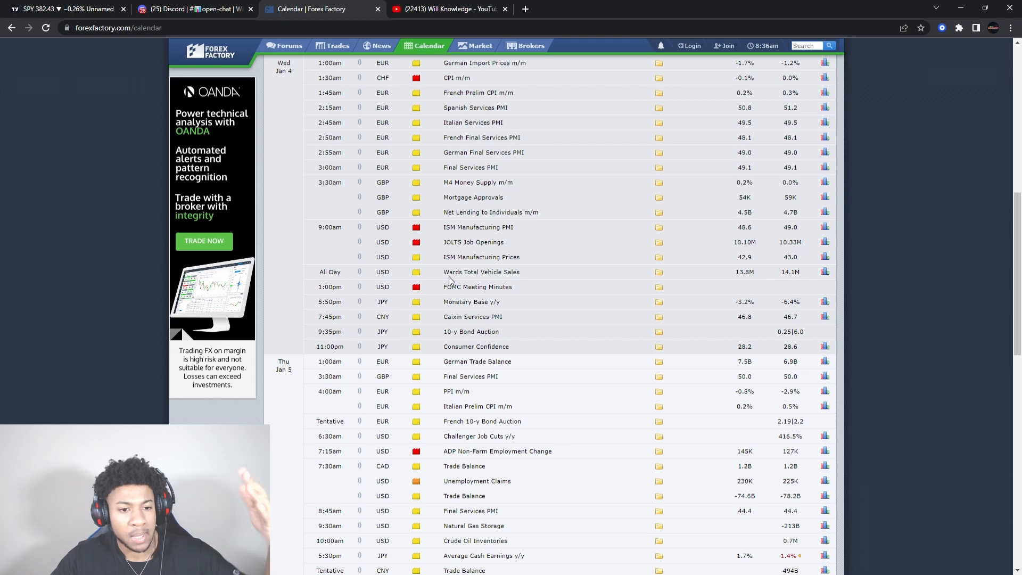
pyautogui.moveTo(454, 280)
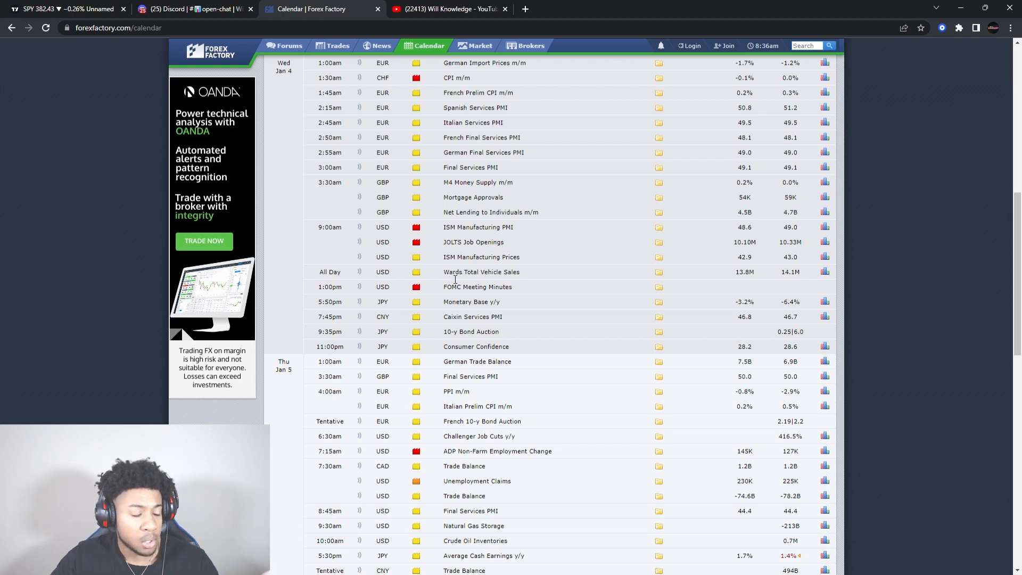
pyautogui.moveTo(460, 240)
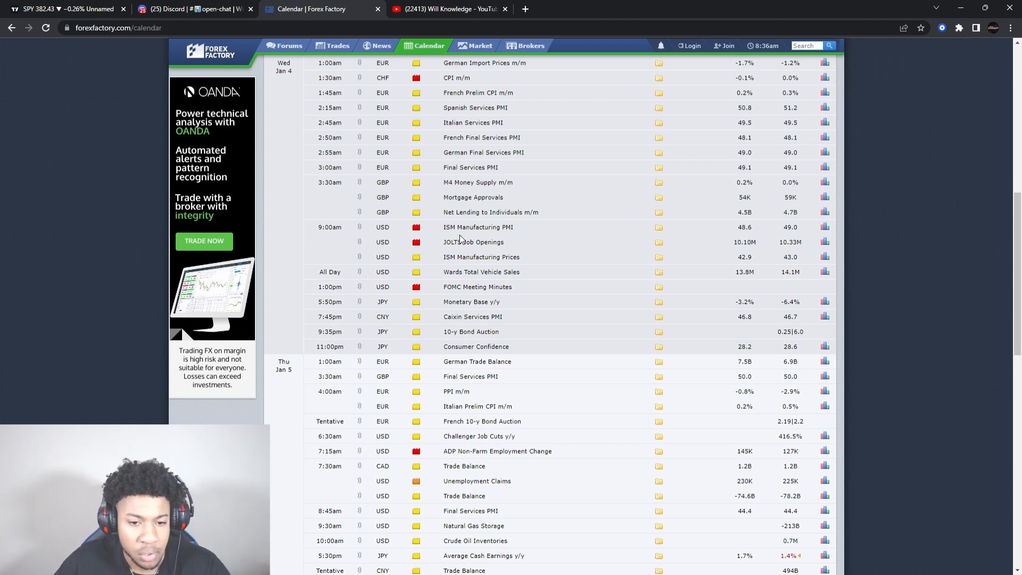
pyautogui.scroll(-3)
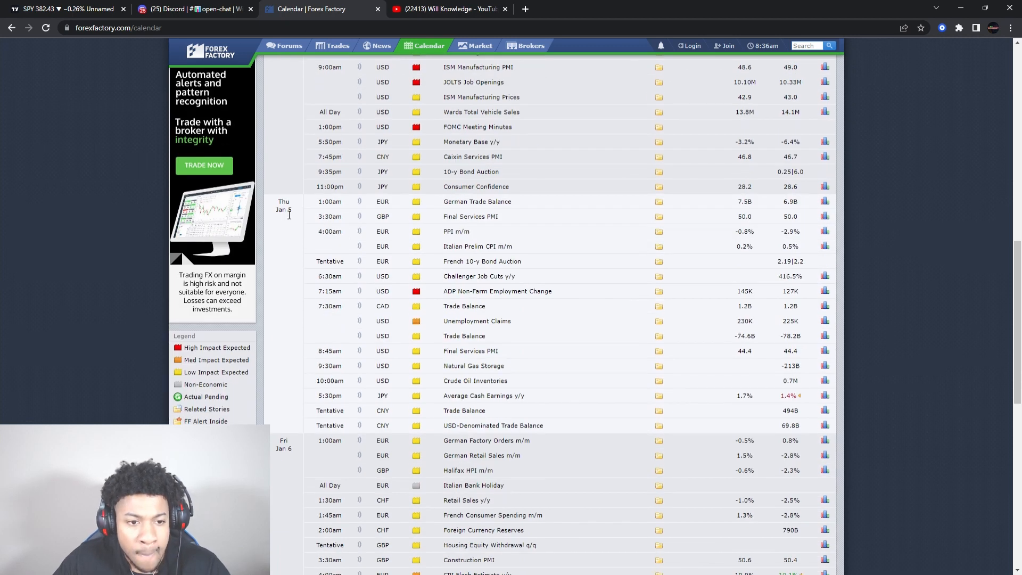
pyautogui.moveTo(483, 310)
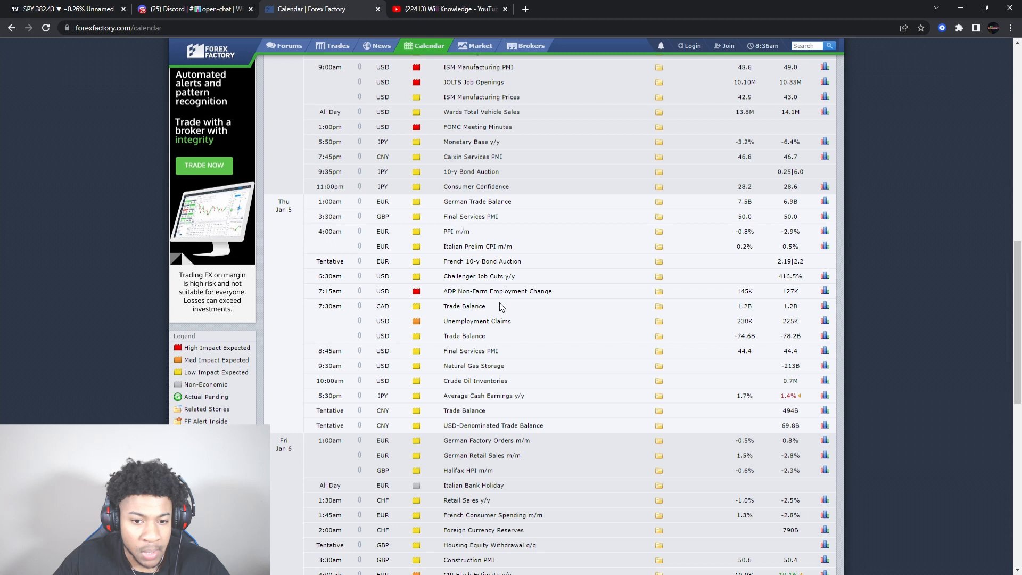
pyautogui.moveTo(539, 295)
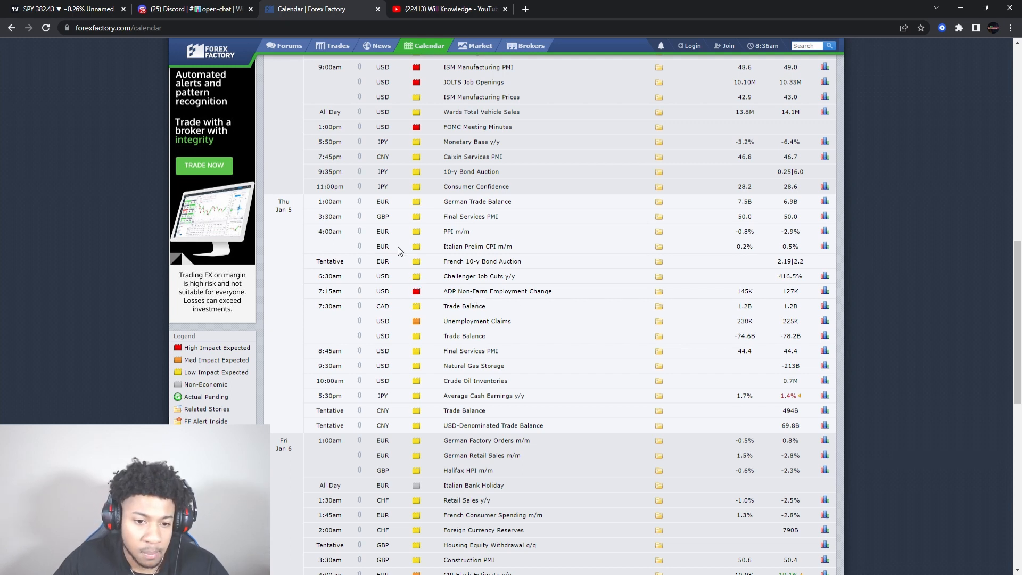
pyautogui.moveTo(402, 273)
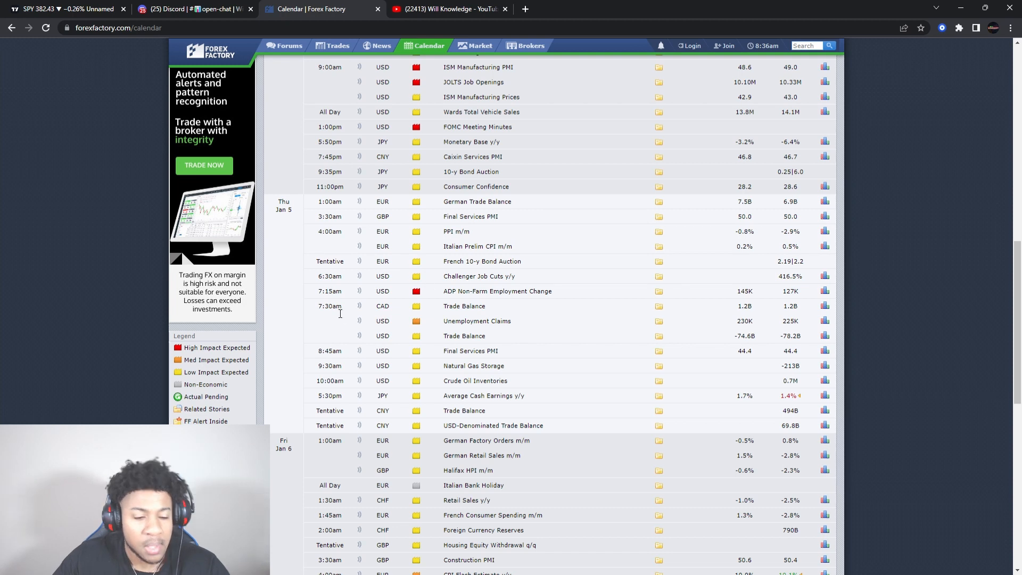
pyautogui.moveTo(333, 312)
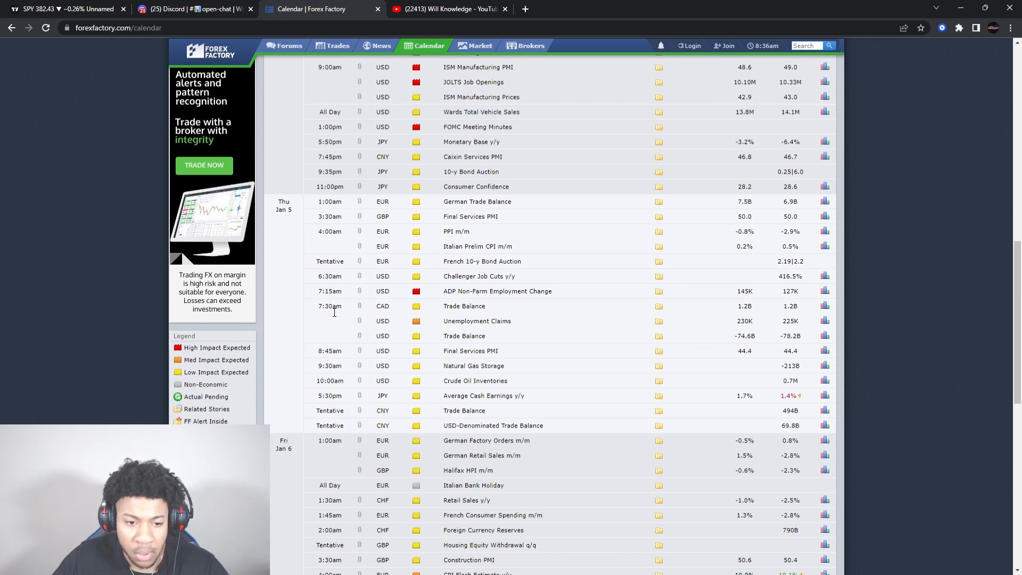
pyautogui.moveTo(516, 325)
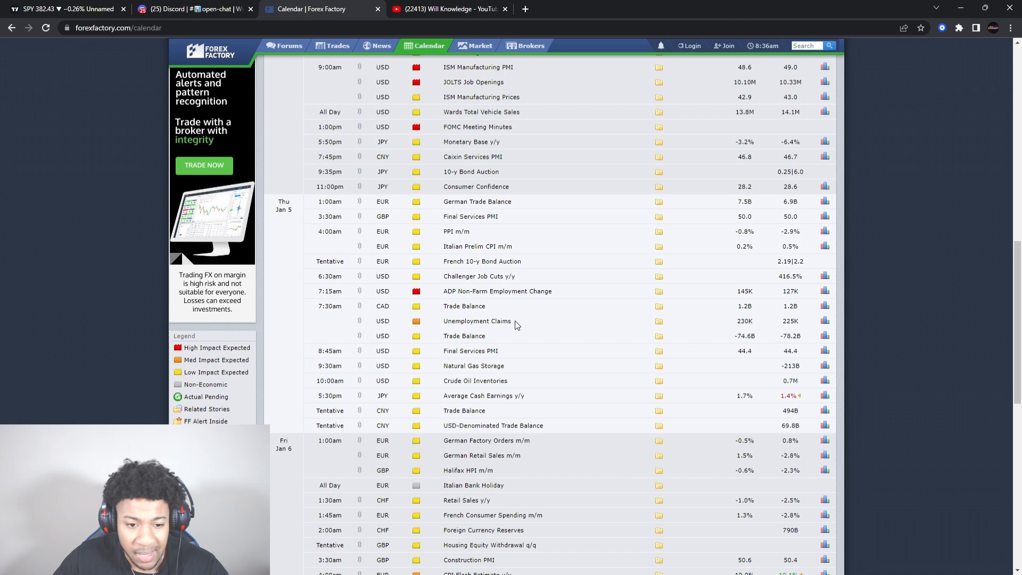
pyautogui.moveTo(435, 370)
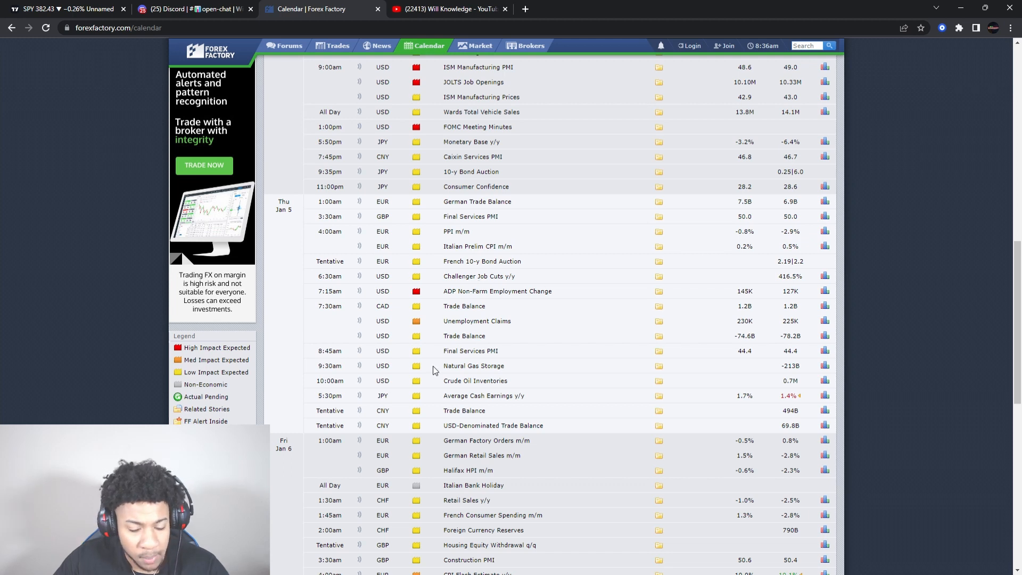
pyautogui.moveTo(459, 337)
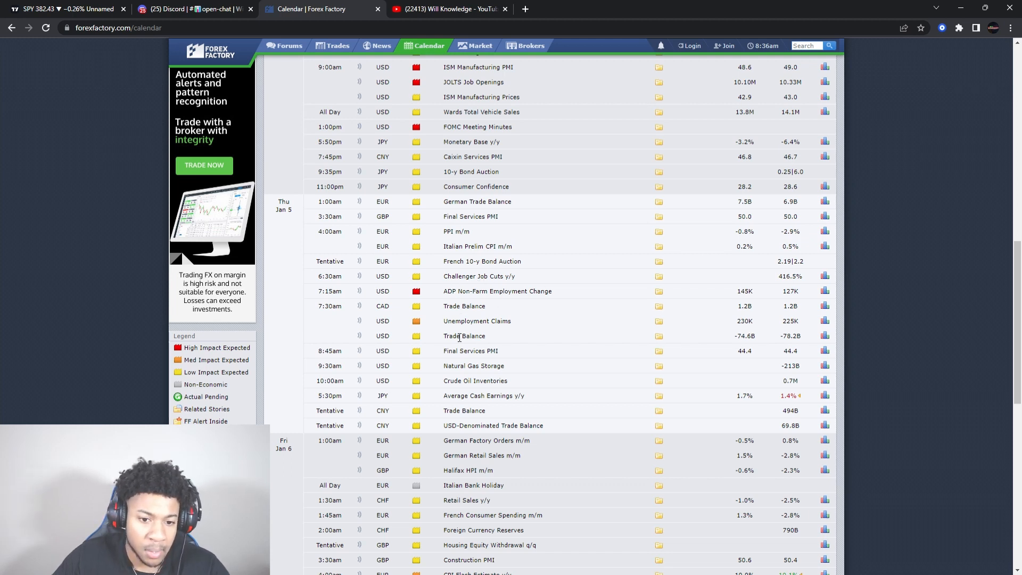
pyautogui.moveTo(467, 376)
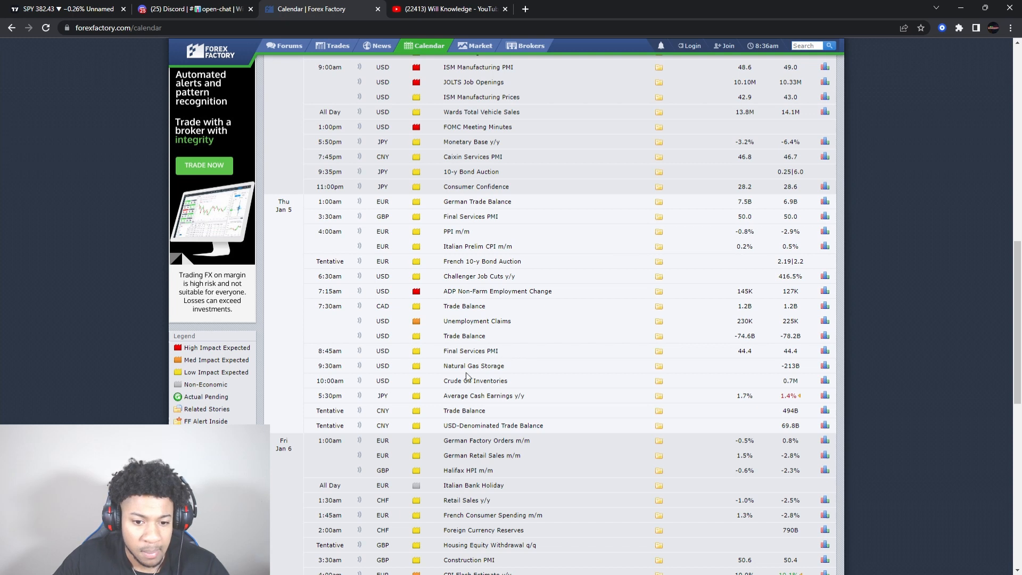
pyautogui.moveTo(382, 300)
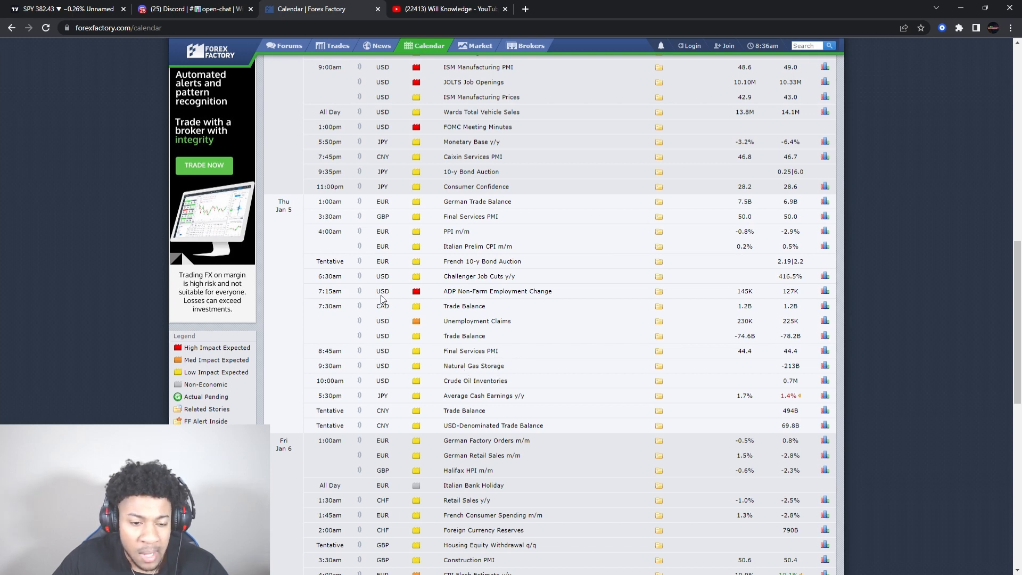
pyautogui.moveTo(469, 361)
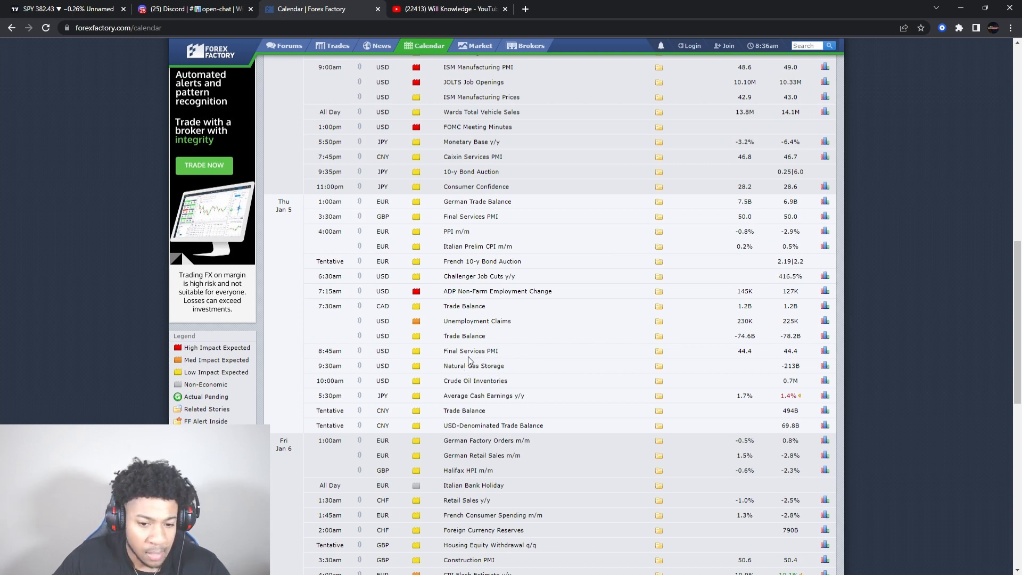
pyautogui.moveTo(467, 333)
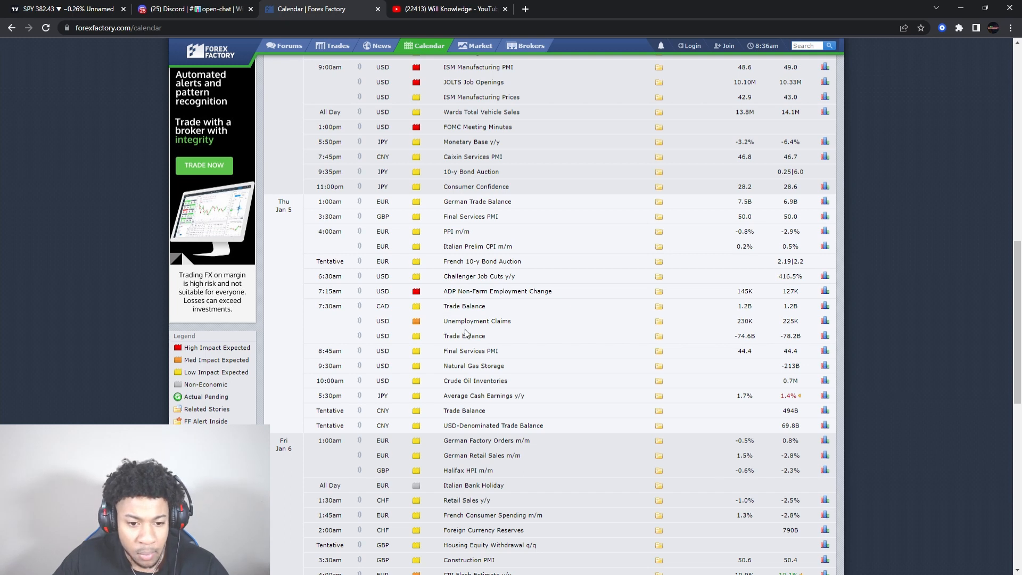
pyautogui.moveTo(474, 387)
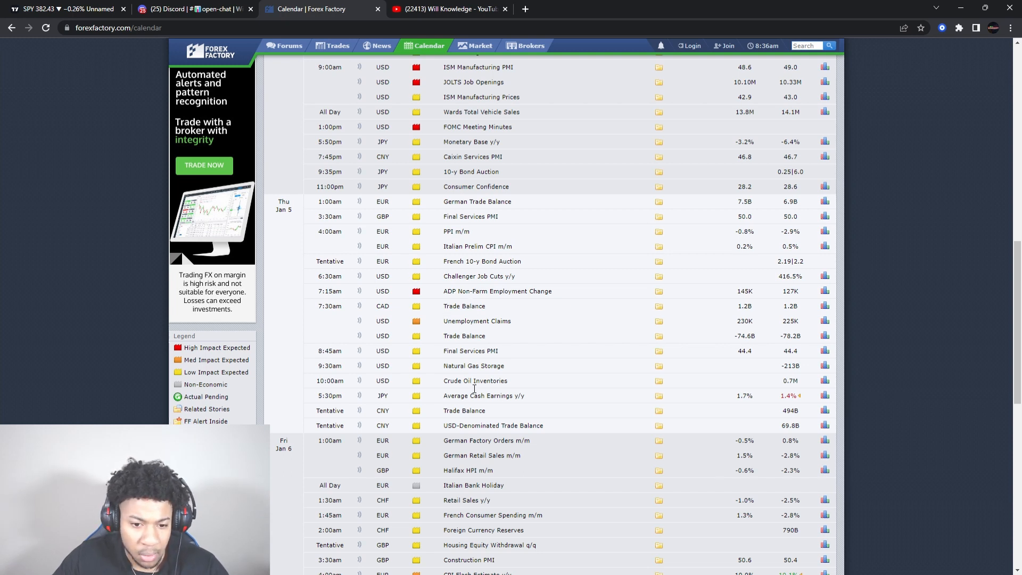
pyautogui.moveTo(448, 249)
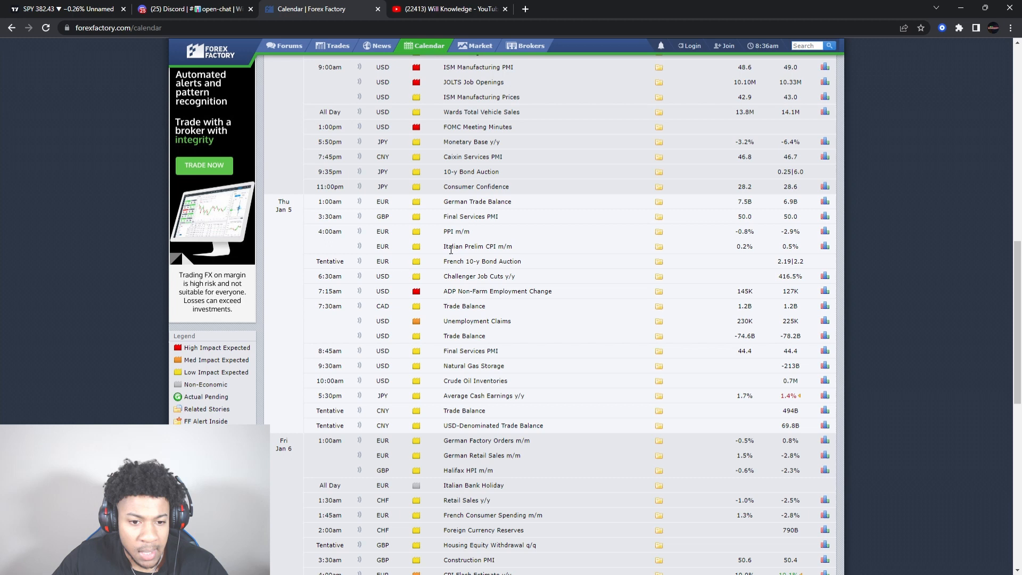
pyautogui.scroll(3)
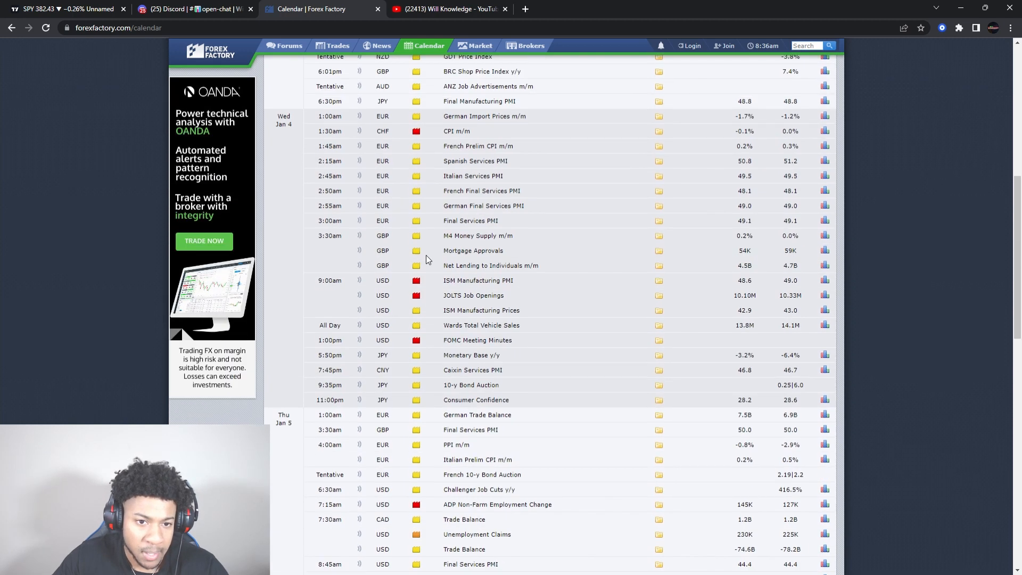
pyautogui.scroll(-3)
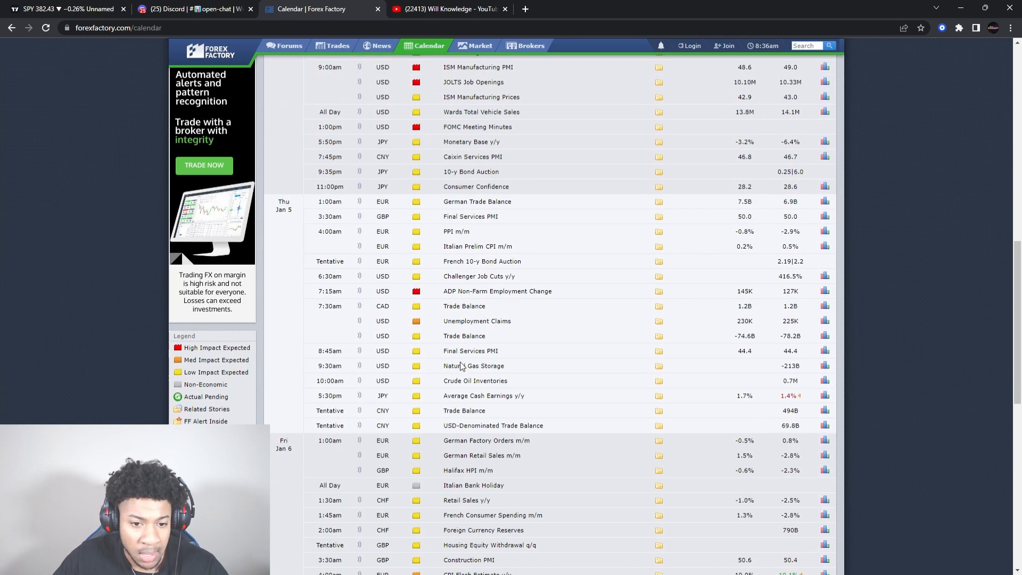
pyautogui.moveTo(566, 352)
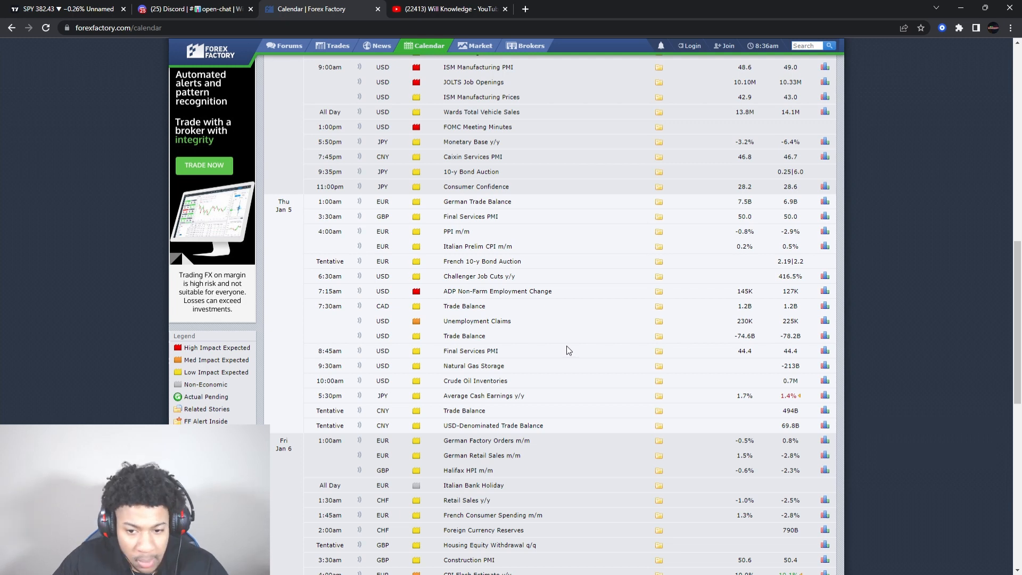
pyautogui.moveTo(613, 362)
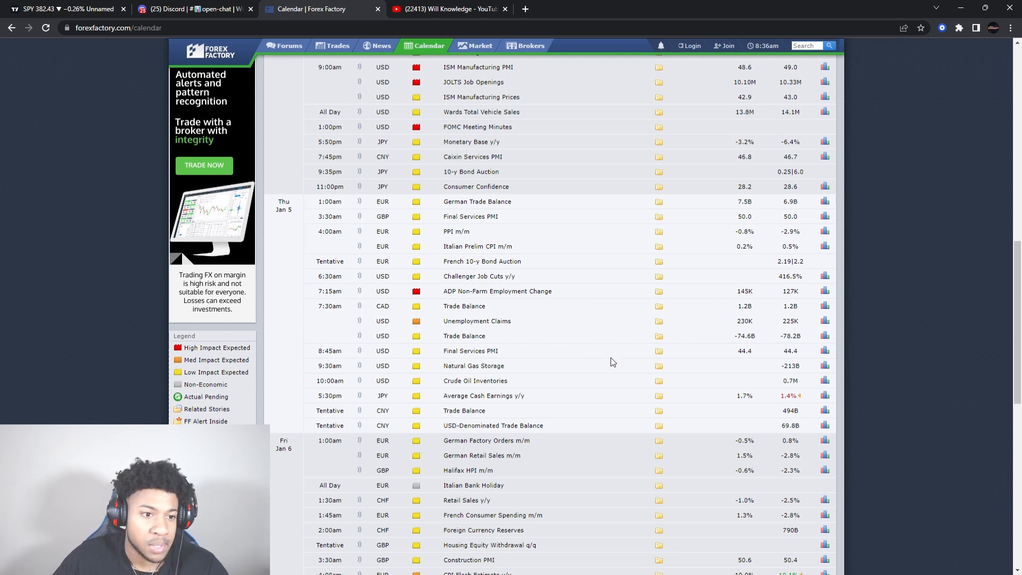
pyautogui.moveTo(600, 352)
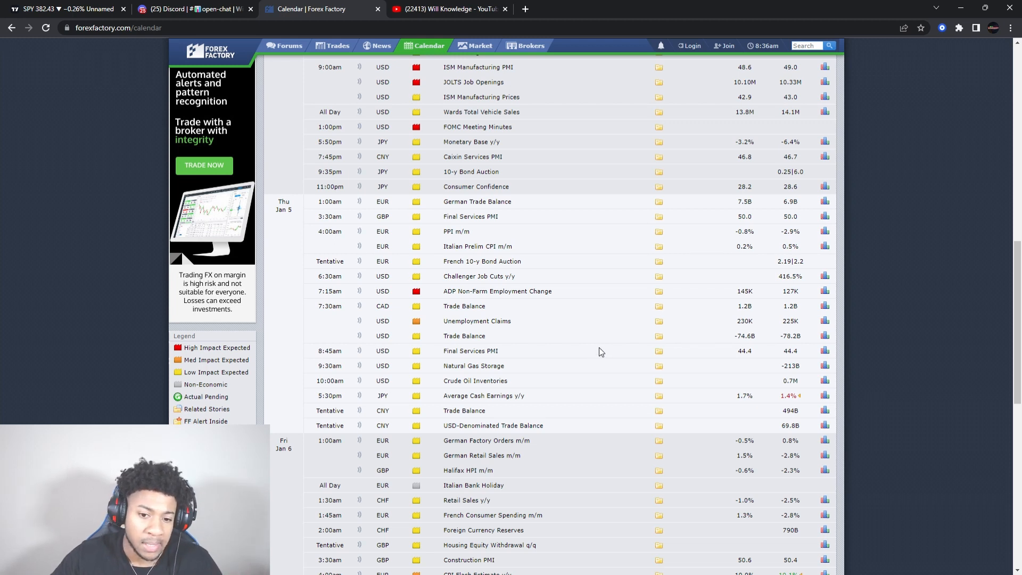
# Step: Scroll down to Friday Jan 6's non-farm payrolls and unemployment rate entries
pyautogui.scroll(-3)
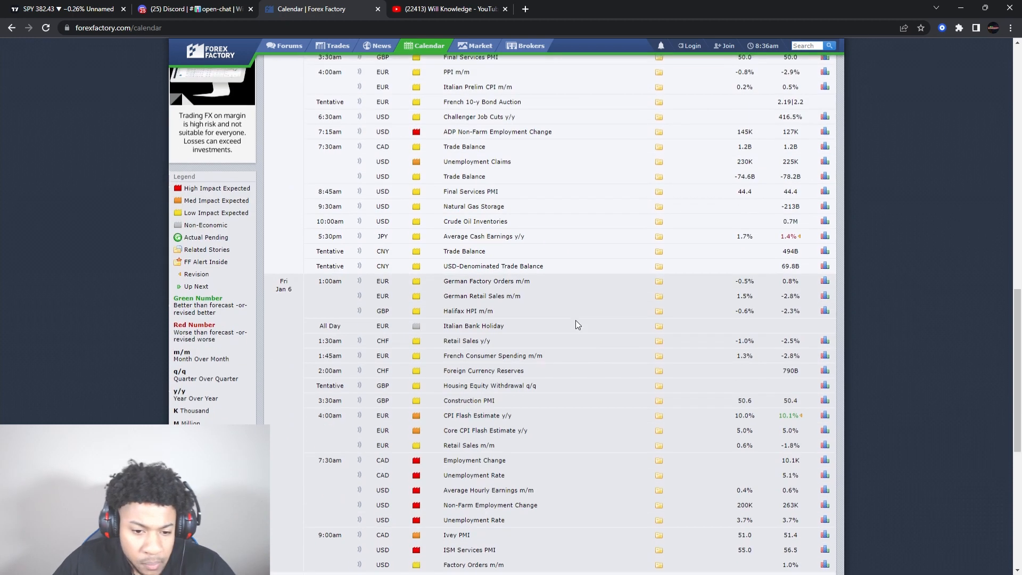
pyautogui.scroll(-3)
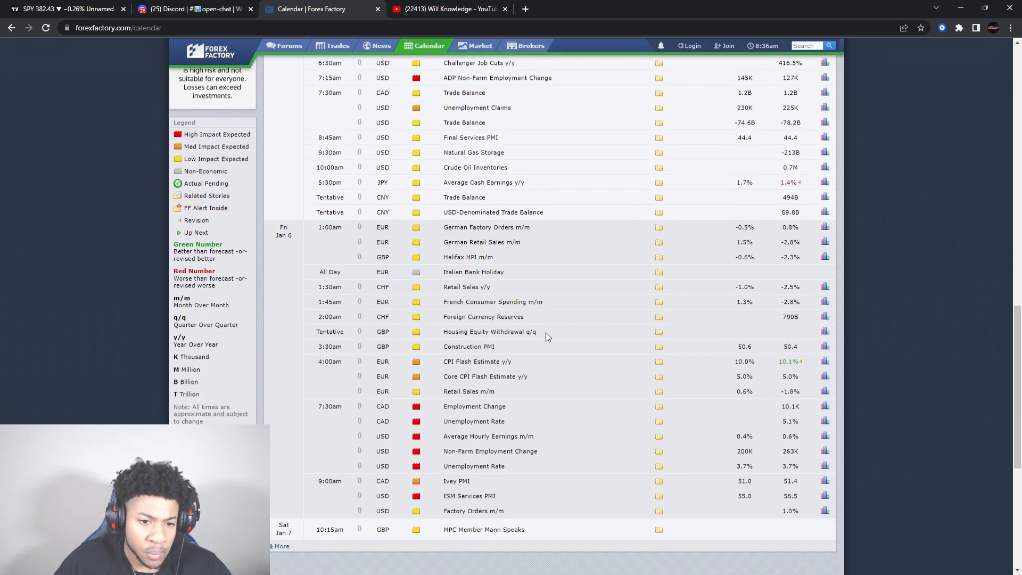
pyautogui.scroll(-3)
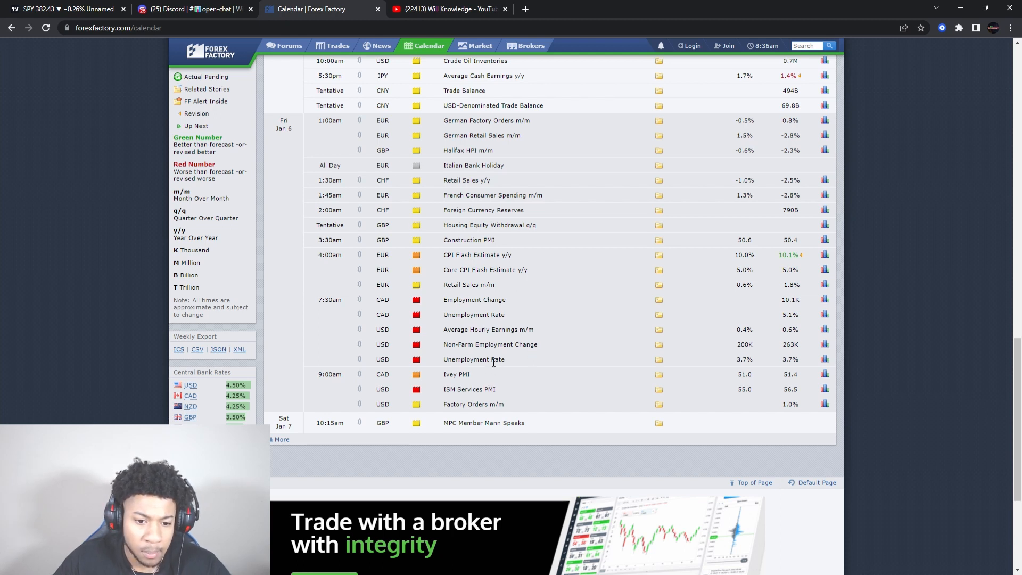
pyautogui.moveTo(486, 396)
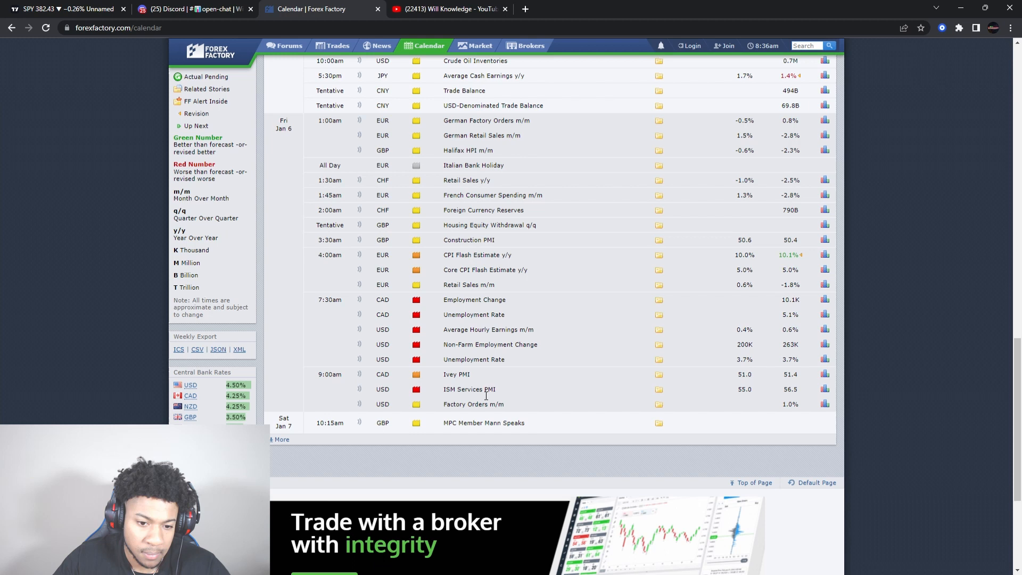
pyautogui.moveTo(413, 294)
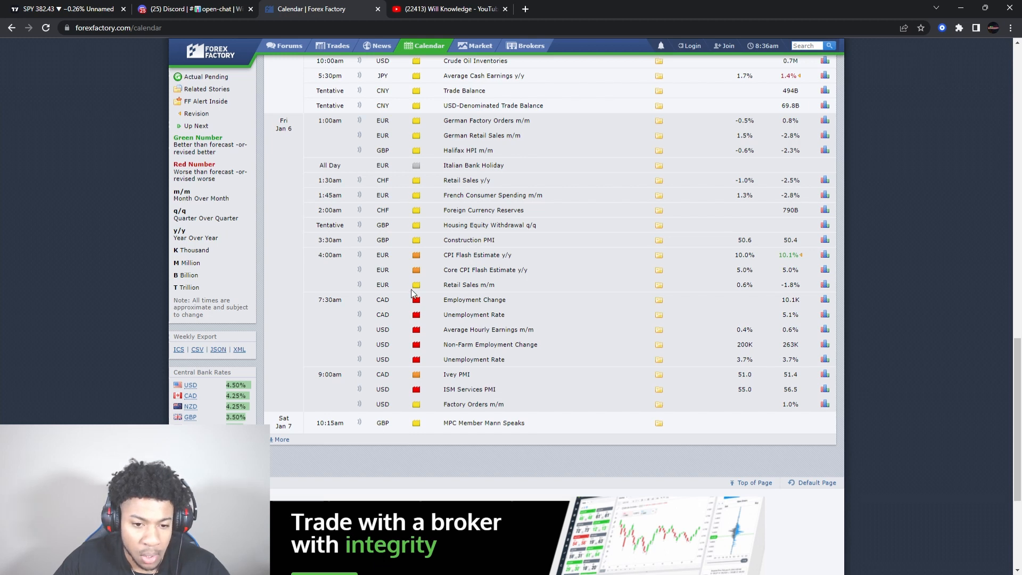
pyautogui.moveTo(364, 331)
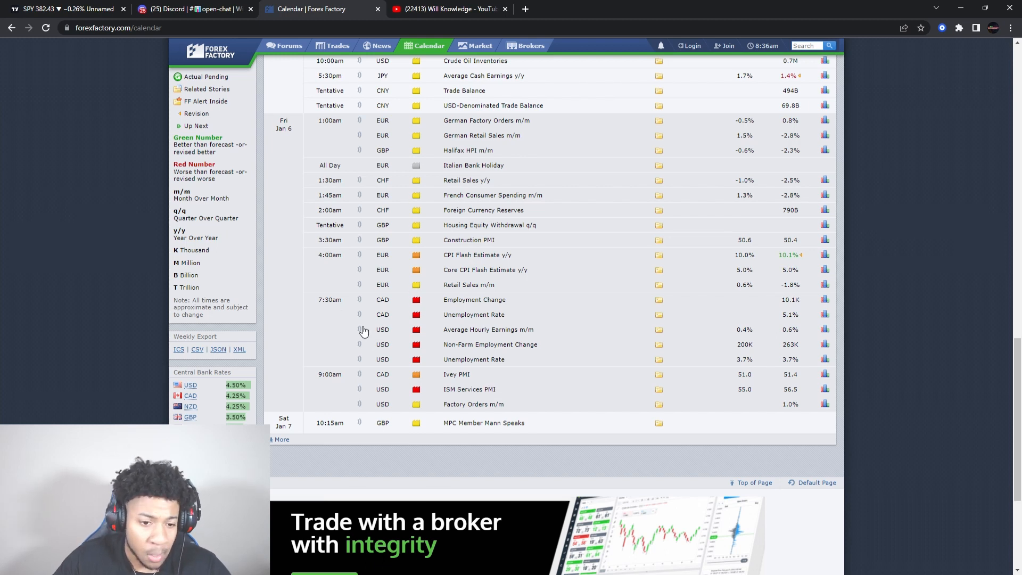
pyautogui.moveTo(460, 397)
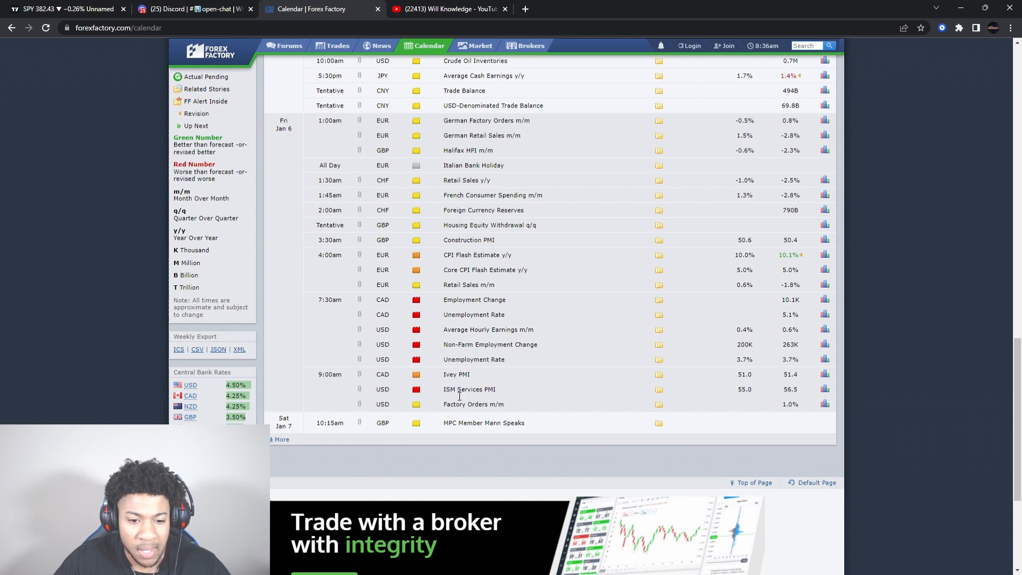
pyautogui.moveTo(358, 417)
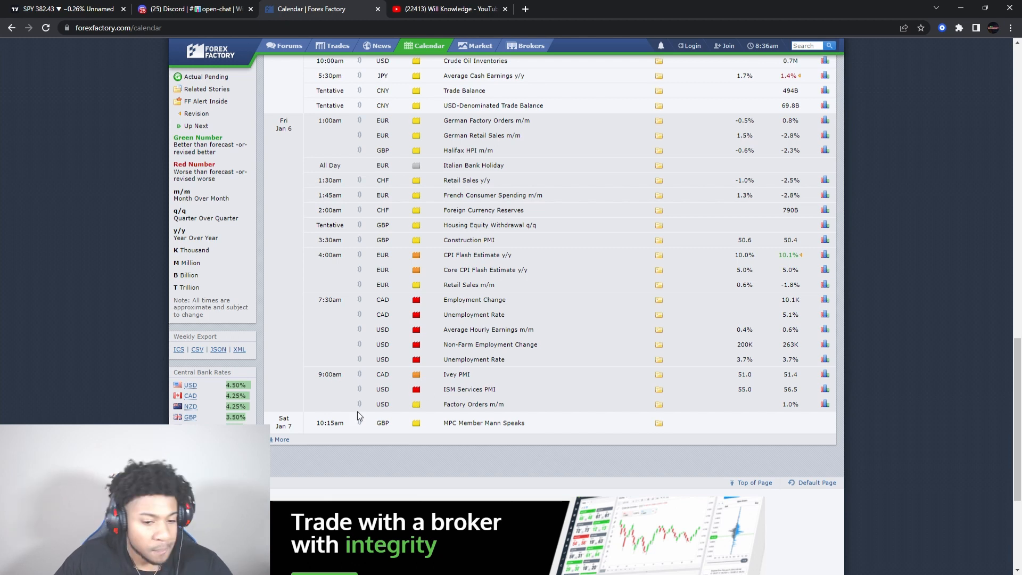
pyautogui.moveTo(467, 404)
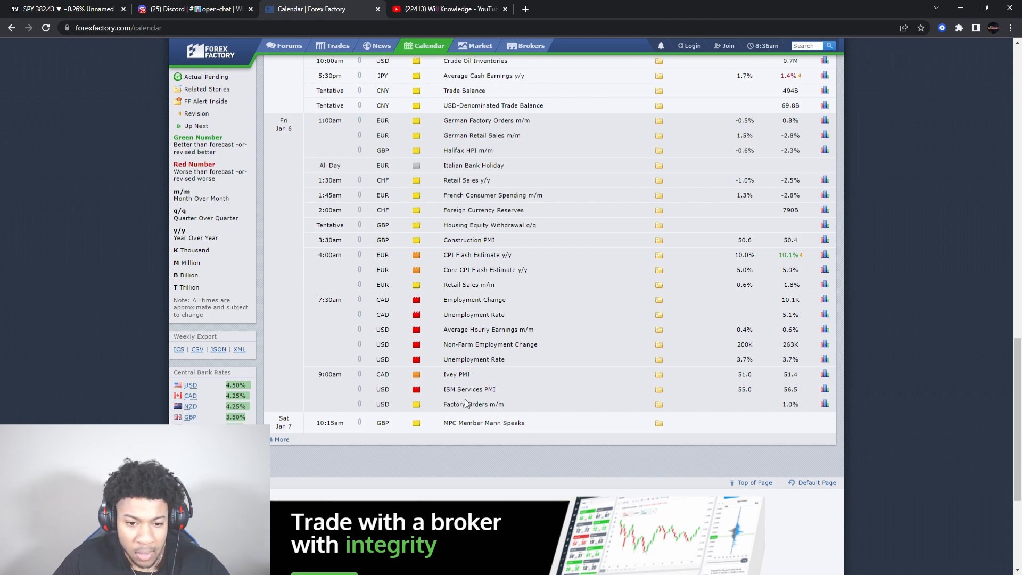
pyautogui.moveTo(593, 312)
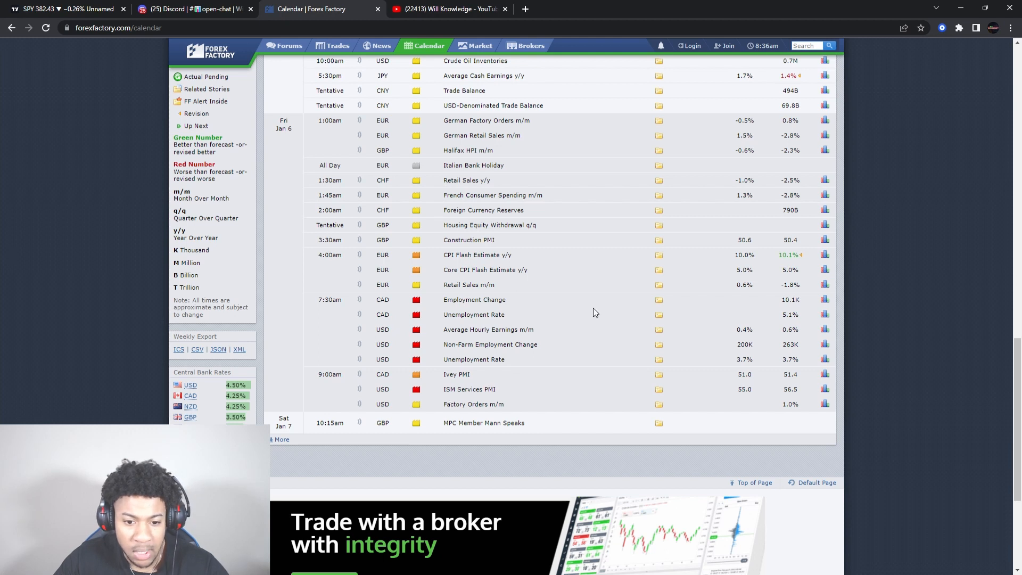
pyautogui.moveTo(512, 394)
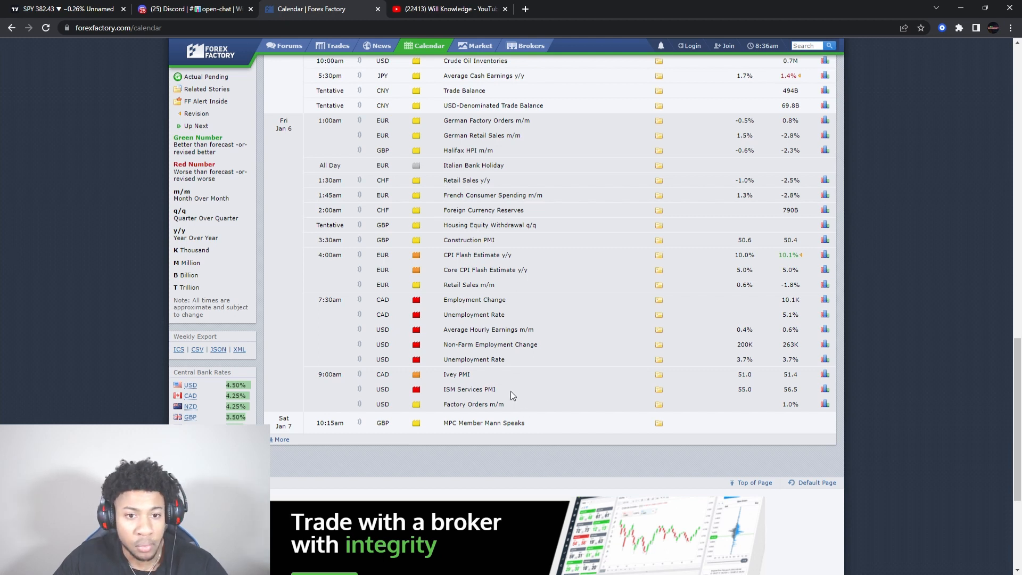
# Step: Scroll the calendar back up to Monday Jan 2 at the start of the week
pyautogui.scroll(3)
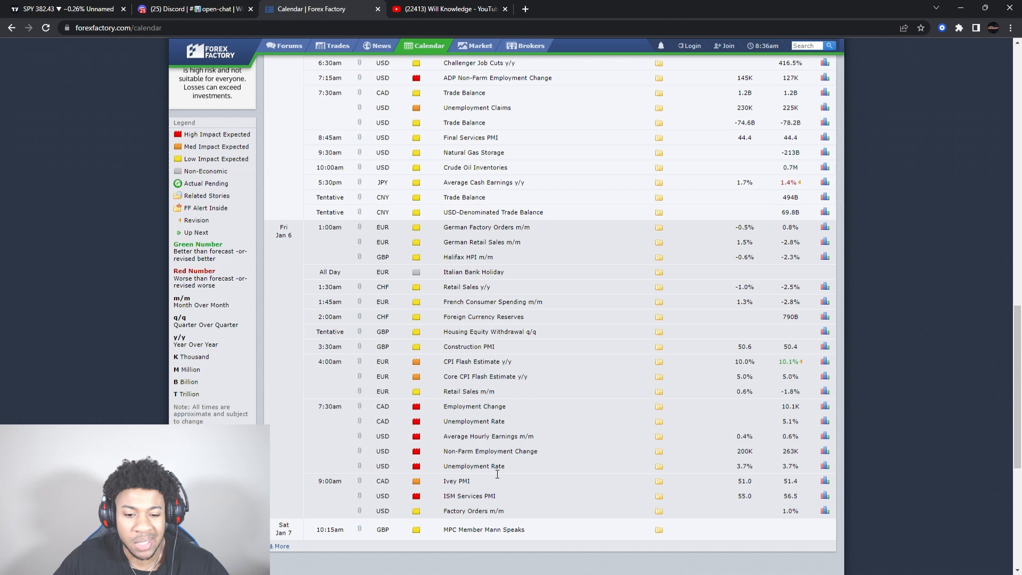
pyautogui.scroll(3)
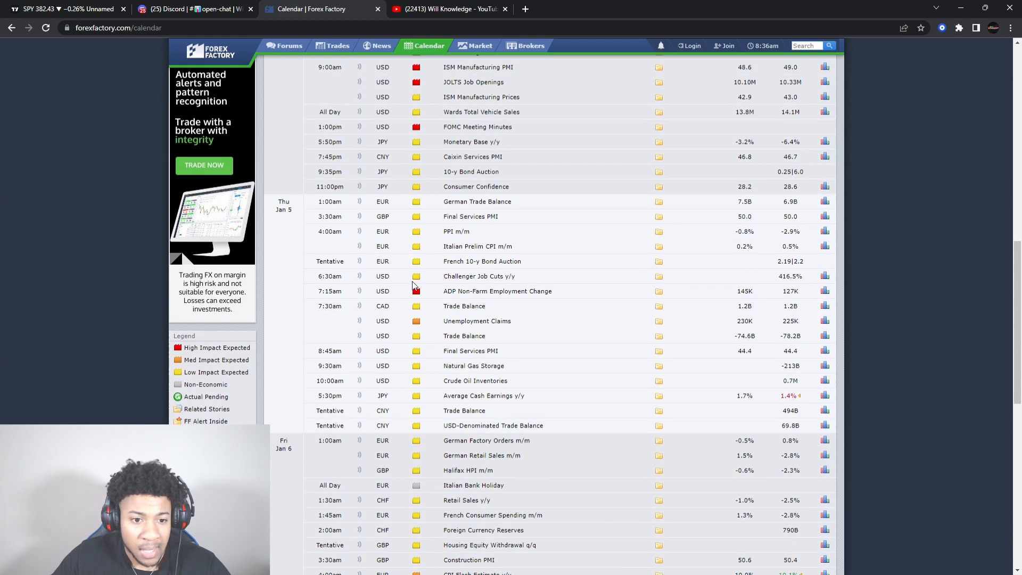
pyautogui.scroll(3)
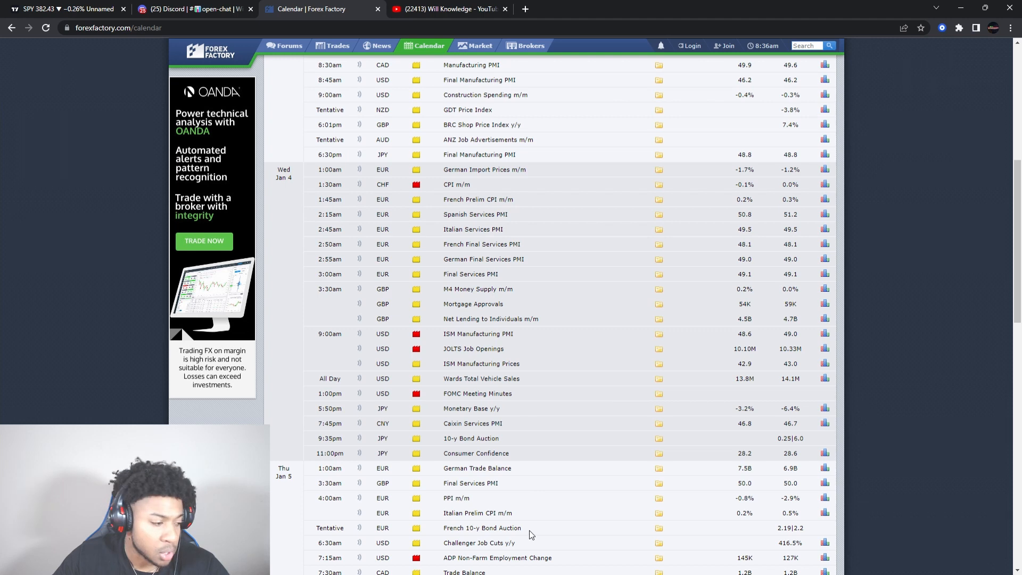
pyautogui.scroll(3)
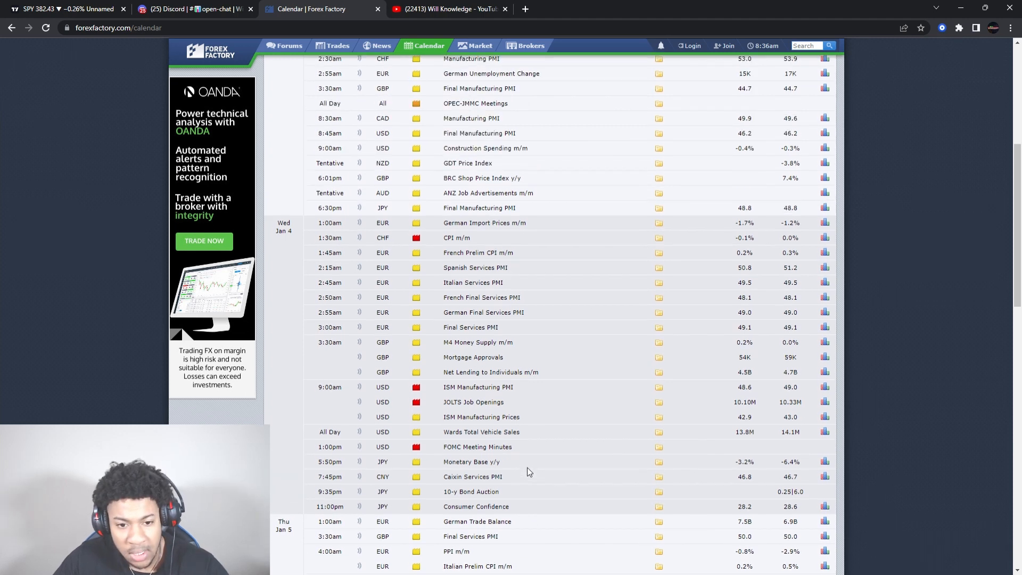
pyautogui.scroll(3)
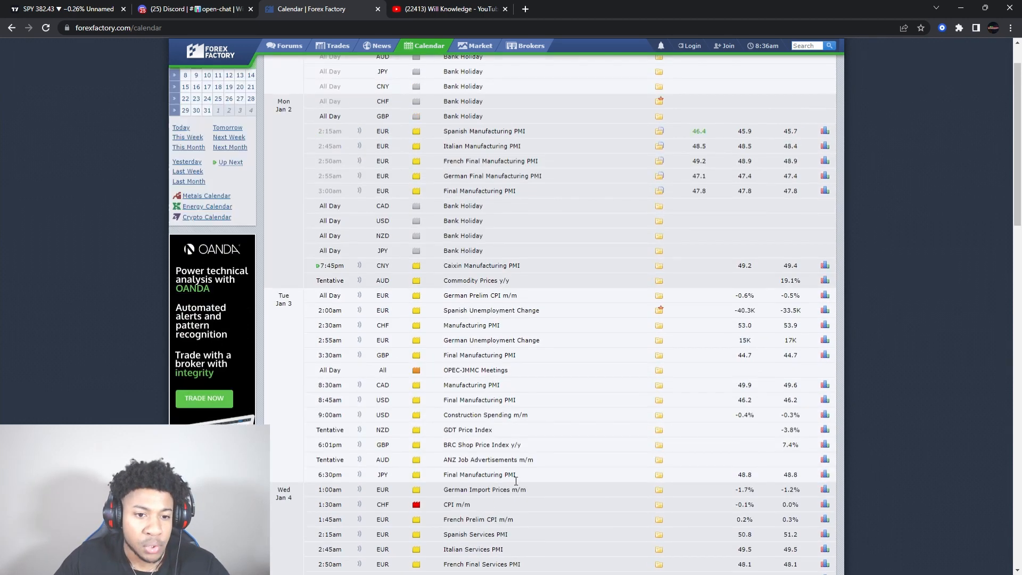
pyautogui.moveTo(549, 390)
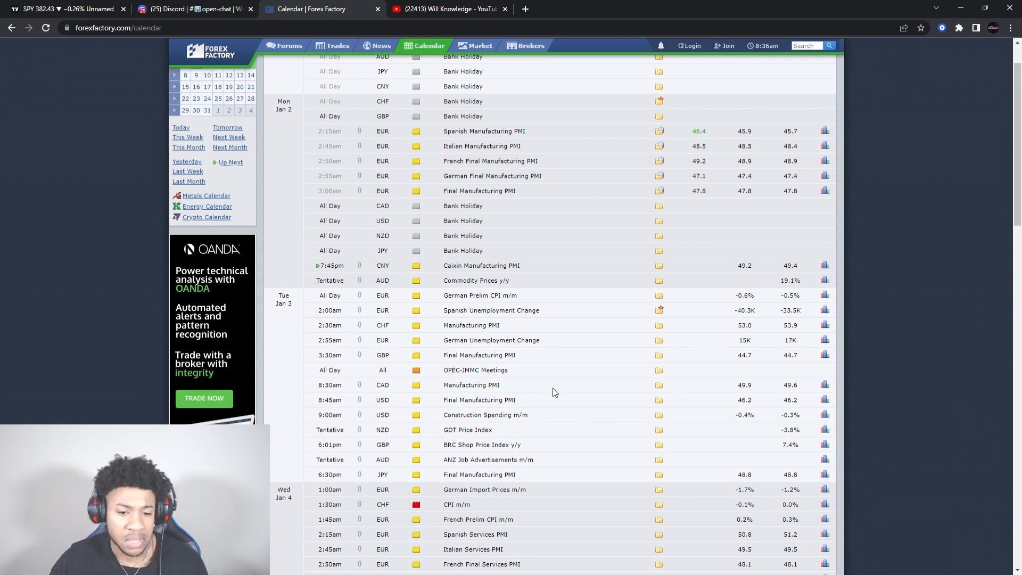
pyautogui.moveTo(639, 253)
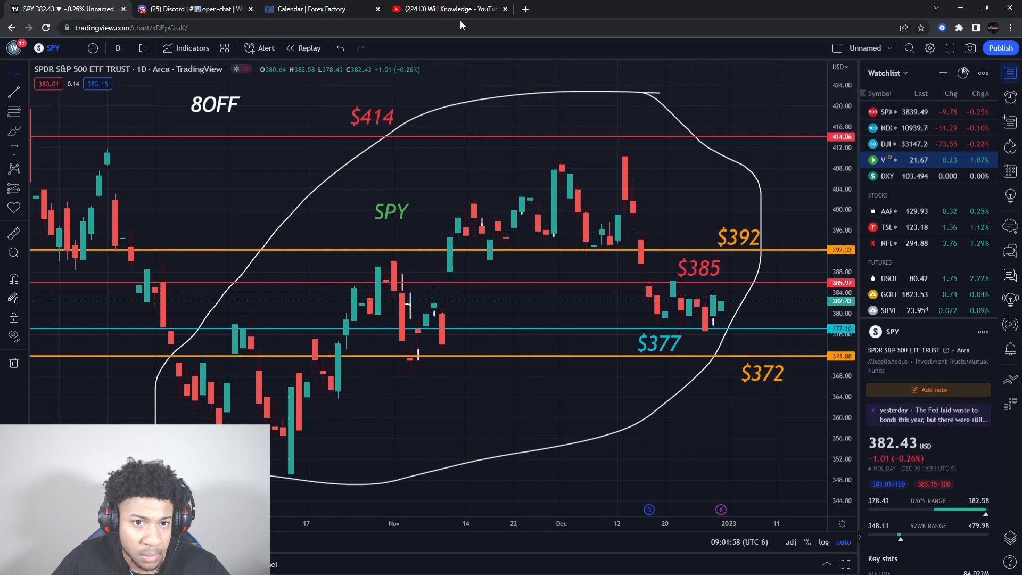
pyautogui.click(448, 9)
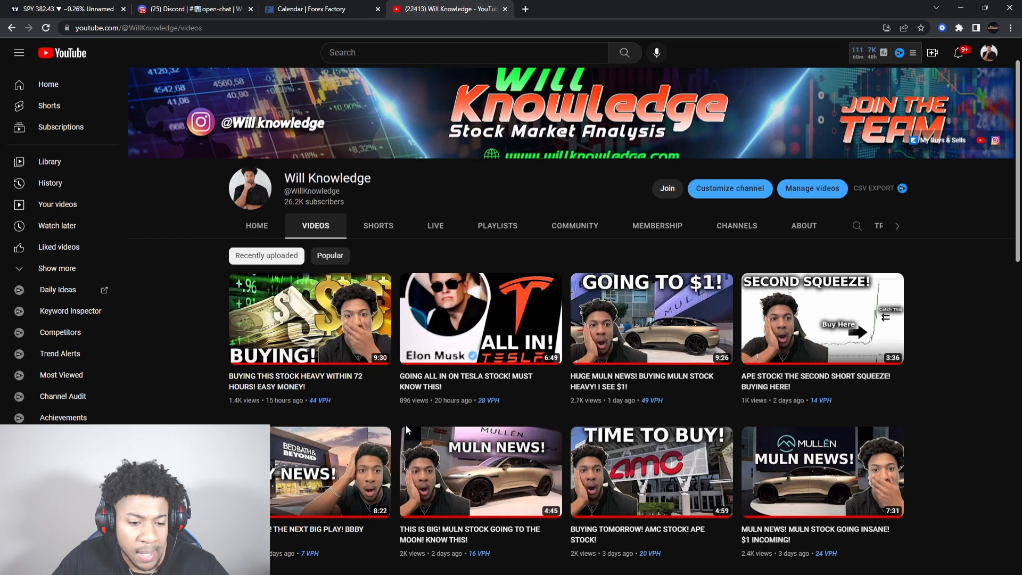
# Step: Scroll the YouTube channel's Videos page to show more recent uploads
pyautogui.scroll(-3)
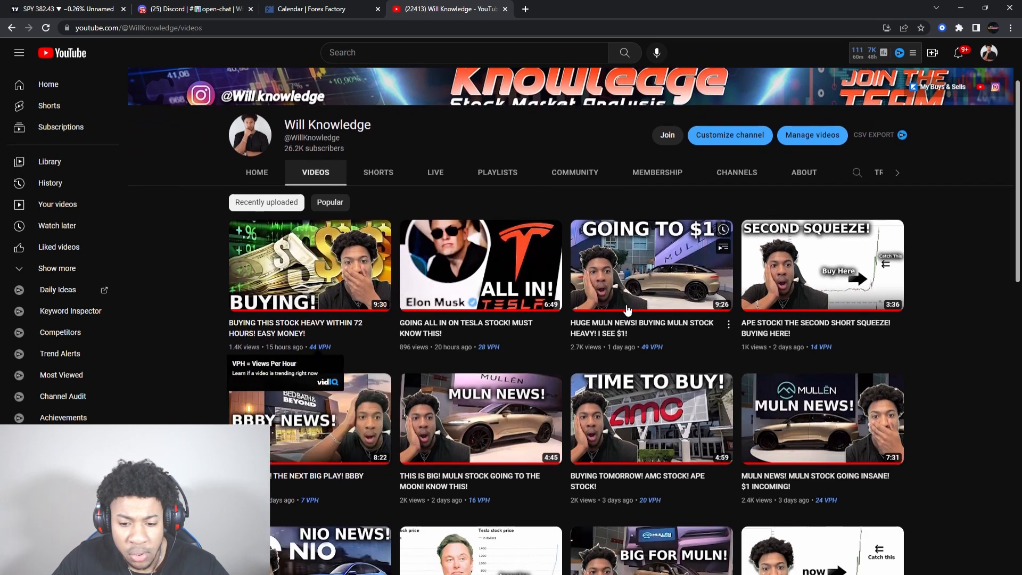
pyautogui.moveTo(181, 417)
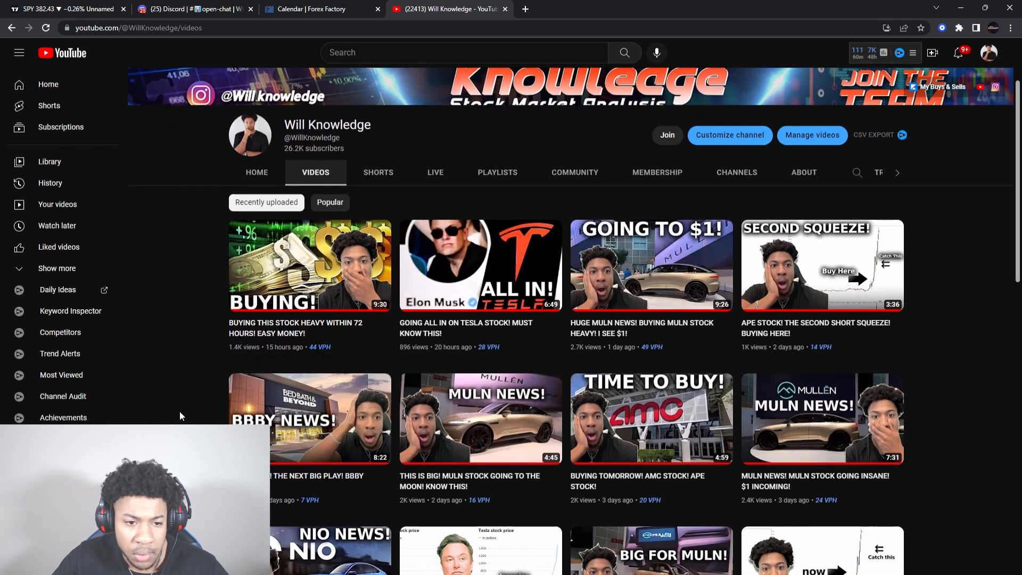
pyautogui.moveTo(201, 257)
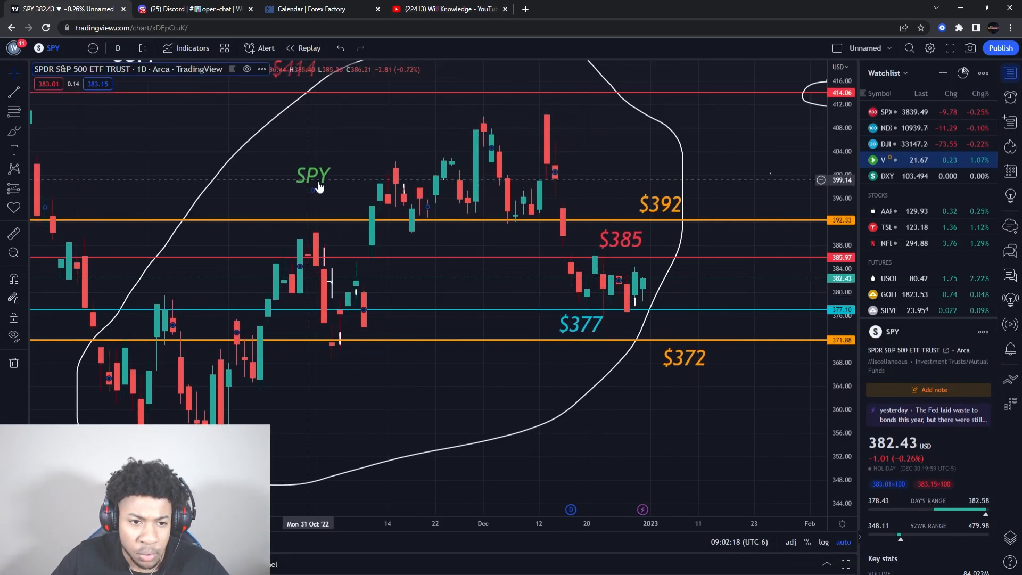
pyautogui.moveTo(316, 188)
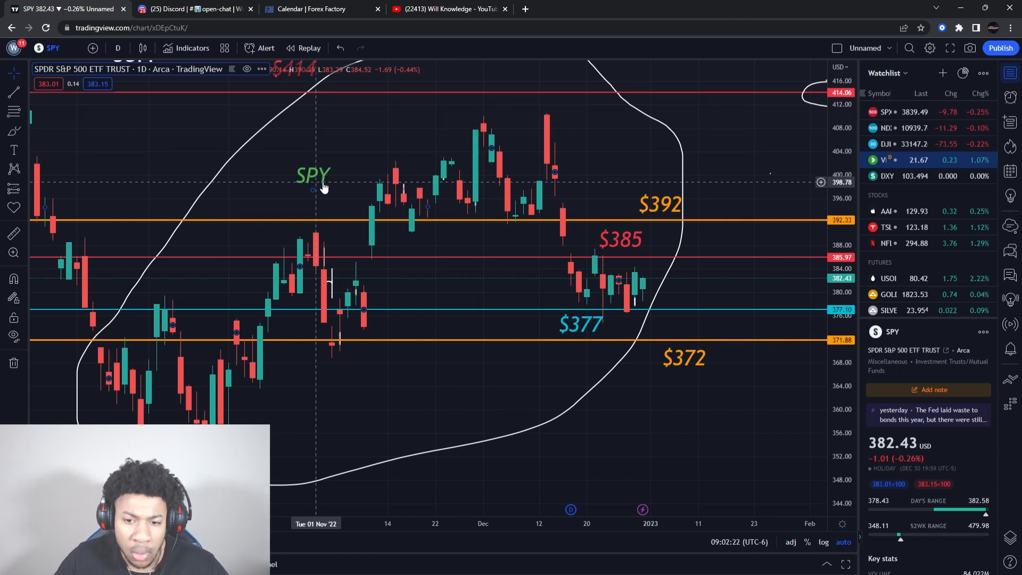
pyautogui.moveTo(574, 332)
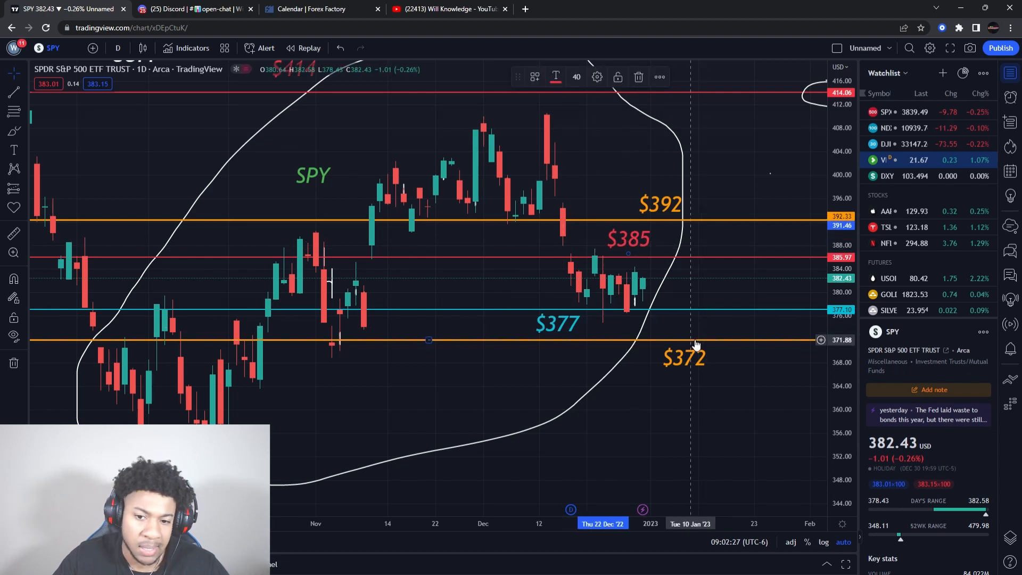
pyautogui.moveTo(709, 324)
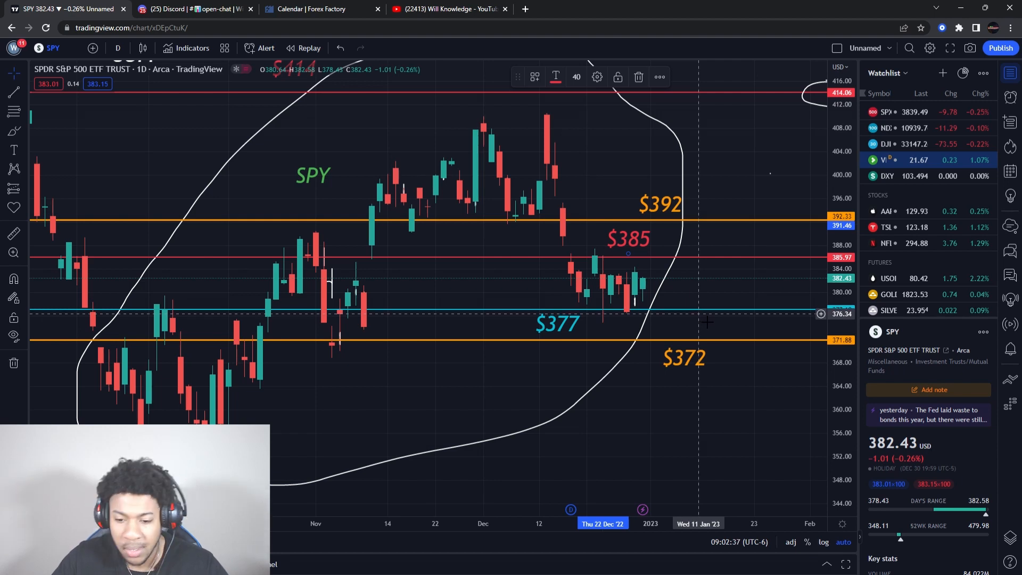
pyautogui.moveTo(739, 339)
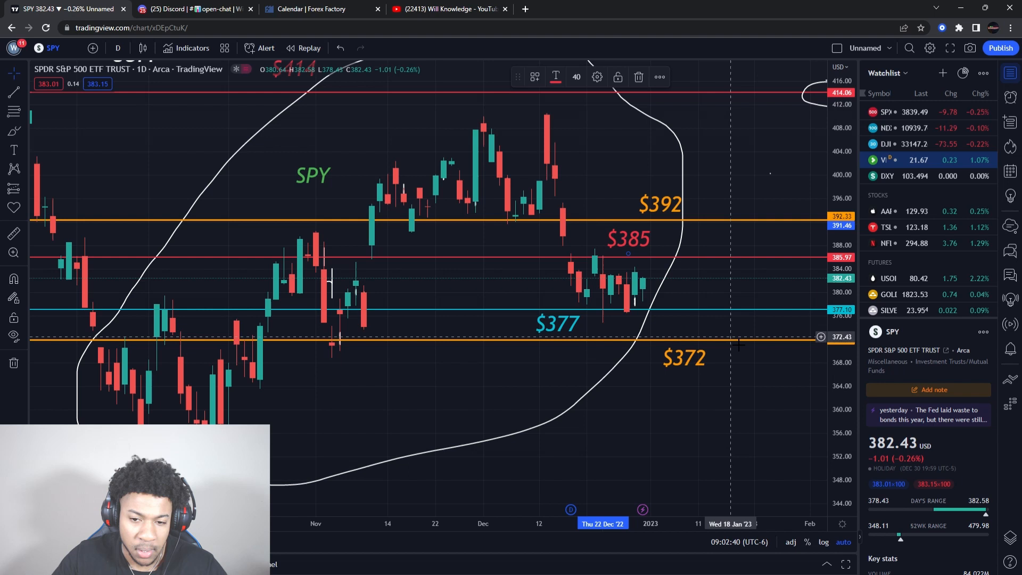
pyautogui.moveTo(593, 403)
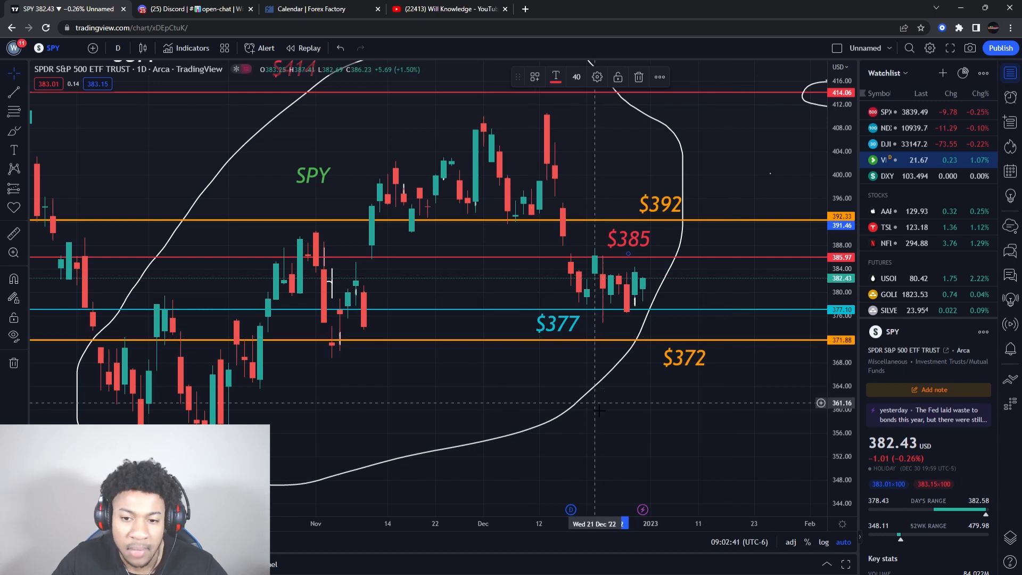
pyautogui.moveTo(685, 412)
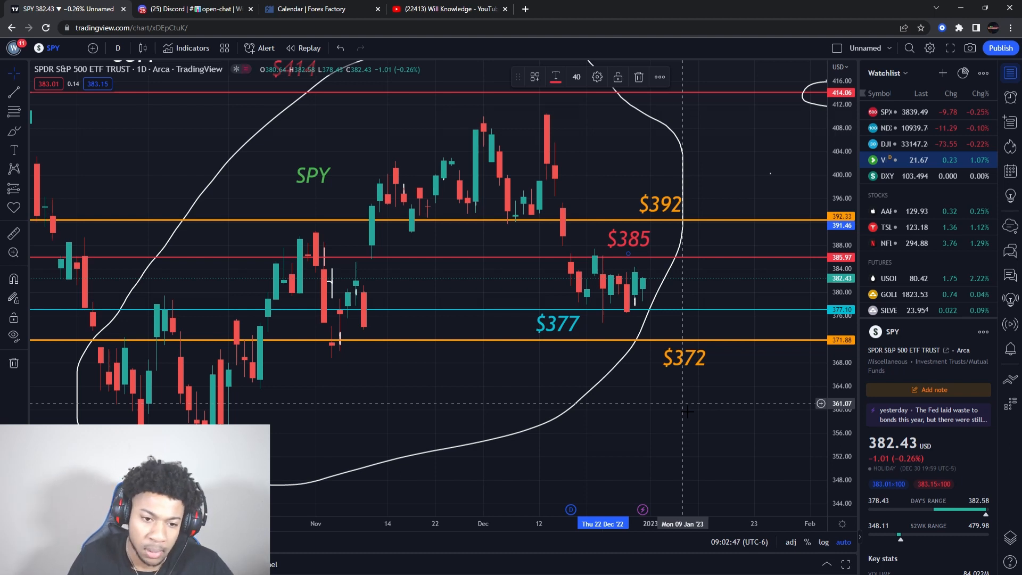
pyautogui.moveTo(675, 287)
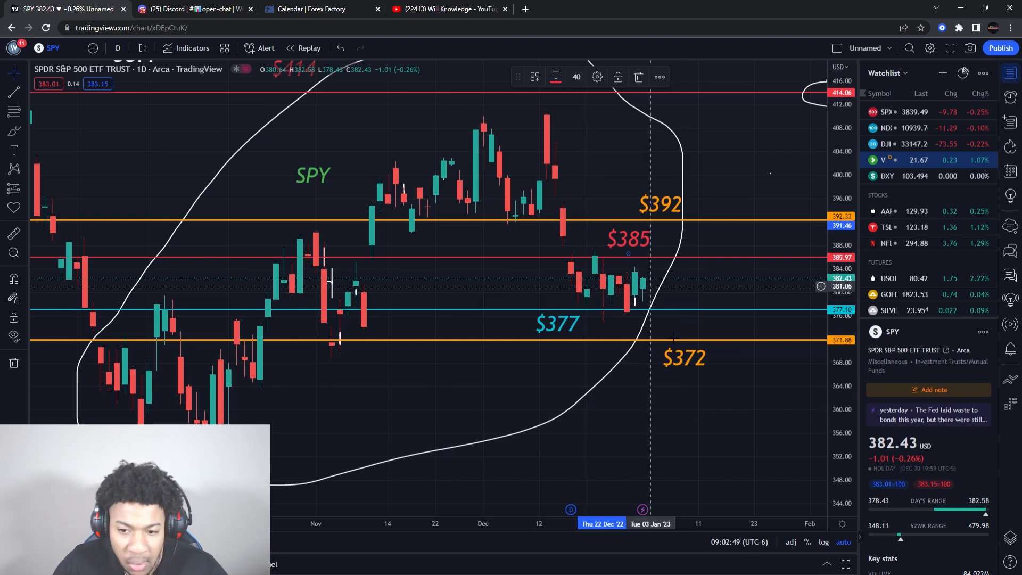
pyautogui.moveTo(716, 427)
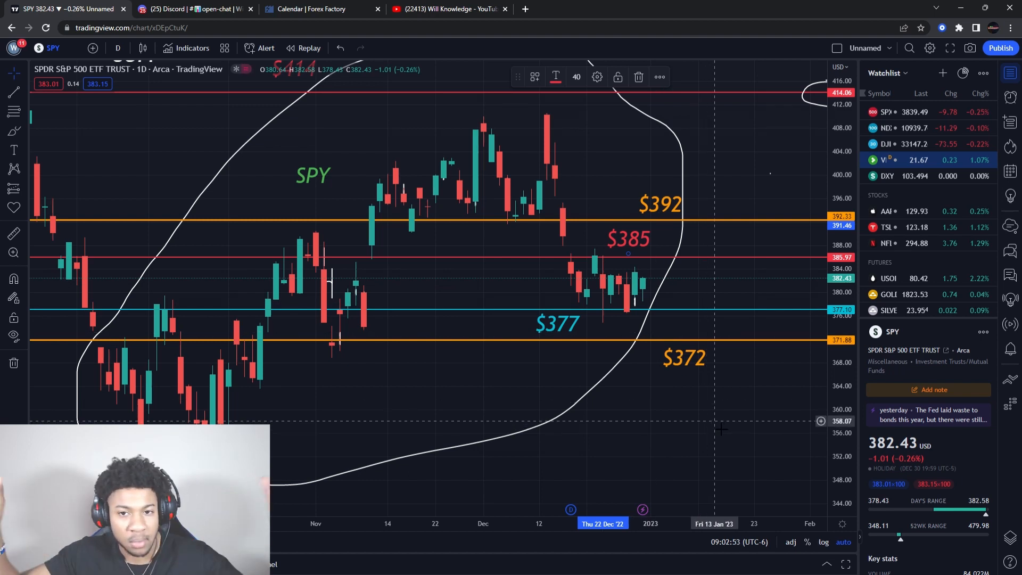
pyautogui.moveTo(794, 405)
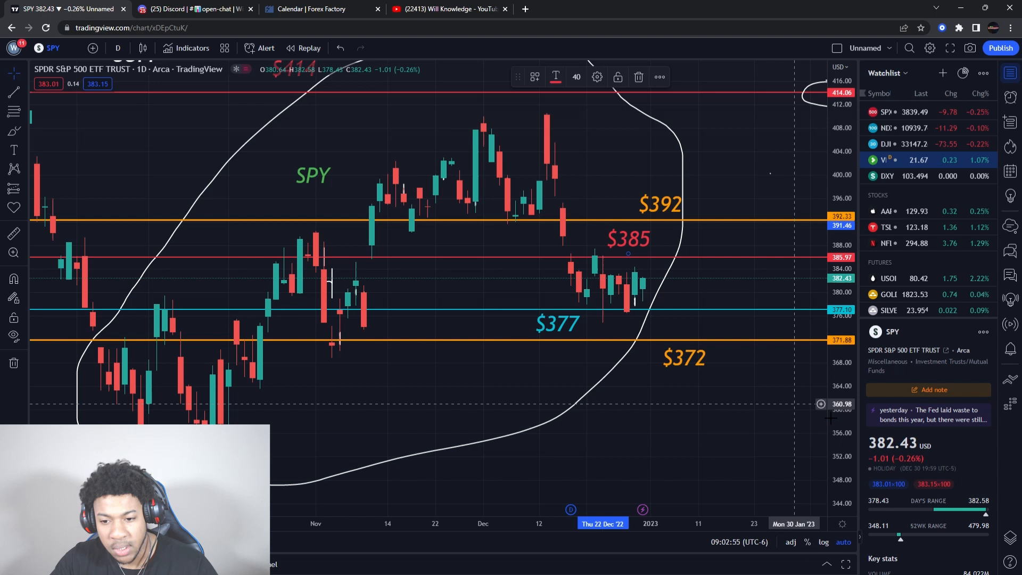
pyautogui.moveTo(755, 391)
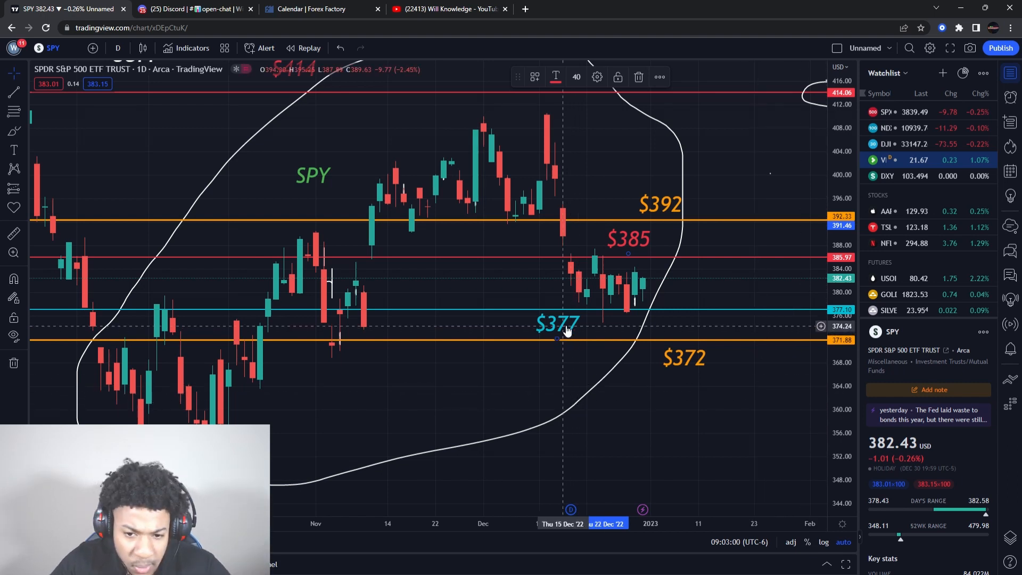
pyautogui.moveTo(638, 248)
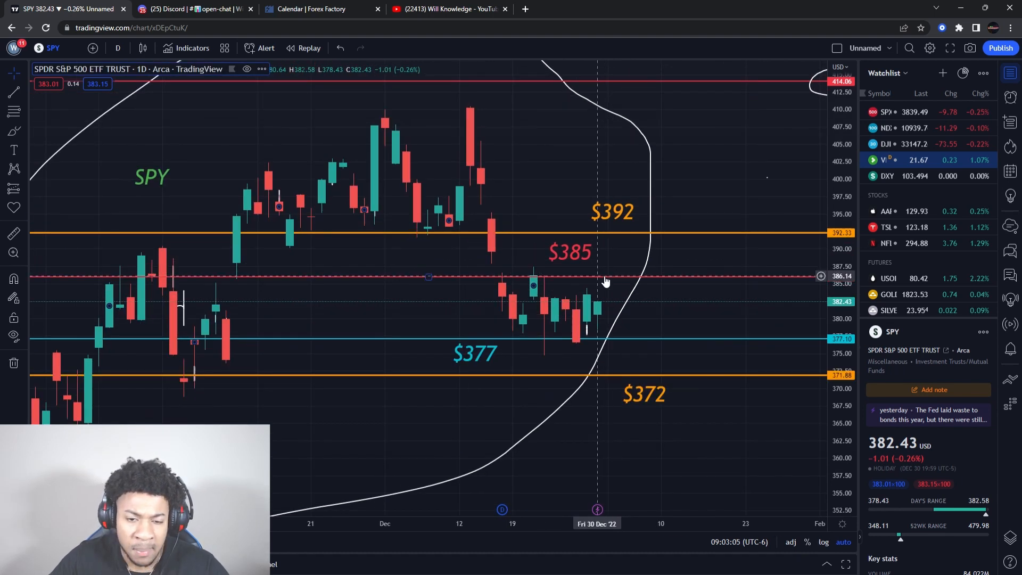
pyautogui.moveTo(625, 237)
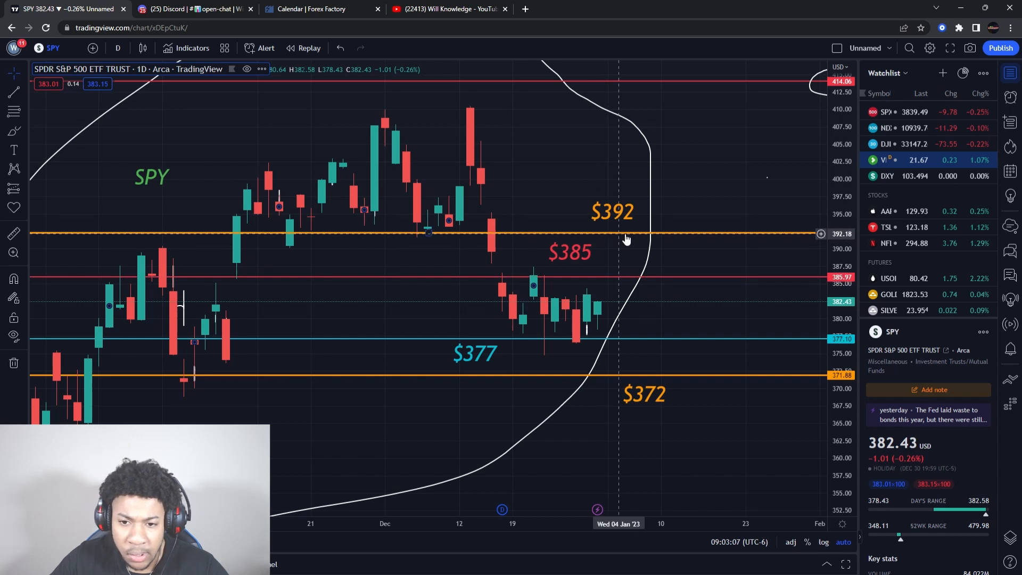
pyautogui.moveTo(630, 225)
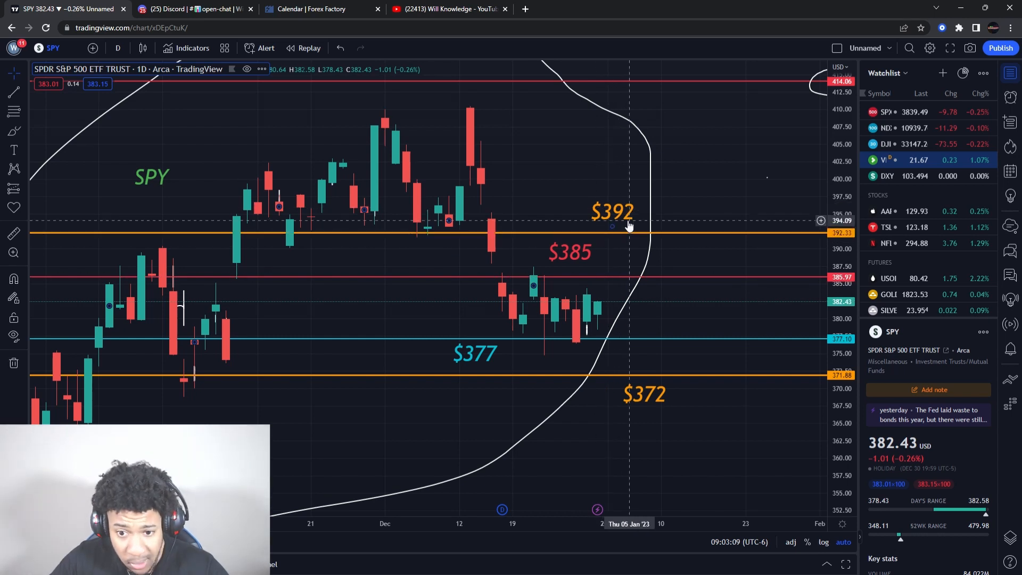
pyautogui.moveTo(555, 284)
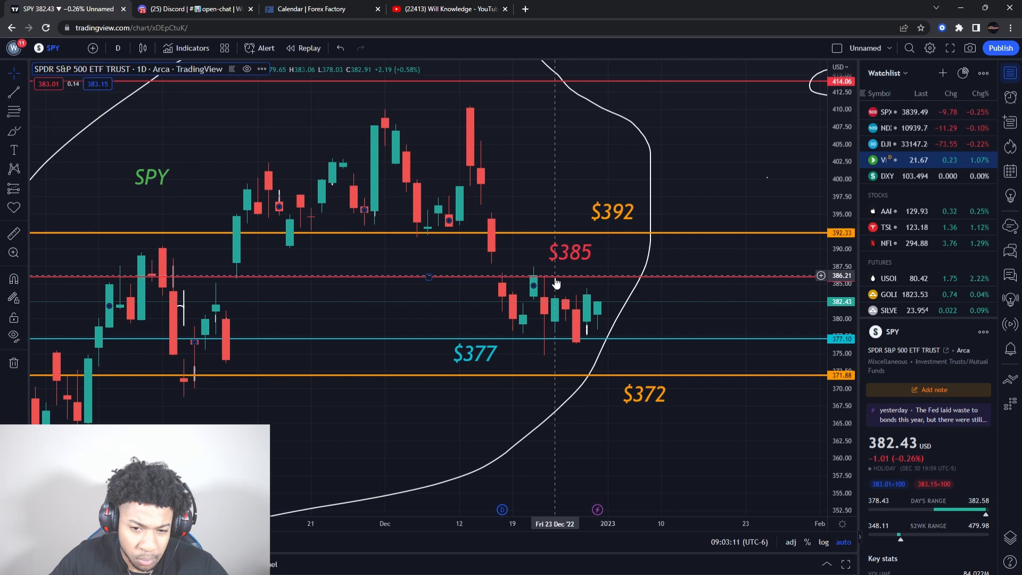
pyautogui.moveTo(661, 329)
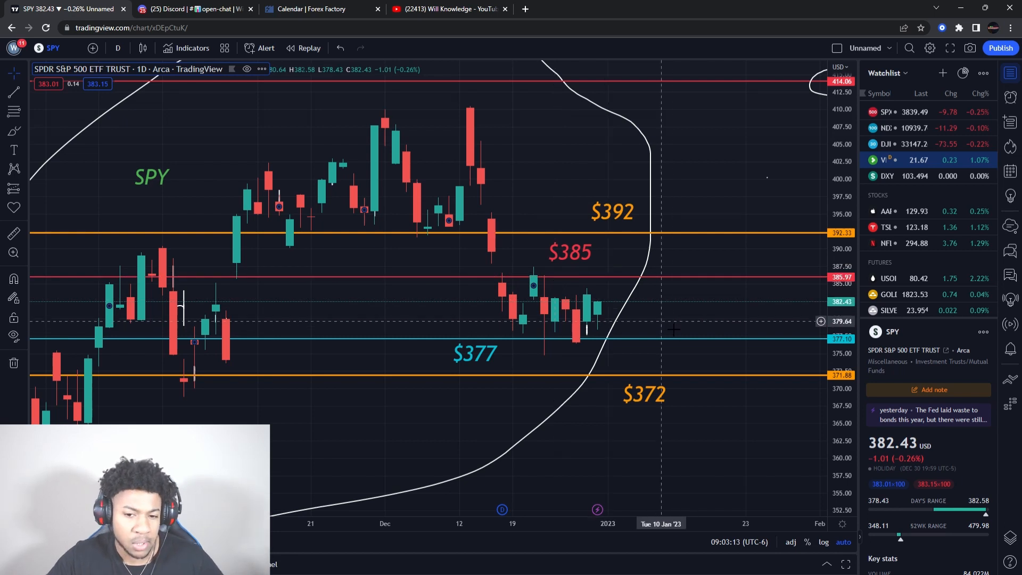
pyautogui.moveTo(664, 322)
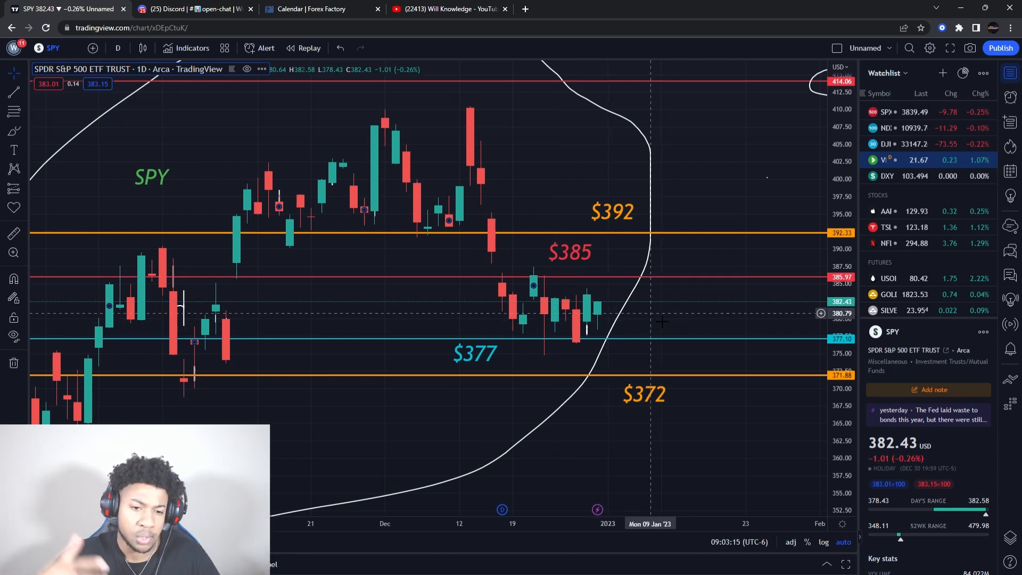
pyautogui.moveTo(574, 333)
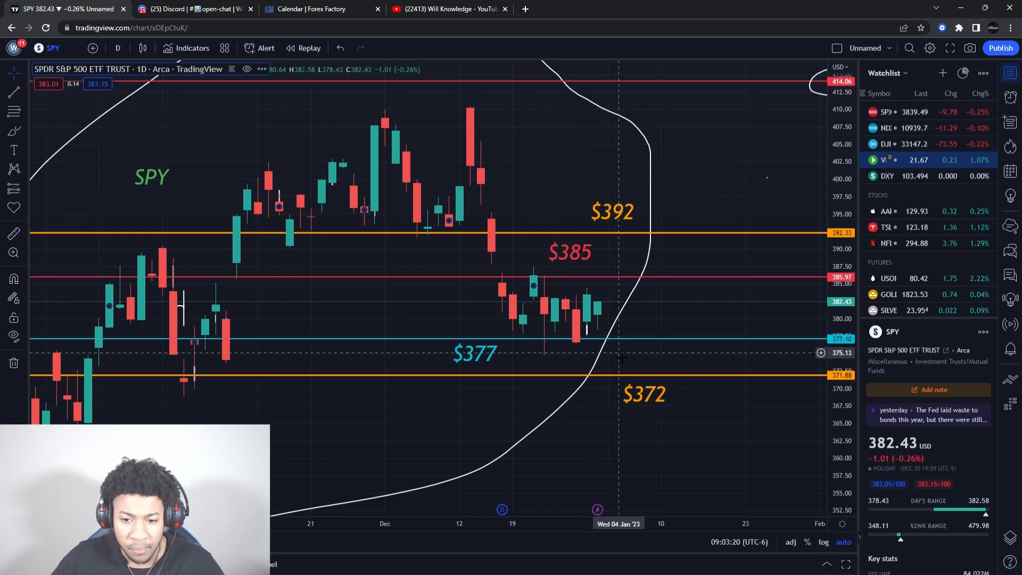
pyautogui.moveTo(669, 401)
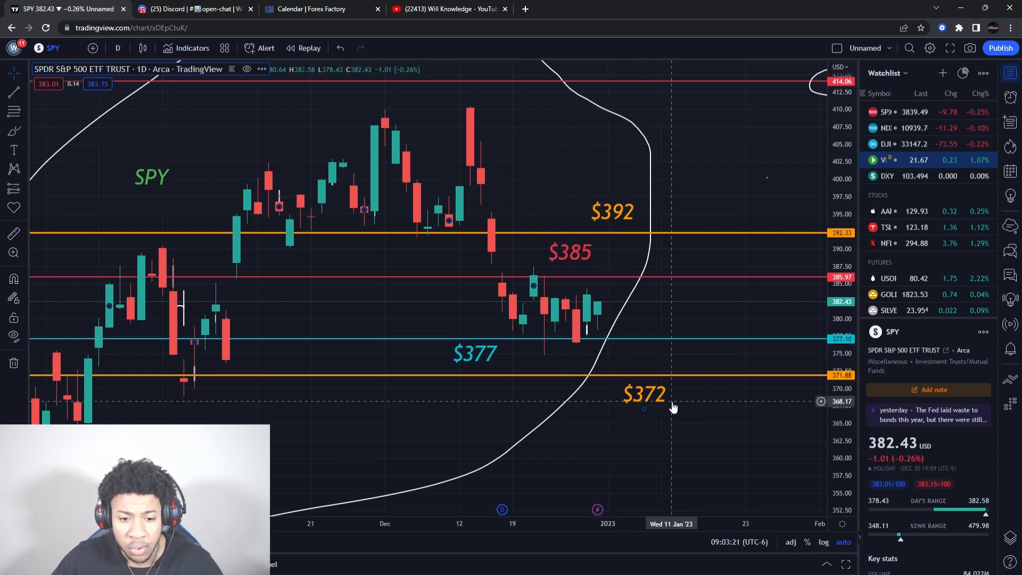
pyautogui.moveTo(596, 295)
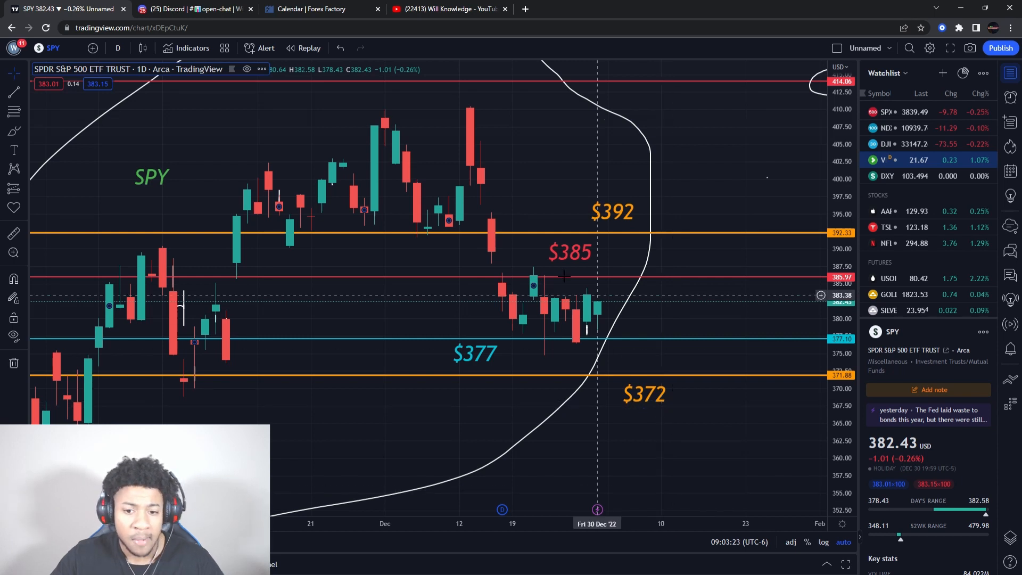
pyautogui.moveTo(566, 321)
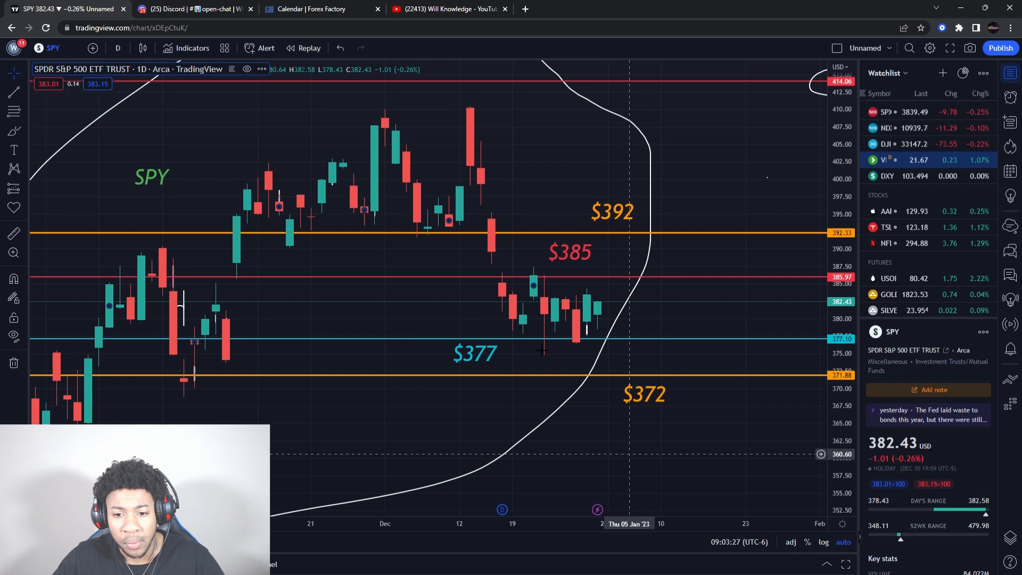
pyautogui.moveTo(504, 301)
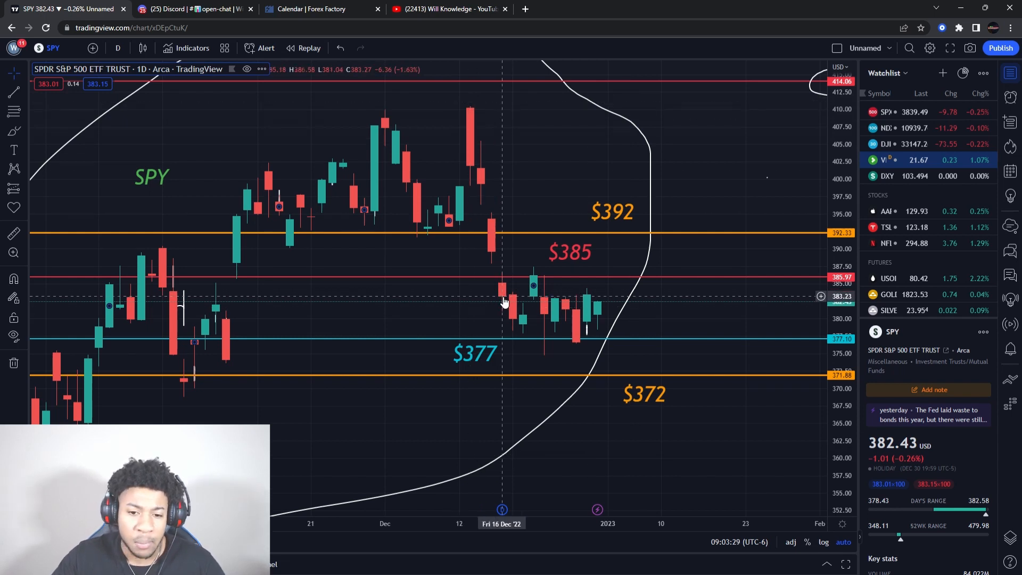
pyautogui.moveTo(525, 316)
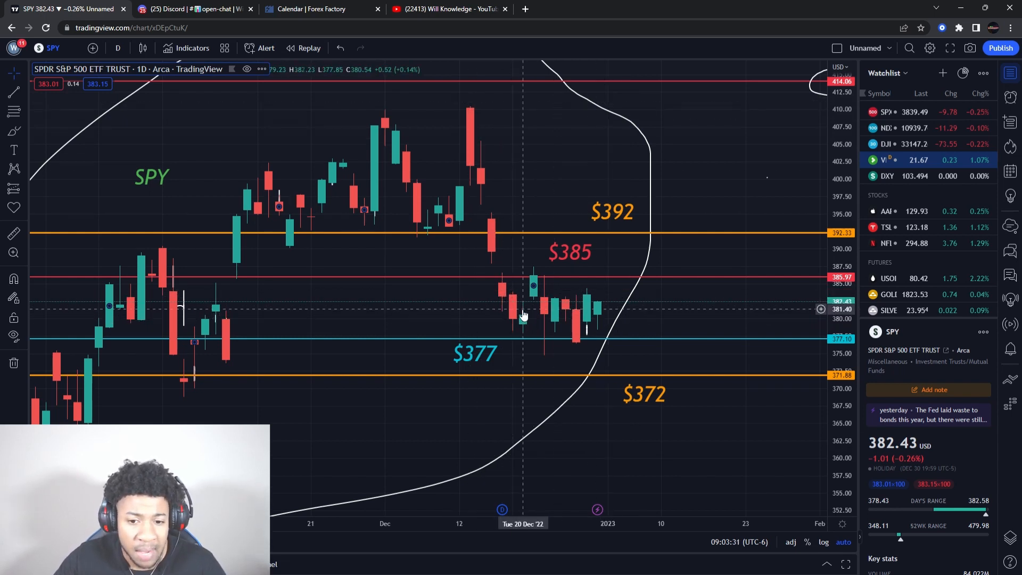
pyautogui.moveTo(530, 312)
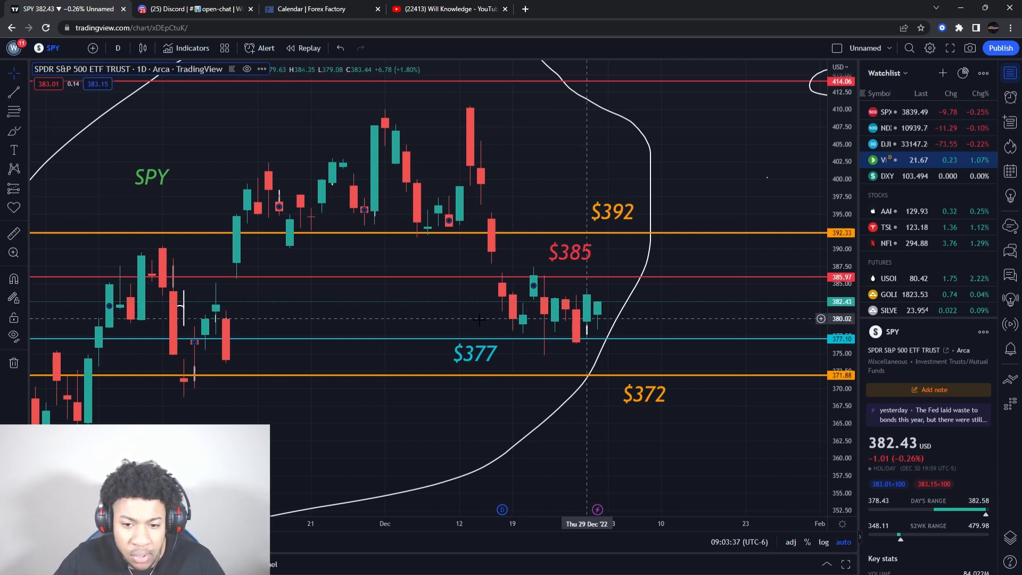
pyautogui.moveTo(614, 307)
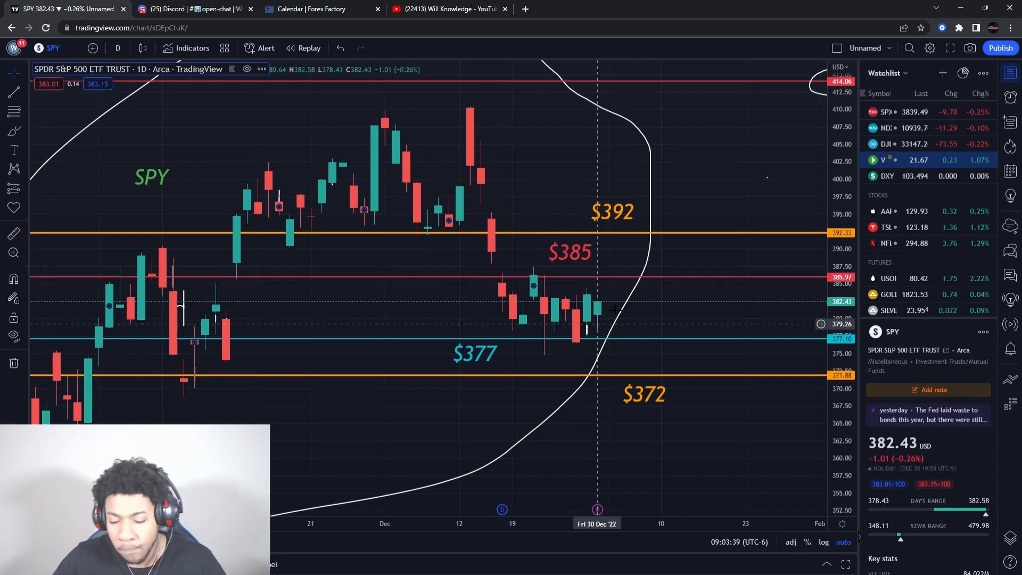
pyautogui.moveTo(600, 307)
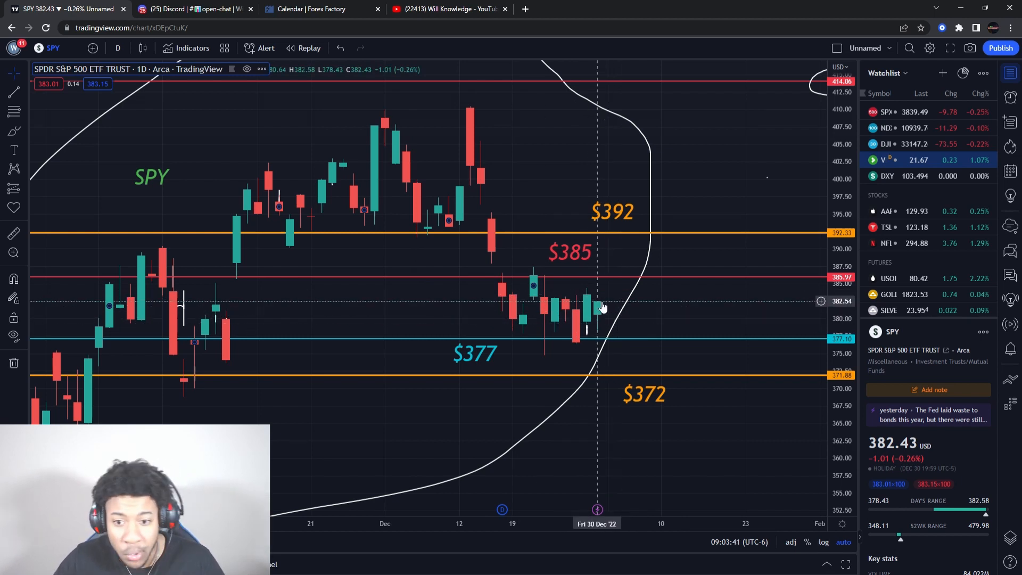
pyautogui.moveTo(639, 338)
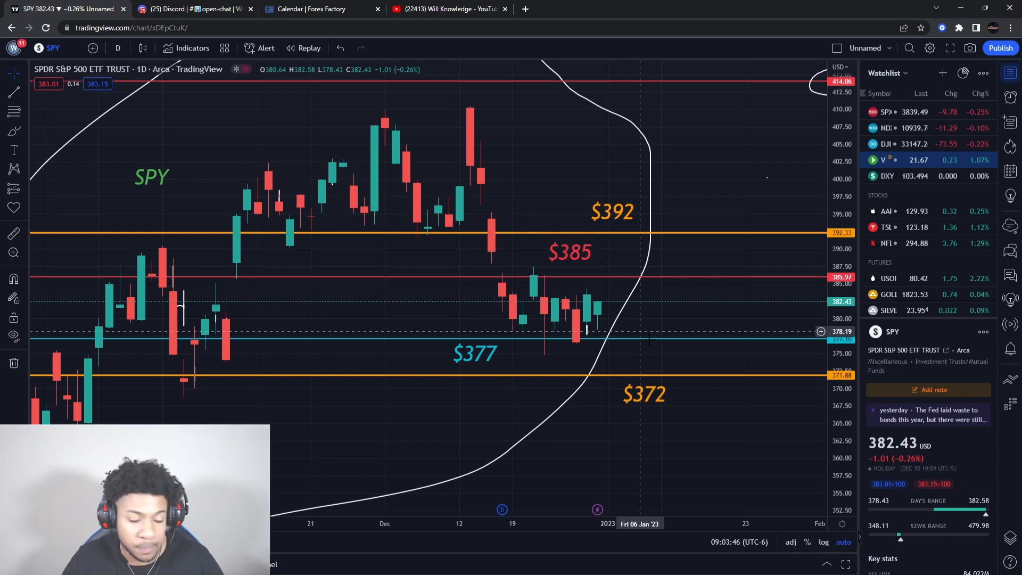
pyautogui.moveTo(566, 300)
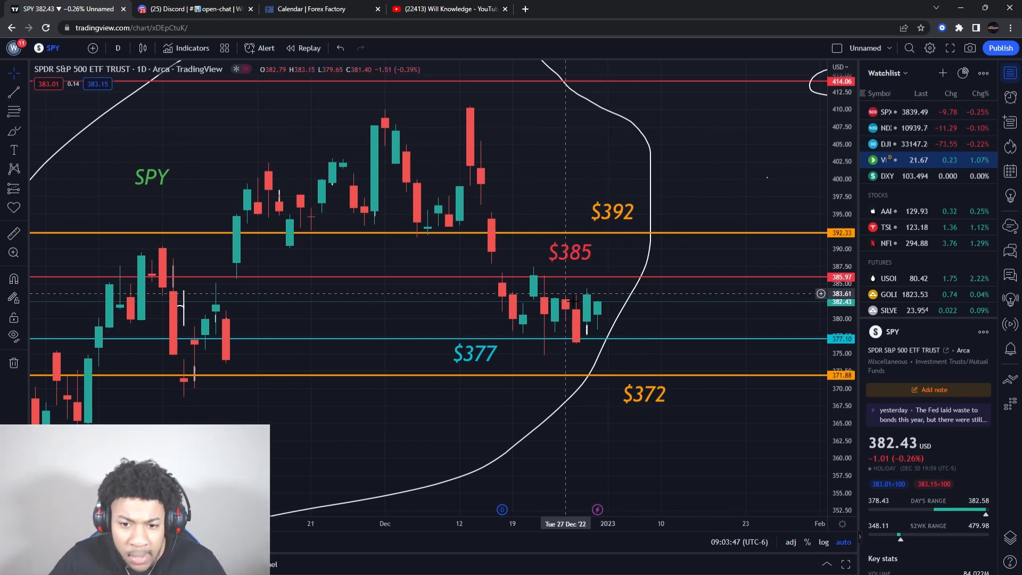
pyautogui.moveTo(403, 320)
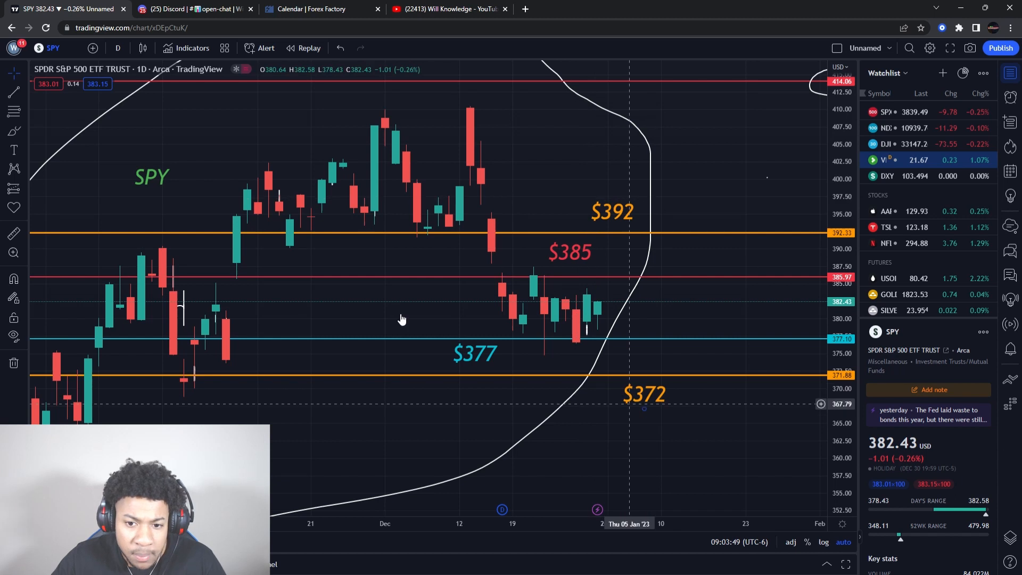
# Step: Switch the SPY chart to the 5-minute timeframe
pyautogui.click(118, 48)
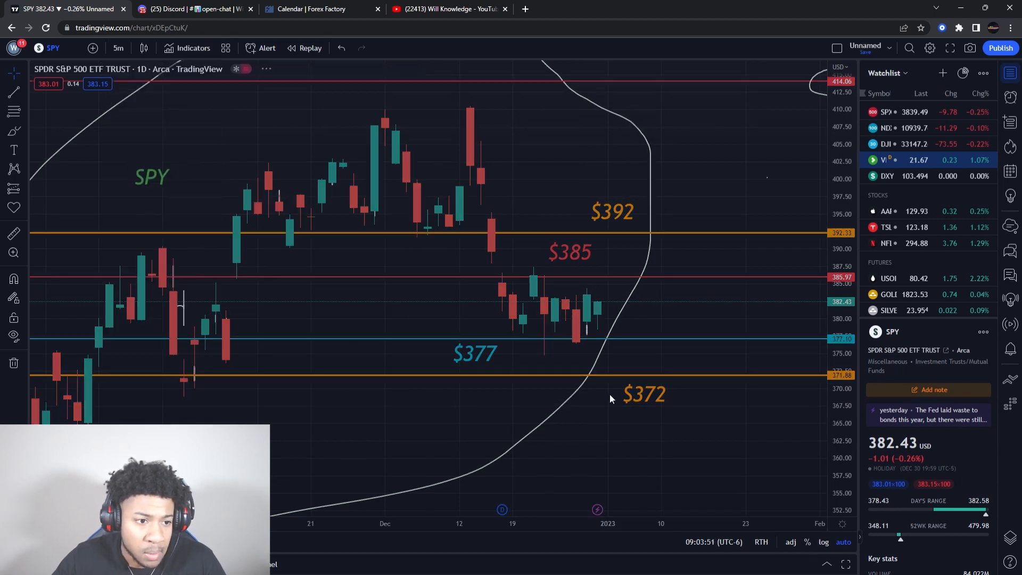
# Step: Delete the freehand scribble from the 5-minute SPY chart and bring up the interval choices
pyautogui.click(118, 48)
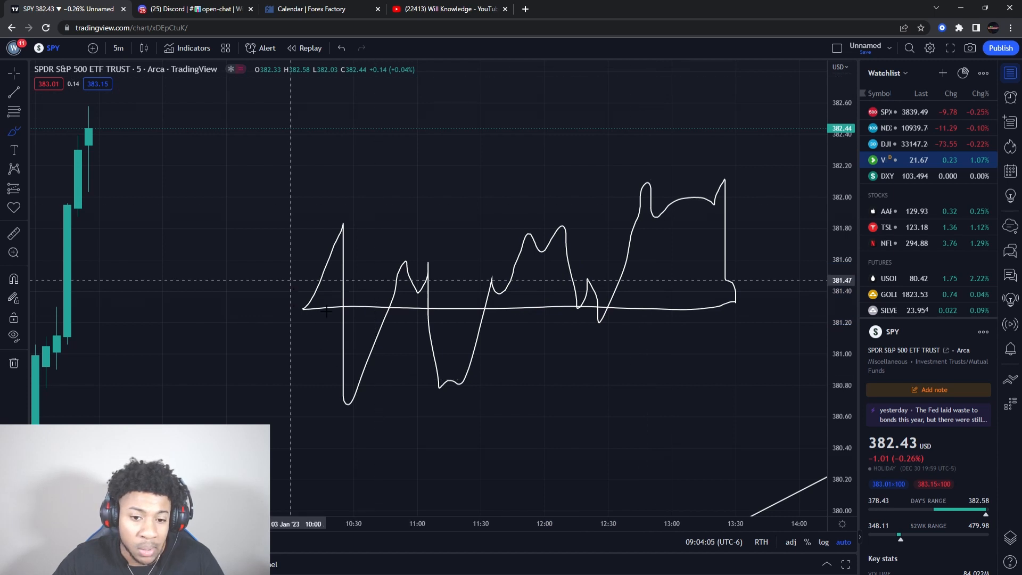
pyautogui.moveTo(464, 185)
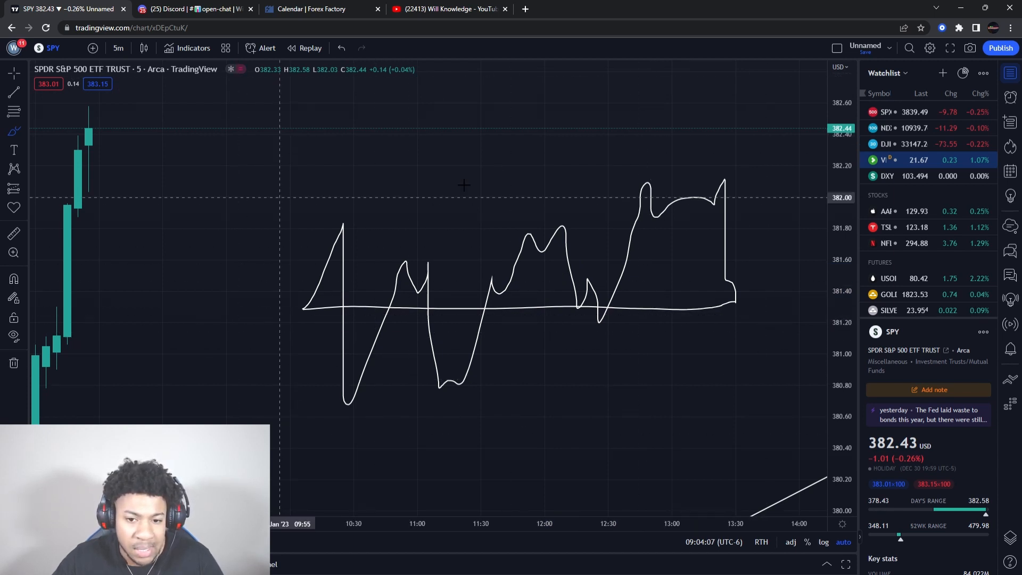
pyautogui.moveTo(120, 95)
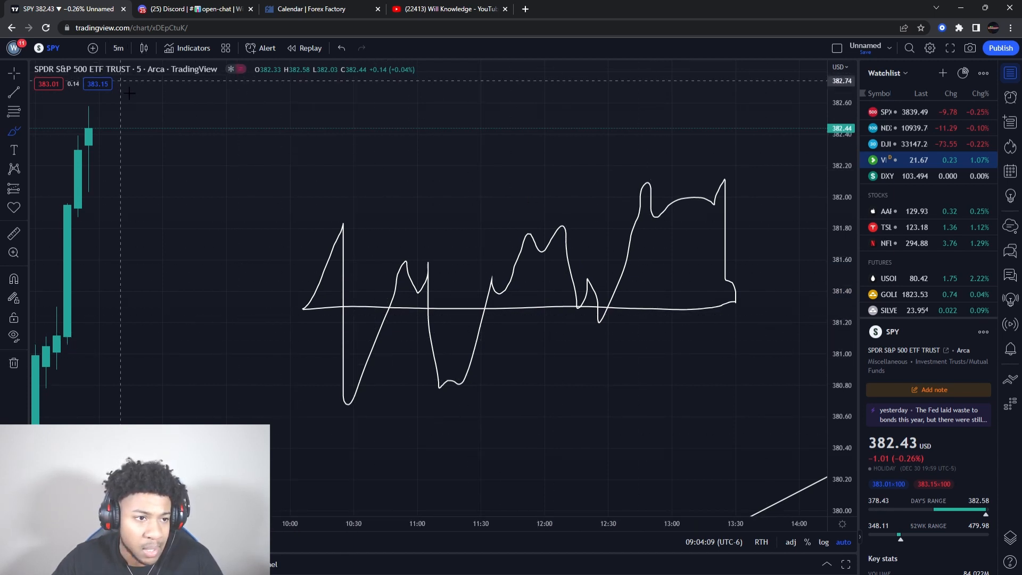
pyautogui.moveTo(692, 249)
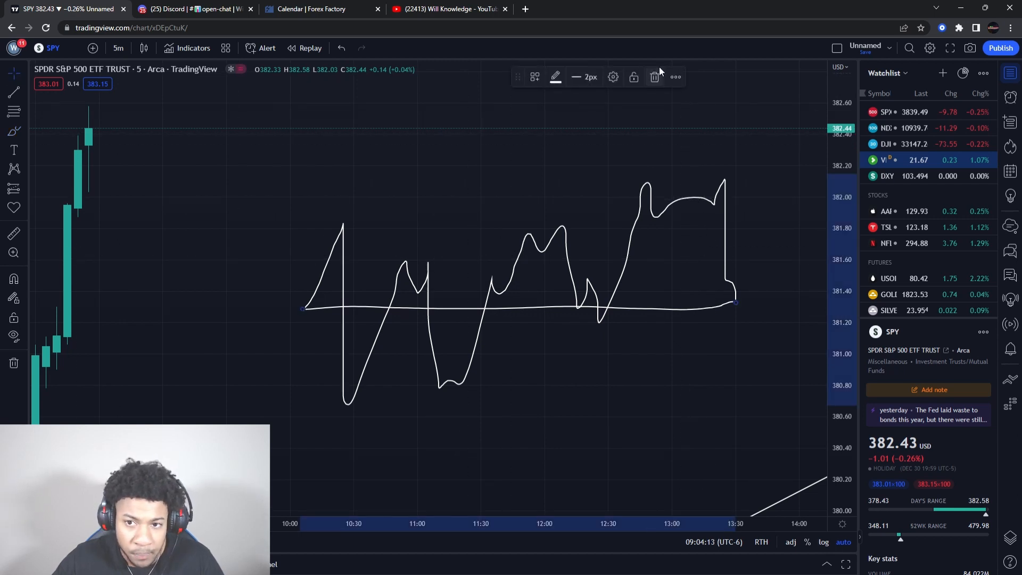
pyautogui.click(654, 76)
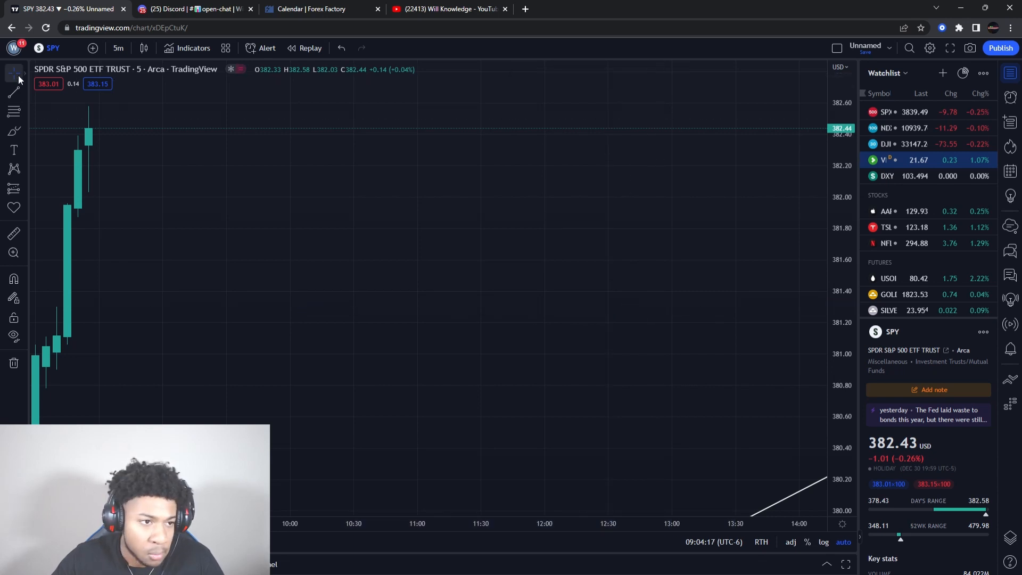
pyautogui.click(118, 48)
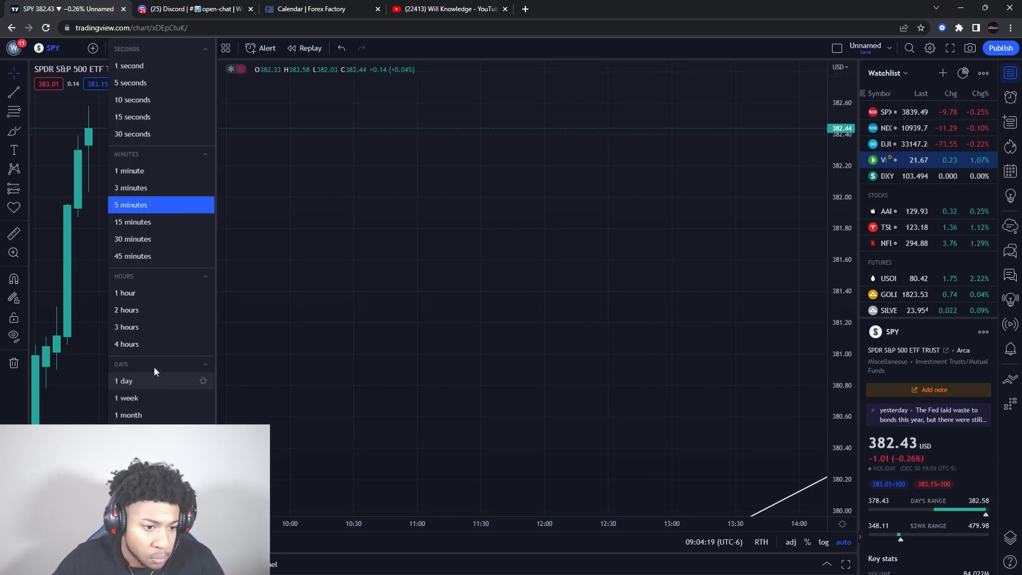
# Step: Switch SPY to 1-day candles, toggle Hide Drawings, and delete the extra circle scribble
pyautogui.click(123, 381)
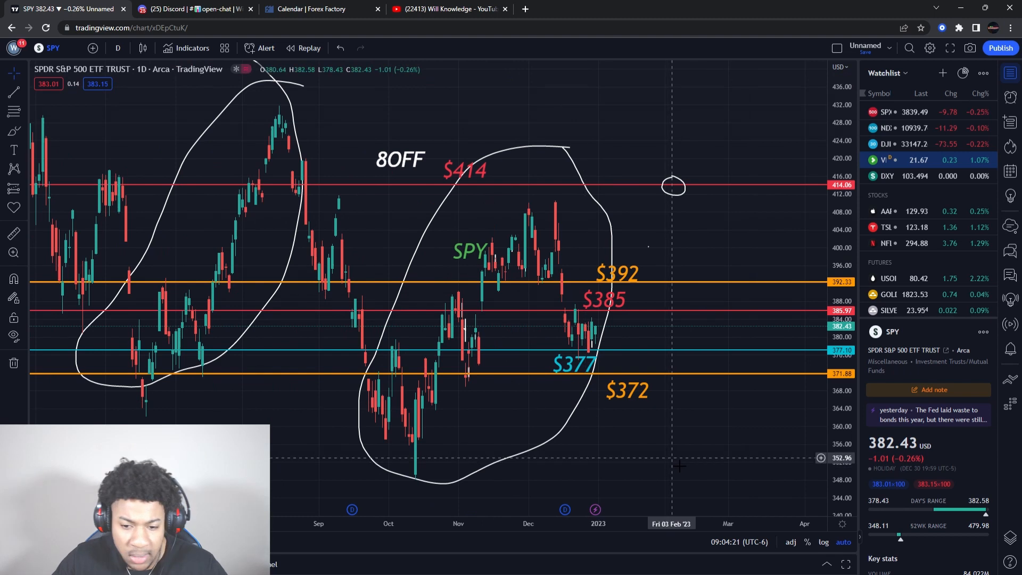
pyautogui.moveTo(685, 267)
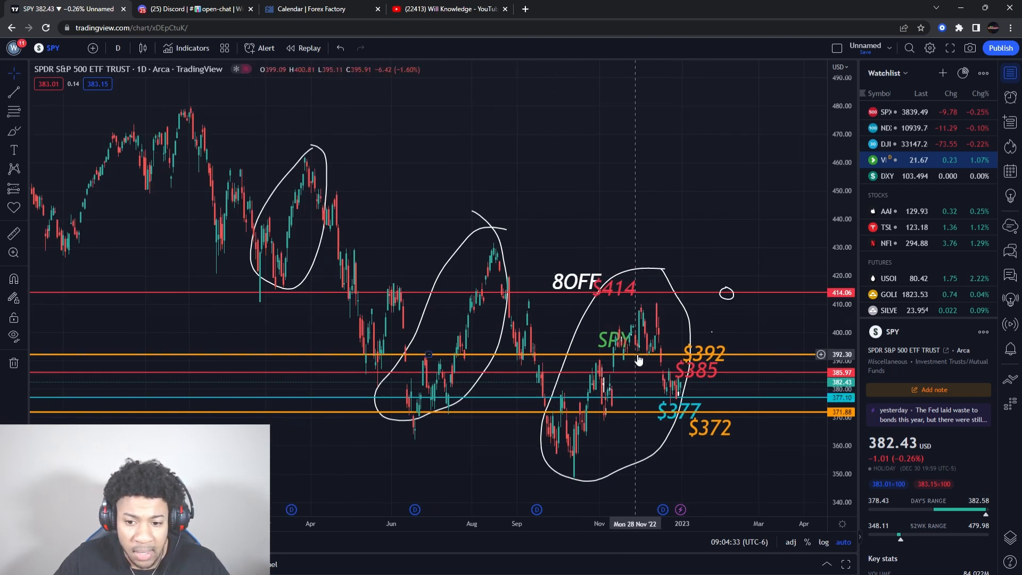
pyautogui.click(13, 336)
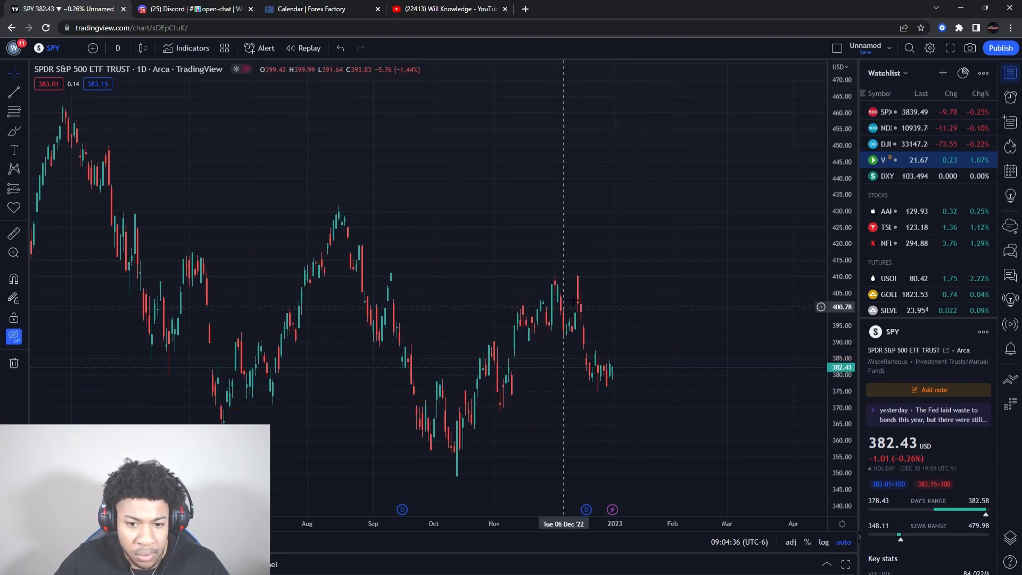
pyautogui.moveTo(211, 316)
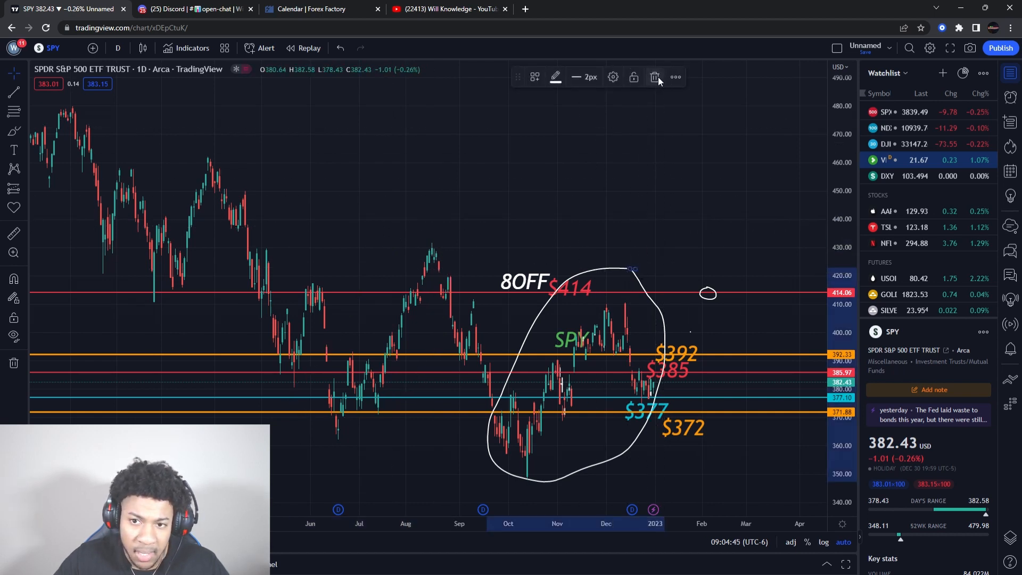
pyautogui.click(655, 77)
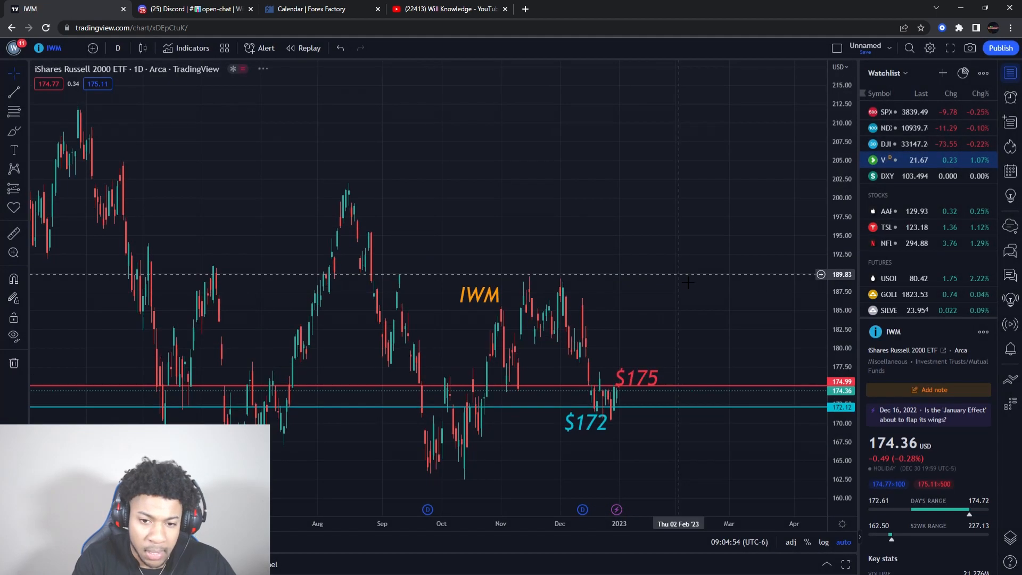
pyautogui.scroll(3)
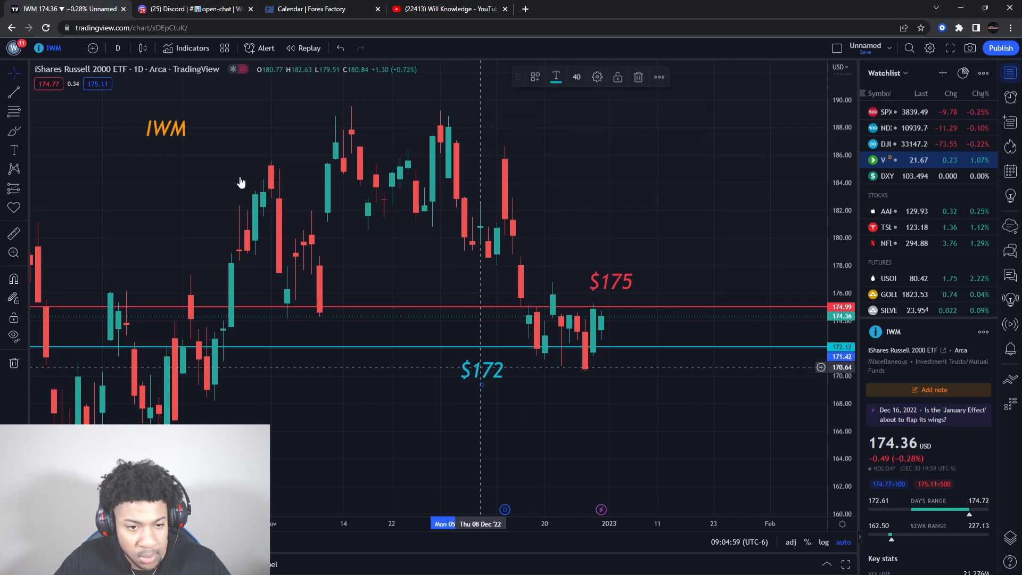
pyautogui.moveTo(498, 380)
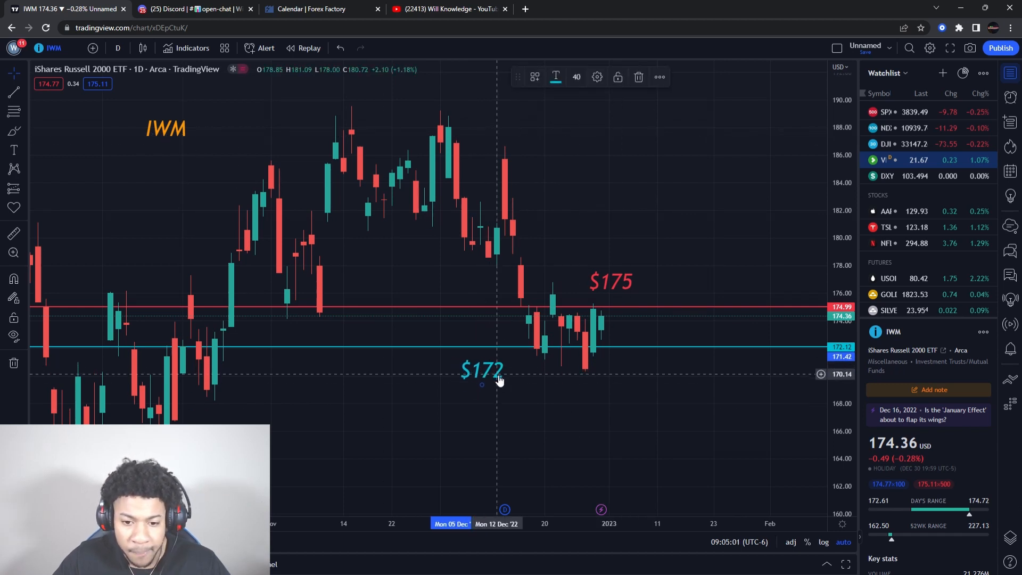
pyautogui.moveTo(627, 286)
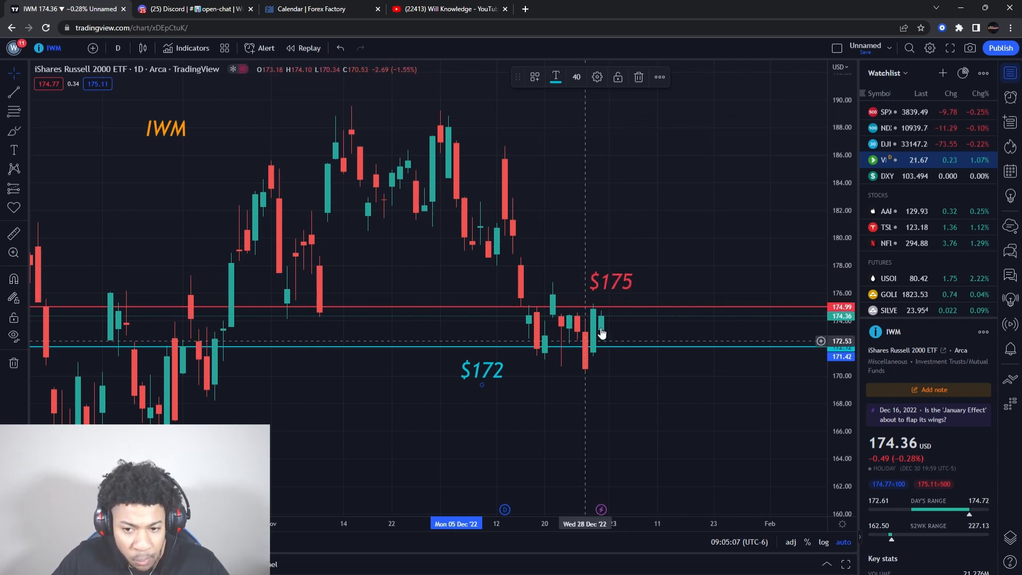
pyautogui.moveTo(482, 375)
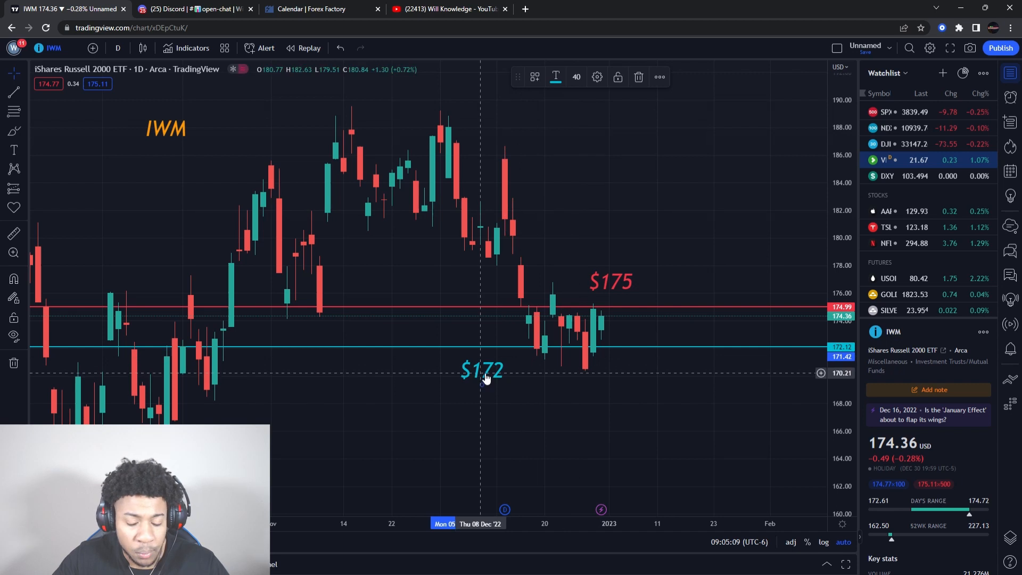
pyautogui.moveTo(611, 389)
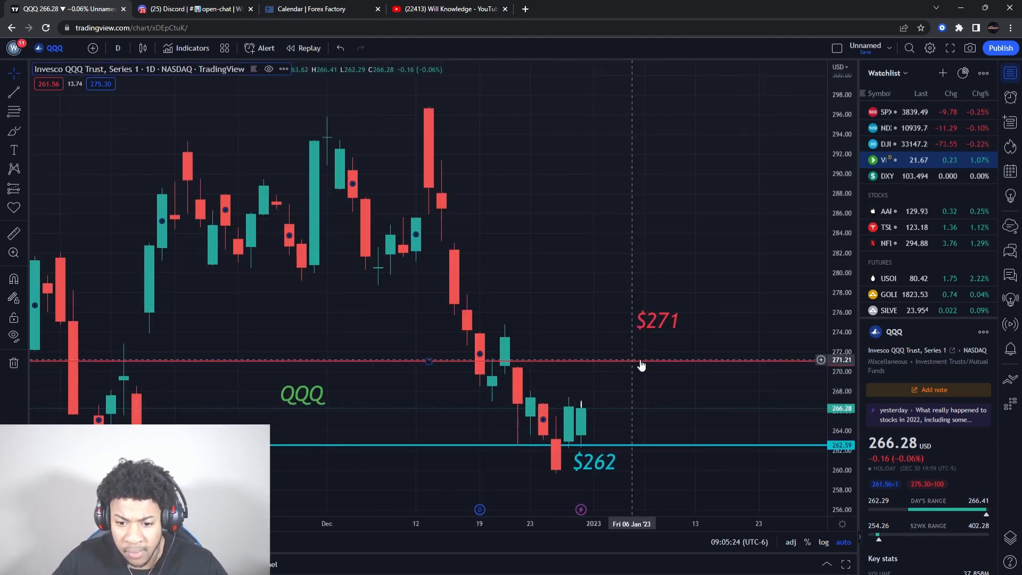
pyautogui.moveTo(655, 363)
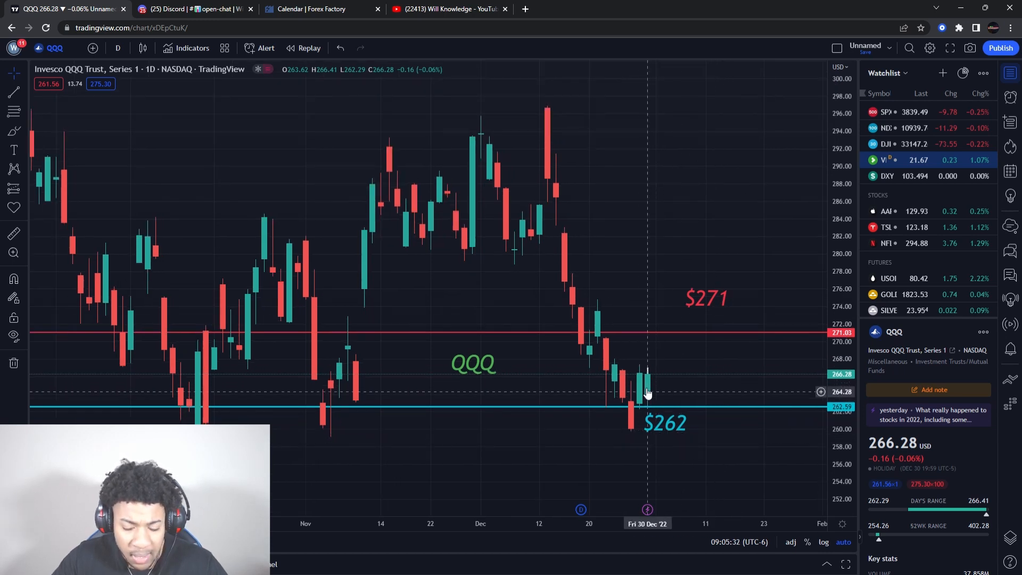
pyautogui.moveTo(657, 453)
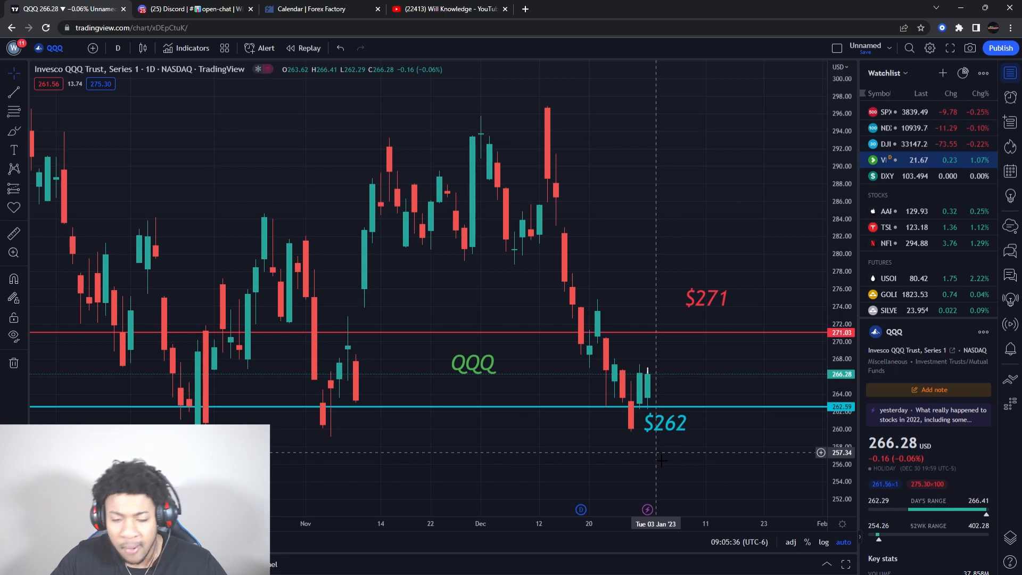
pyautogui.moveTo(732, 443)
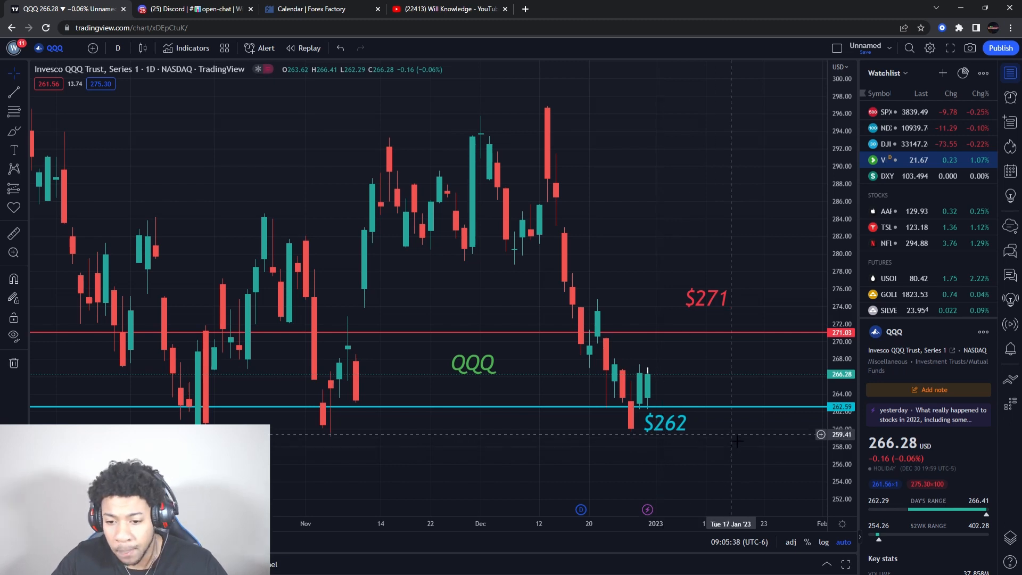
pyautogui.moveTo(737, 428)
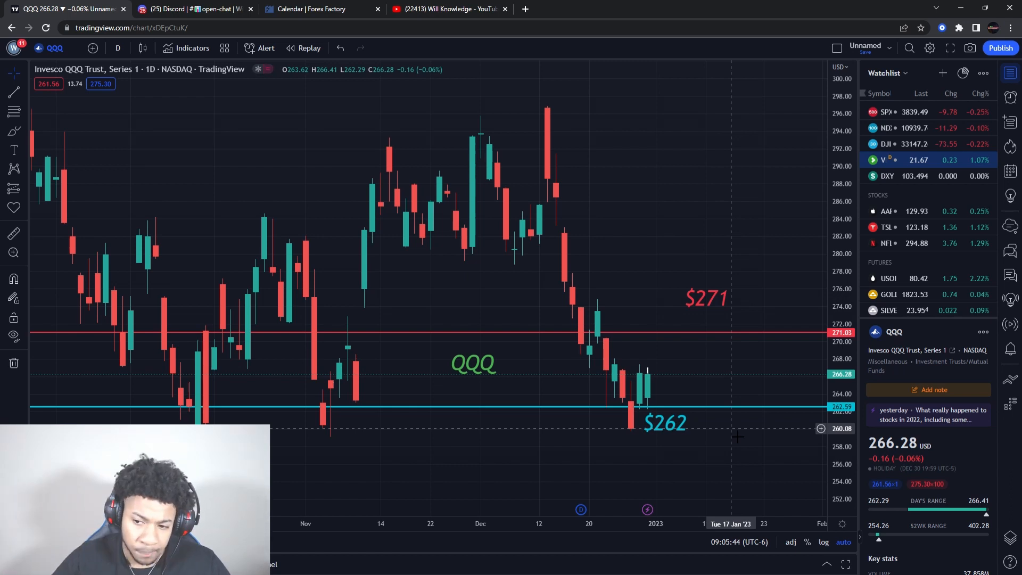
pyautogui.moveTo(622, 280)
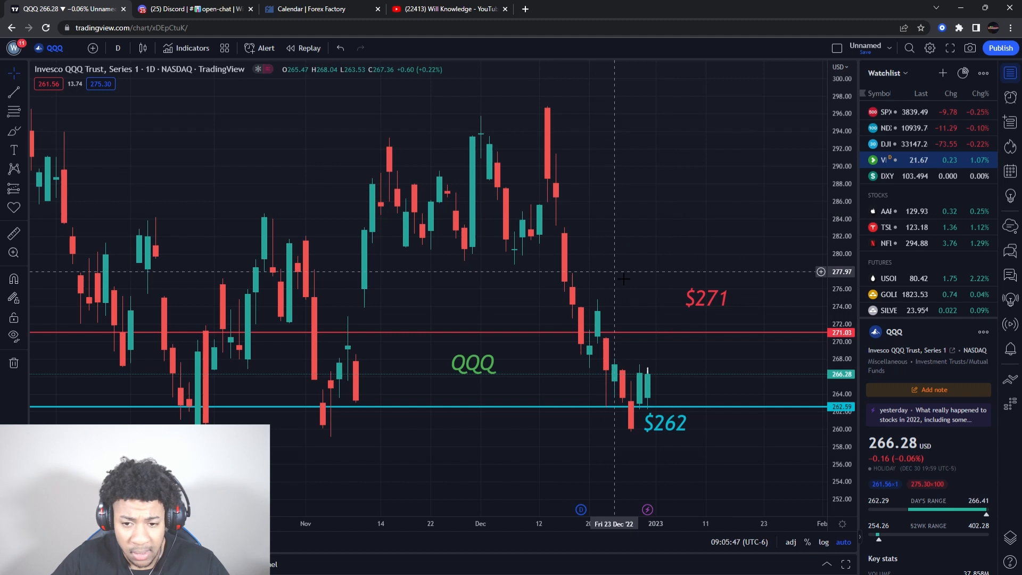
pyautogui.moveTo(509, 211)
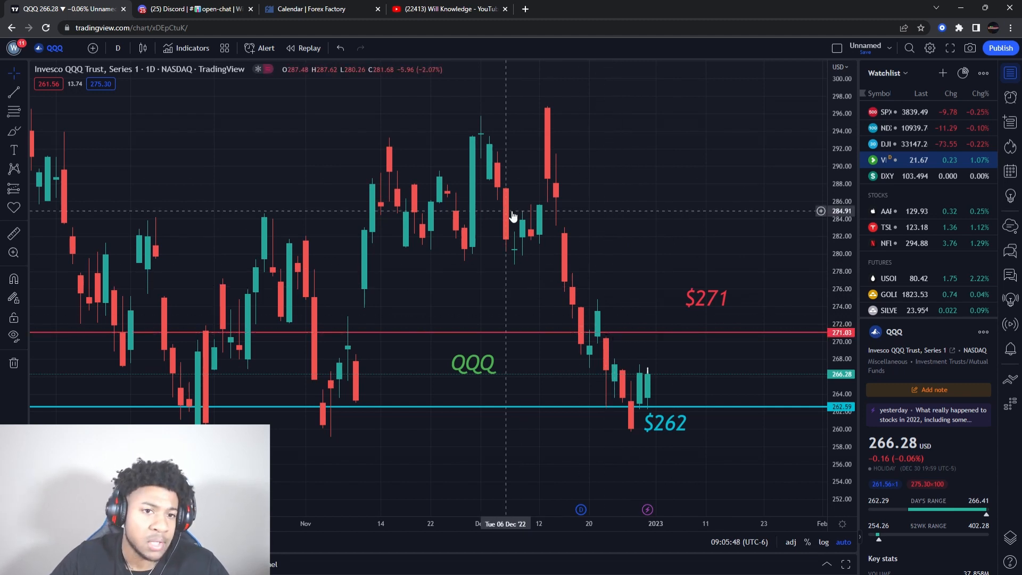
pyautogui.moveTo(673, 228)
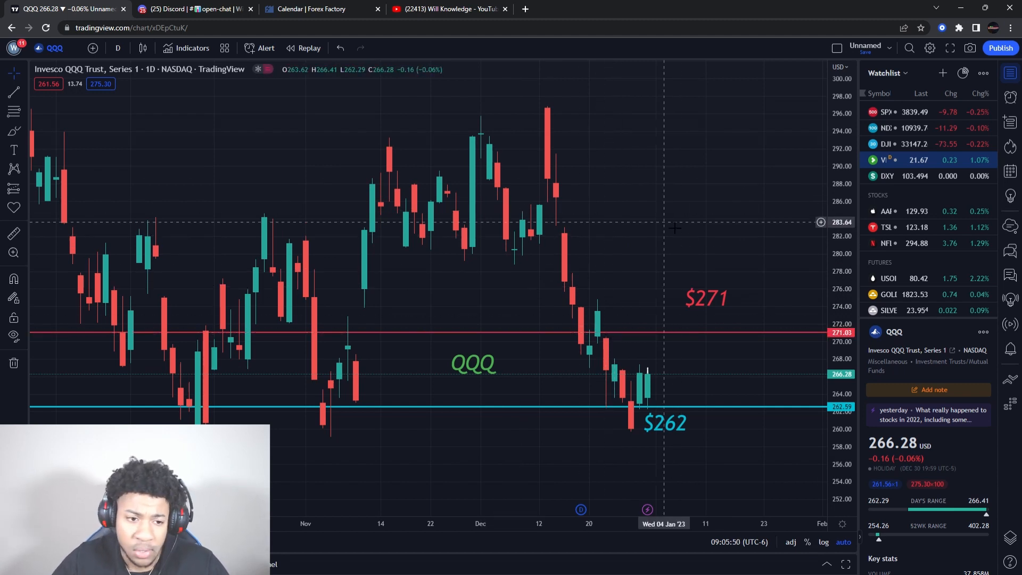
# Step: Bring up QQQ's daily chart to review its $271 and $262 levels
pyautogui.click(577, 9)
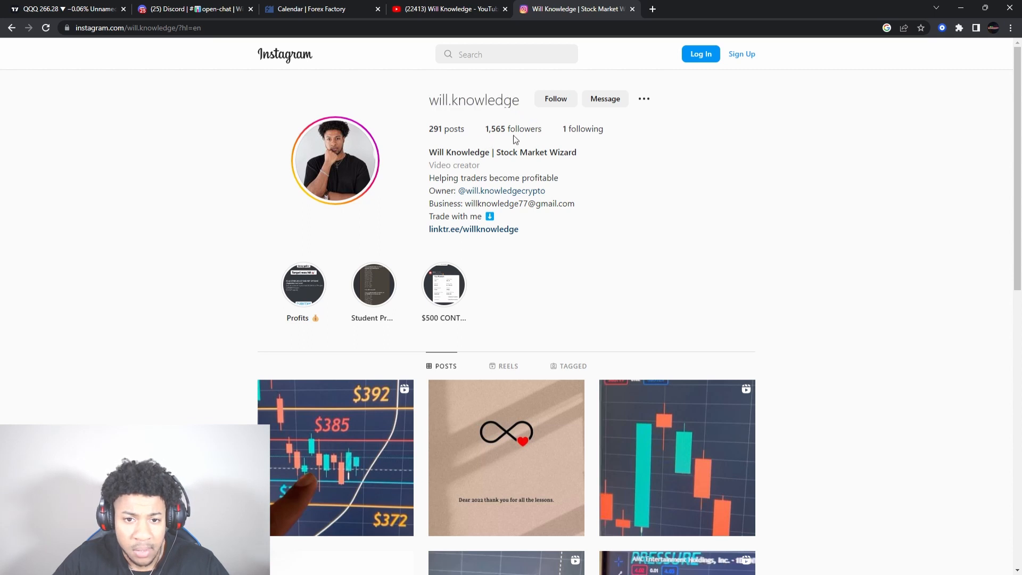
pyautogui.moveTo(507, 165)
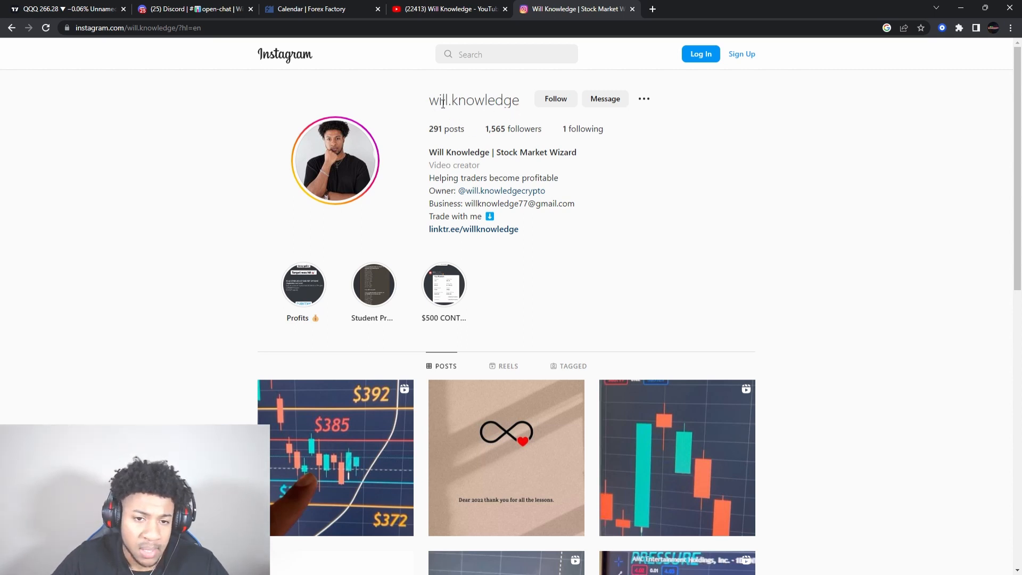
pyautogui.moveTo(482, 113)
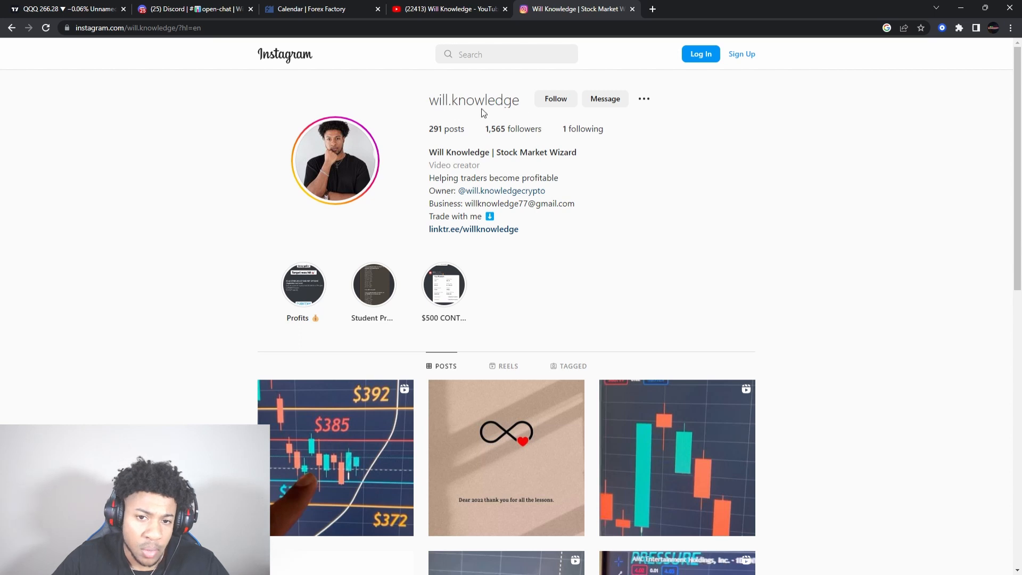
pyautogui.moveTo(791, 271)
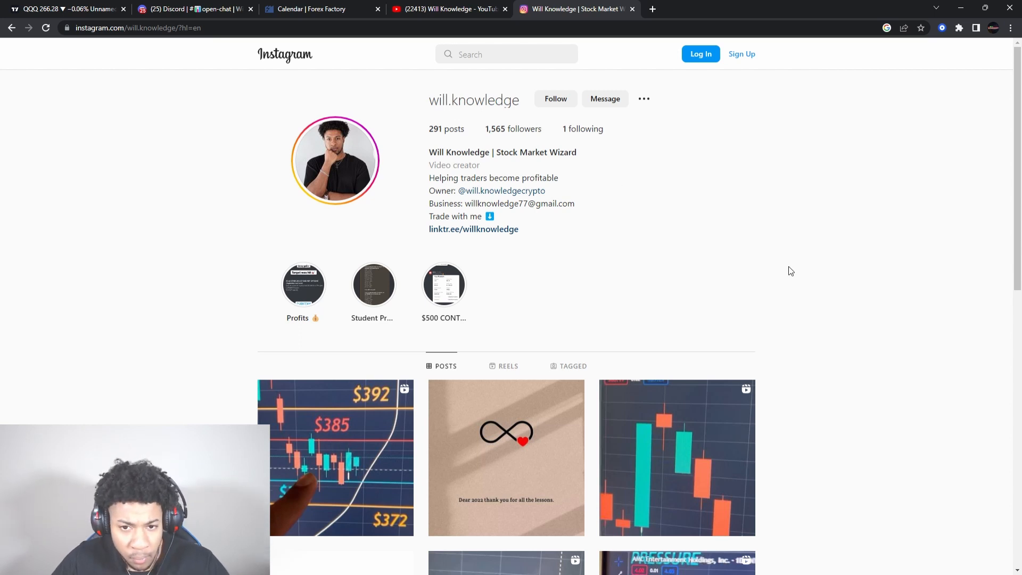
pyautogui.moveTo(844, 267)
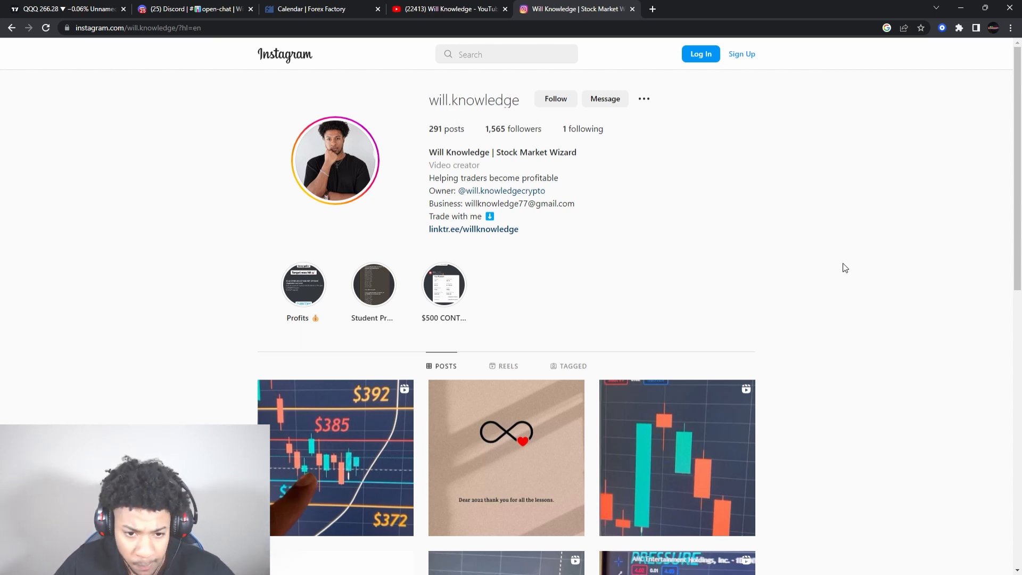
pyautogui.moveTo(469, 121)
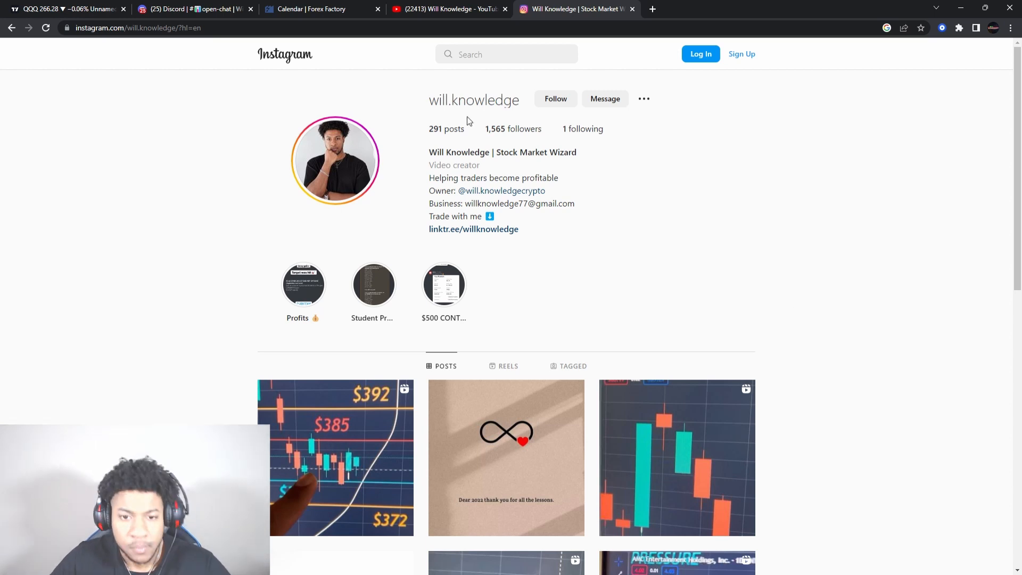
pyautogui.moveTo(845, 283)
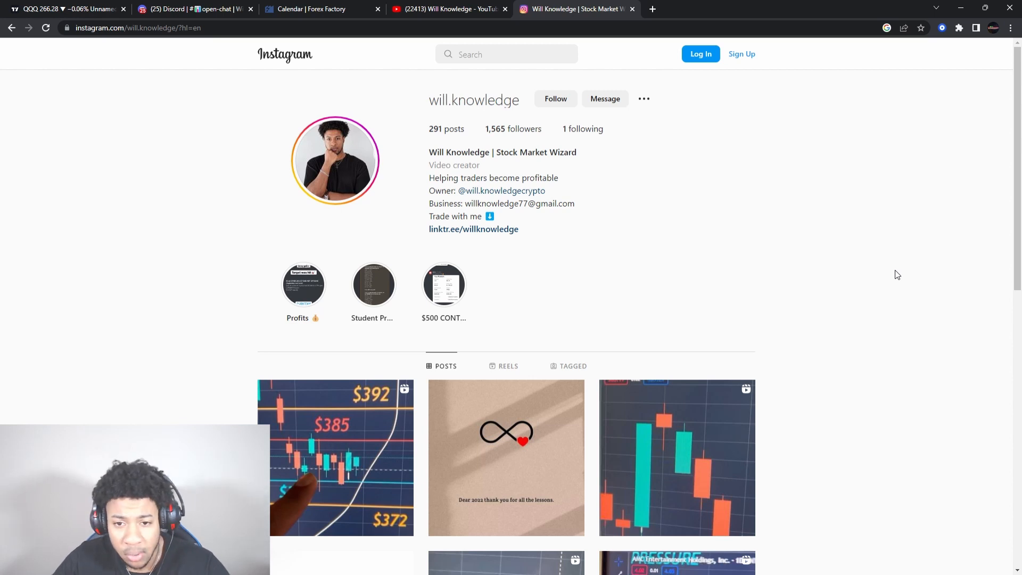
pyautogui.moveTo(954, 230)
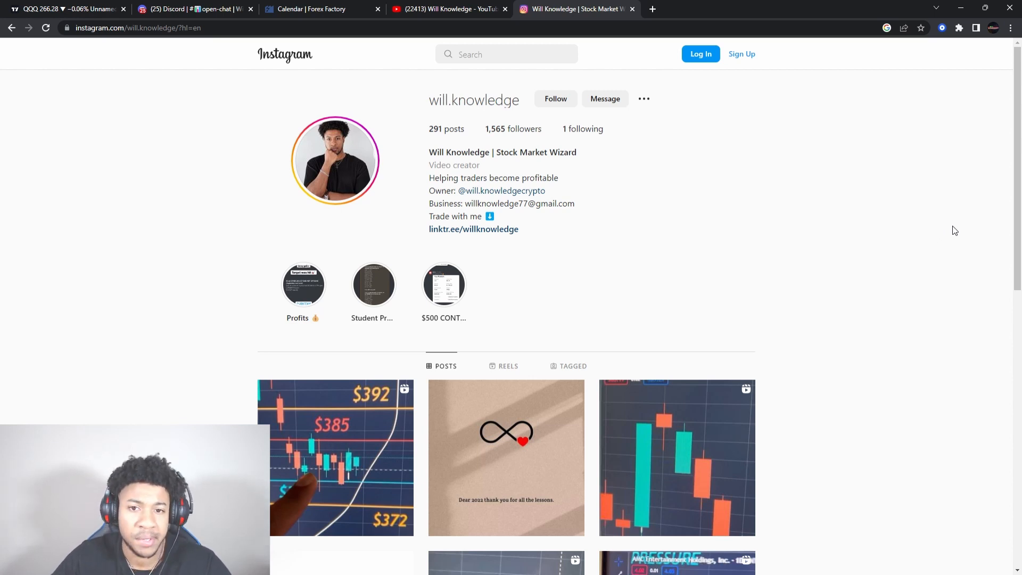